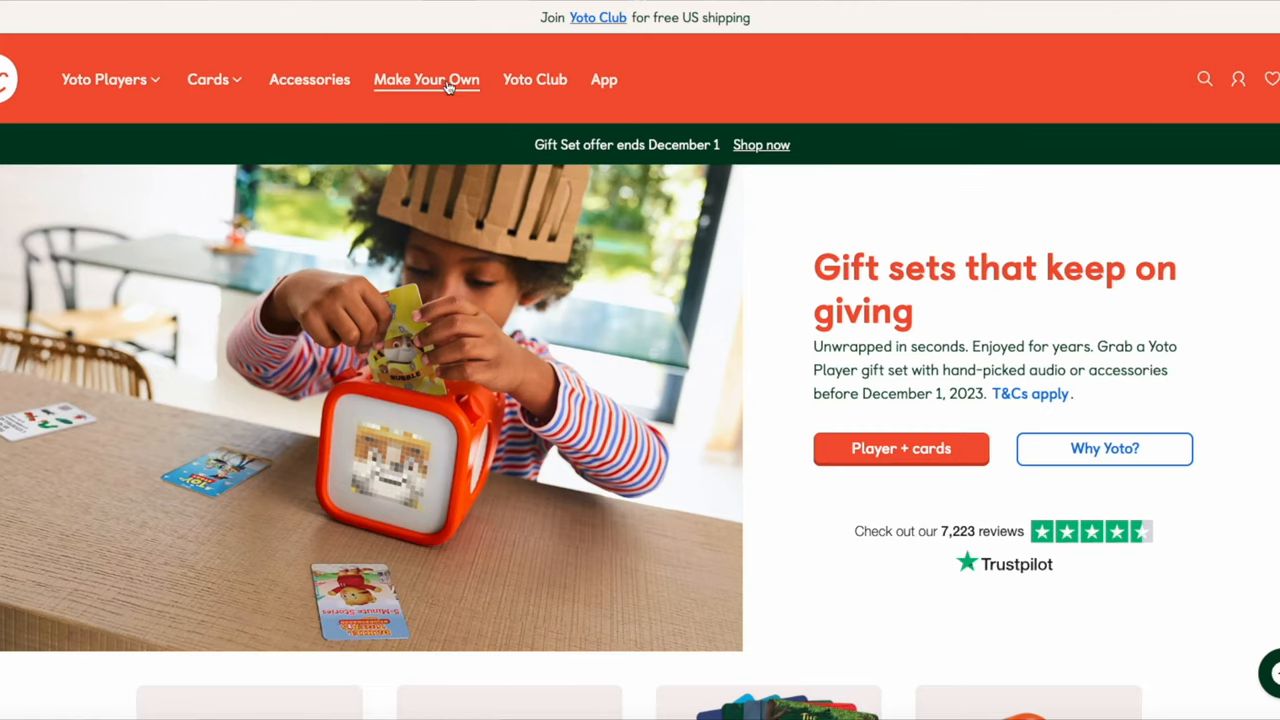
- Go to Make Your Own, reach the playlist library and begin signing in with the account email
left_click(426, 80)
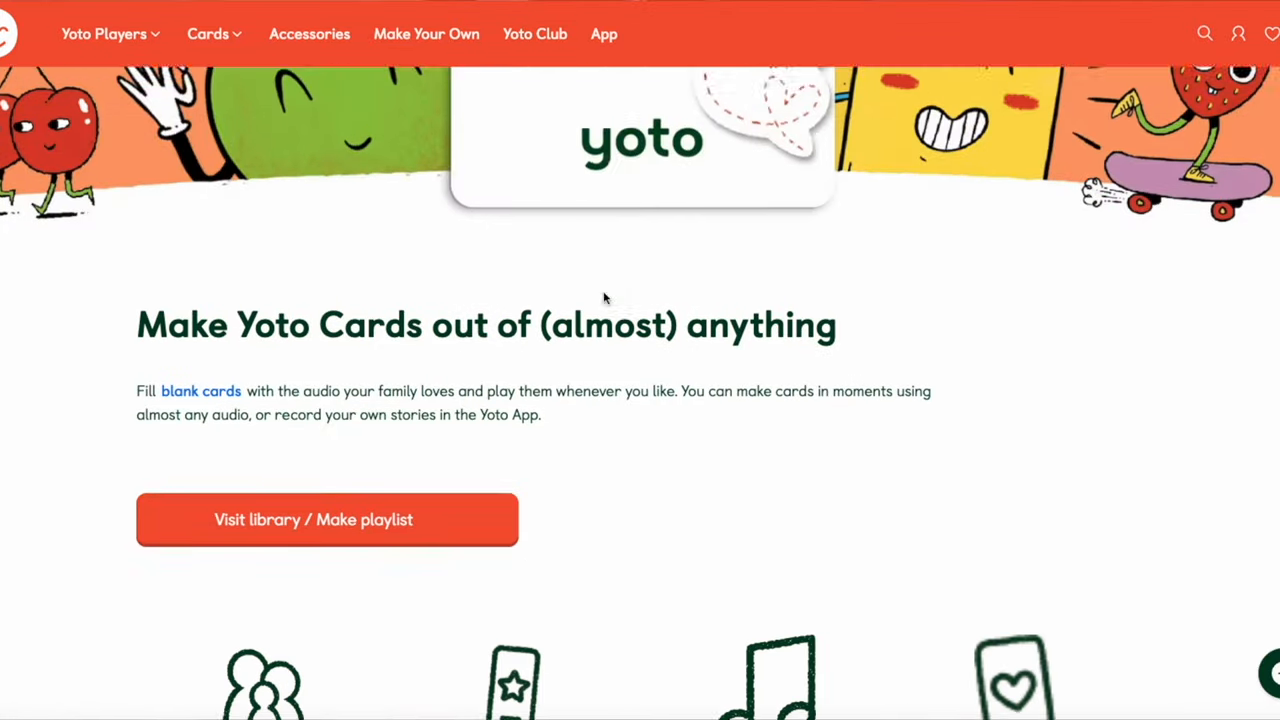
left_click(312, 520)
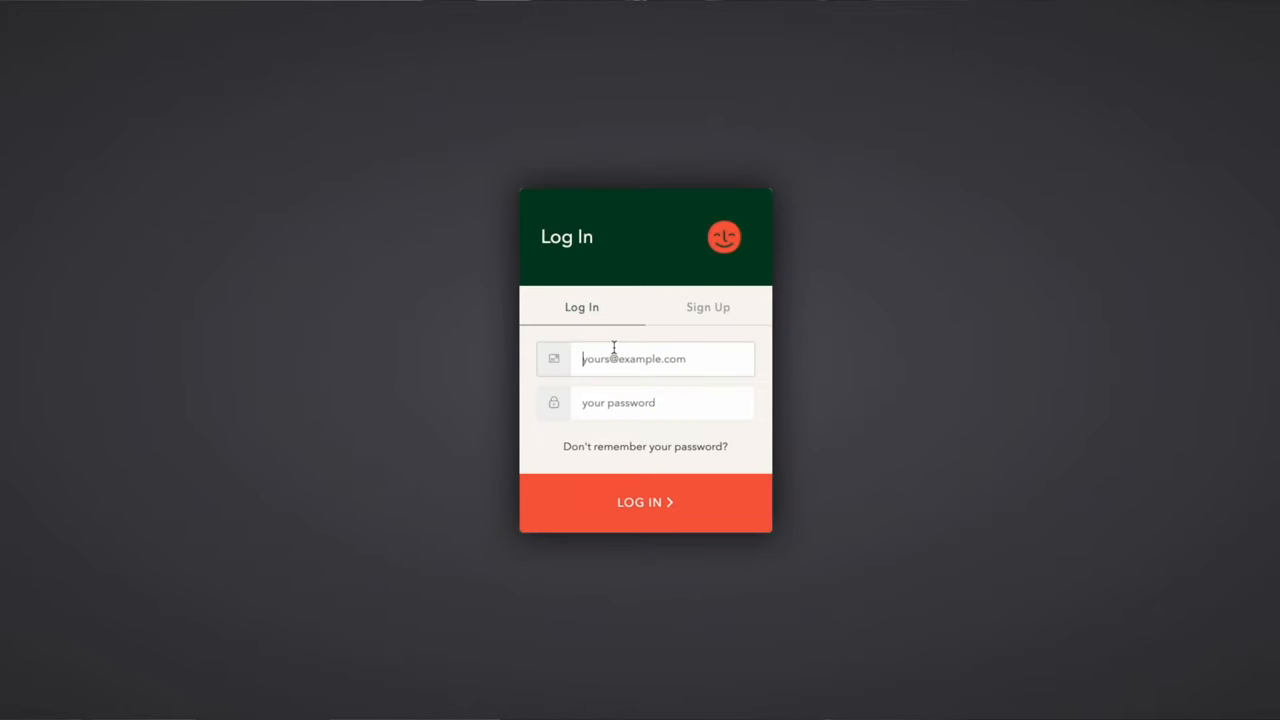
left_click(644, 502)
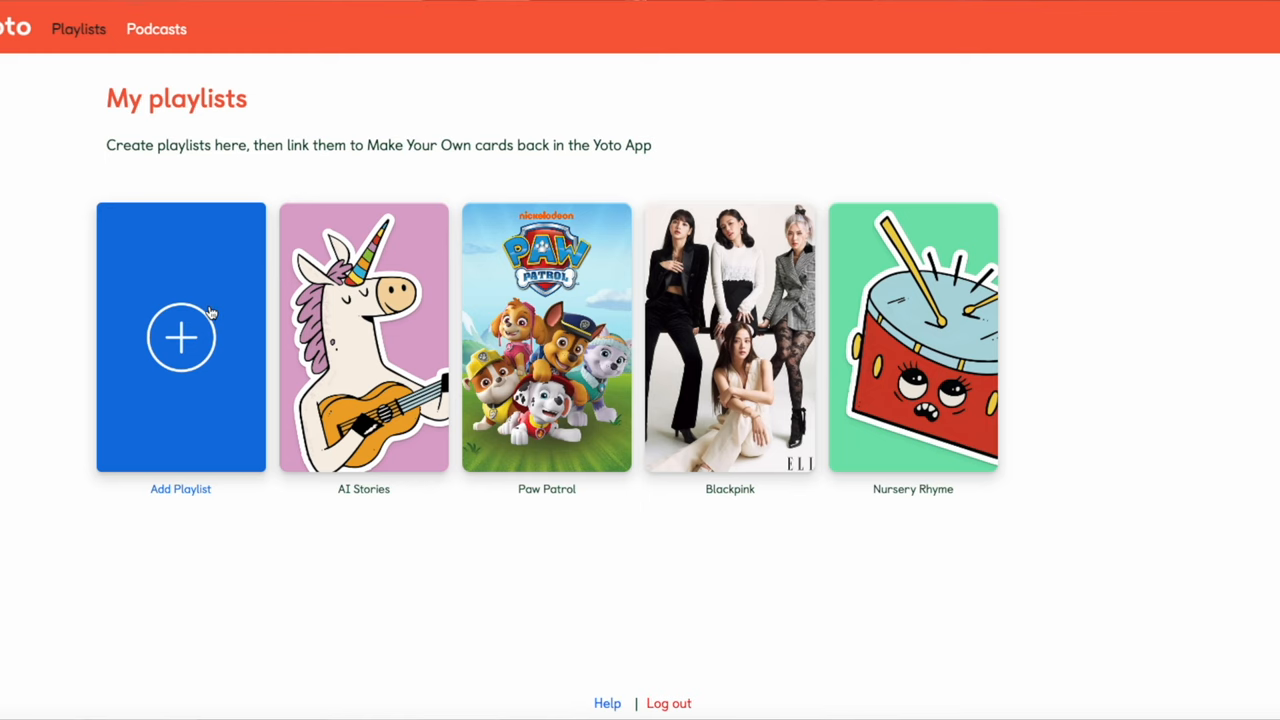
- Begin a new playlist and cycle its random artwork to a skateboarding strawberry
left_click(180, 336)
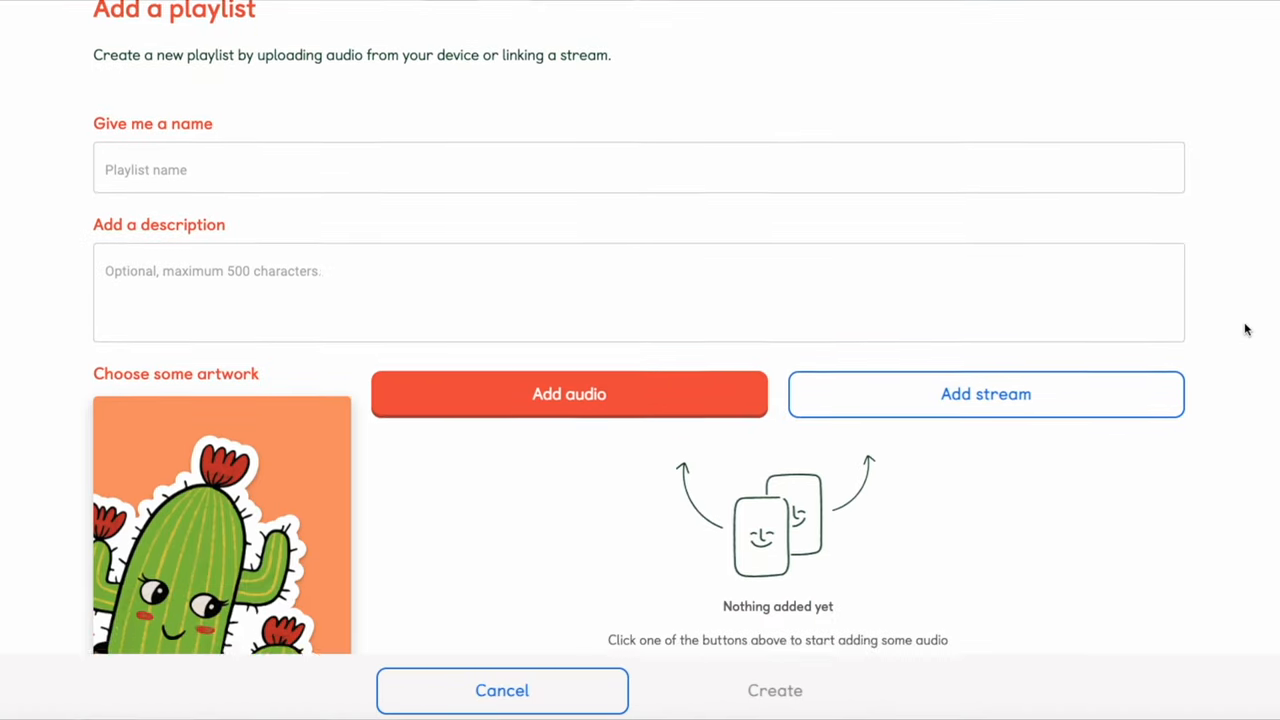
scroll("down", 3)
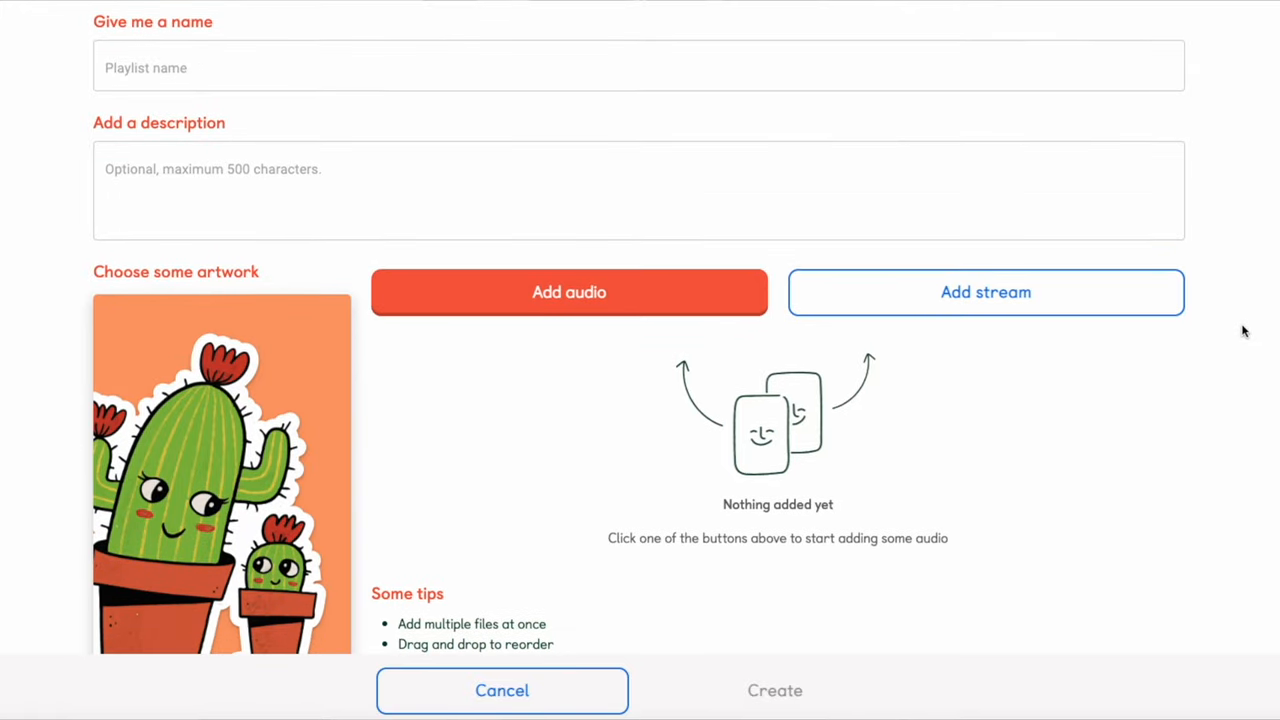
scroll("down", 3)
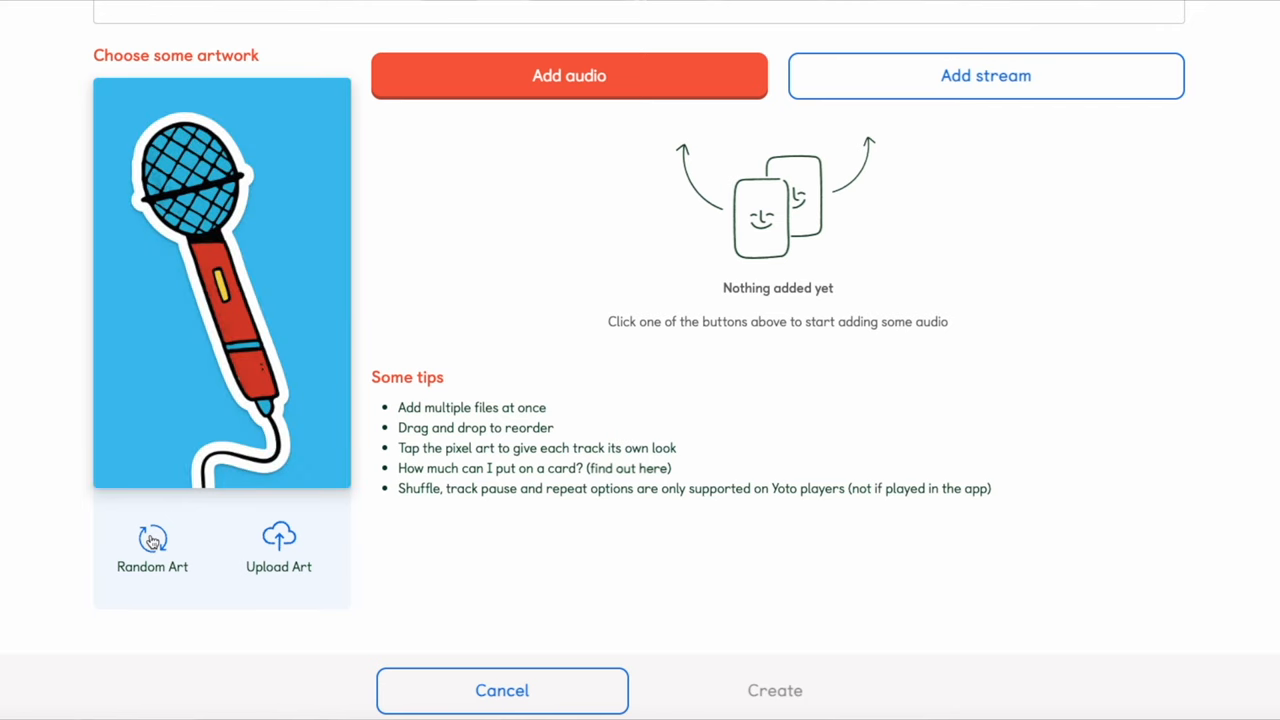
left_click(152, 544)
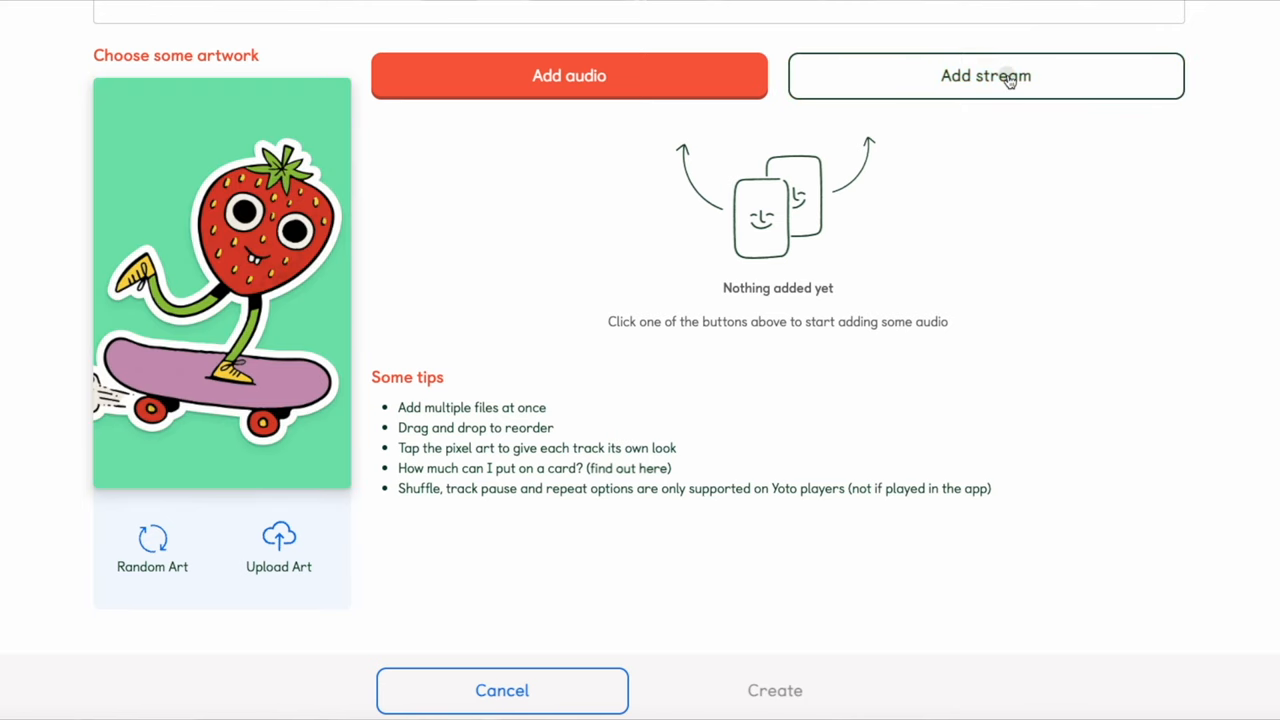
- Add audio and choose the Dim Sum, Please! MP3 from the computer
left_click(984, 76)
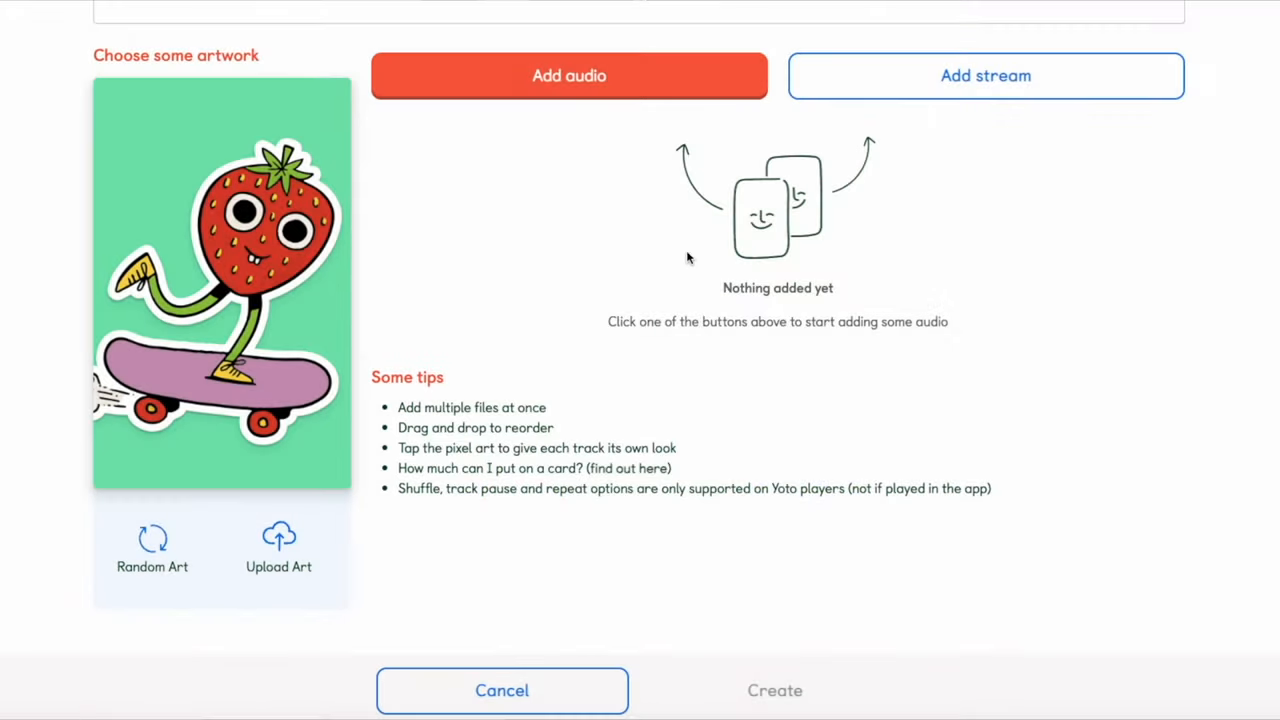
left_click(568, 76)
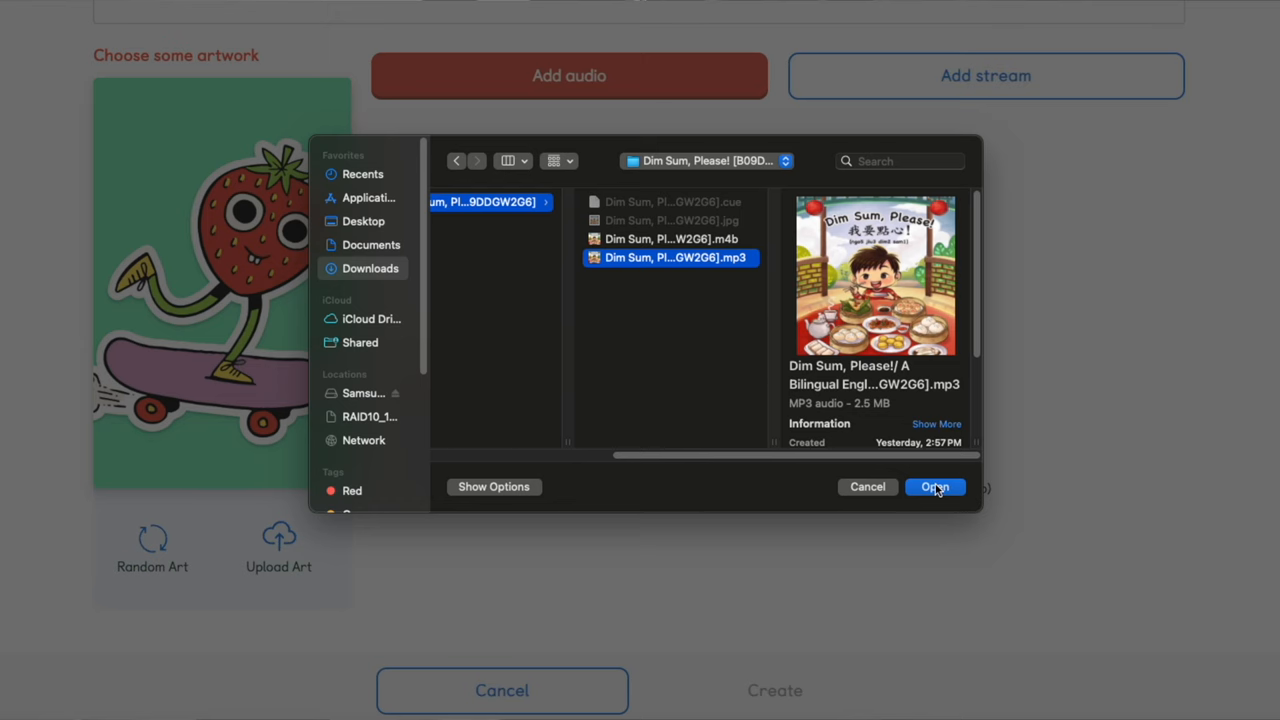
- Upload the Dim Sum, Please! MP3 as the first track and go to pick its pixel icon
left_click(934, 488)
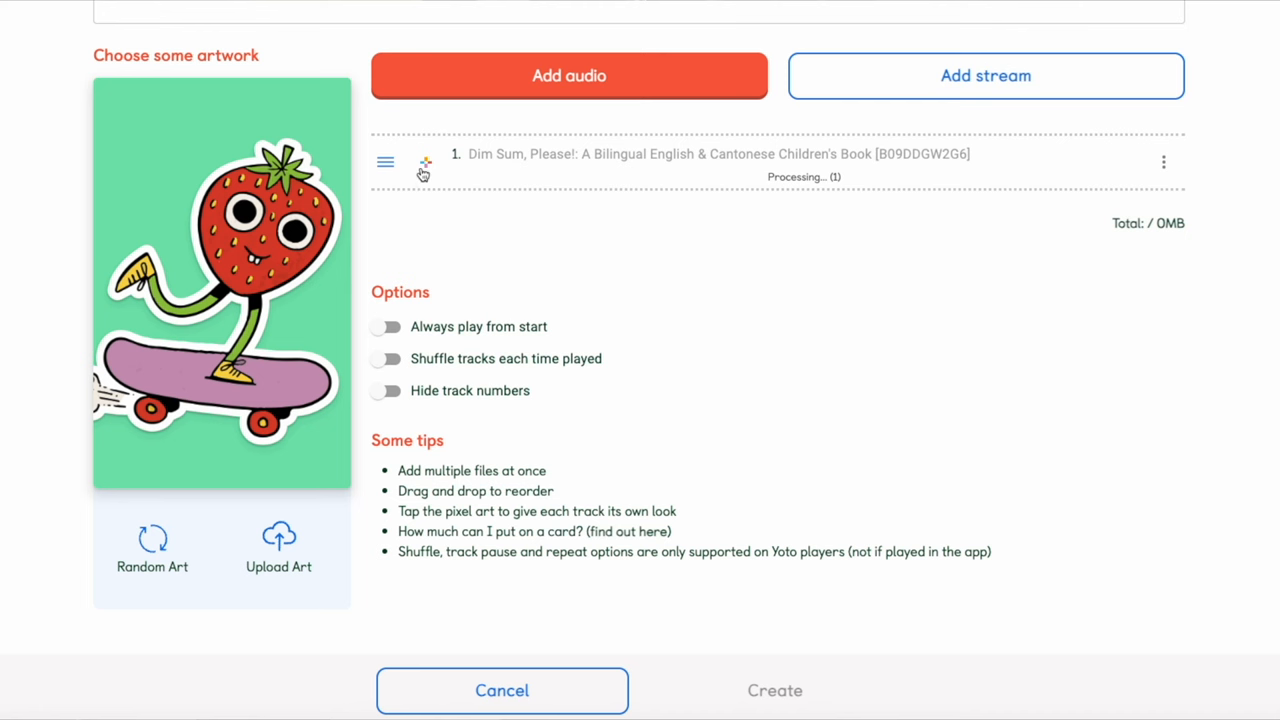
left_click(424, 172)
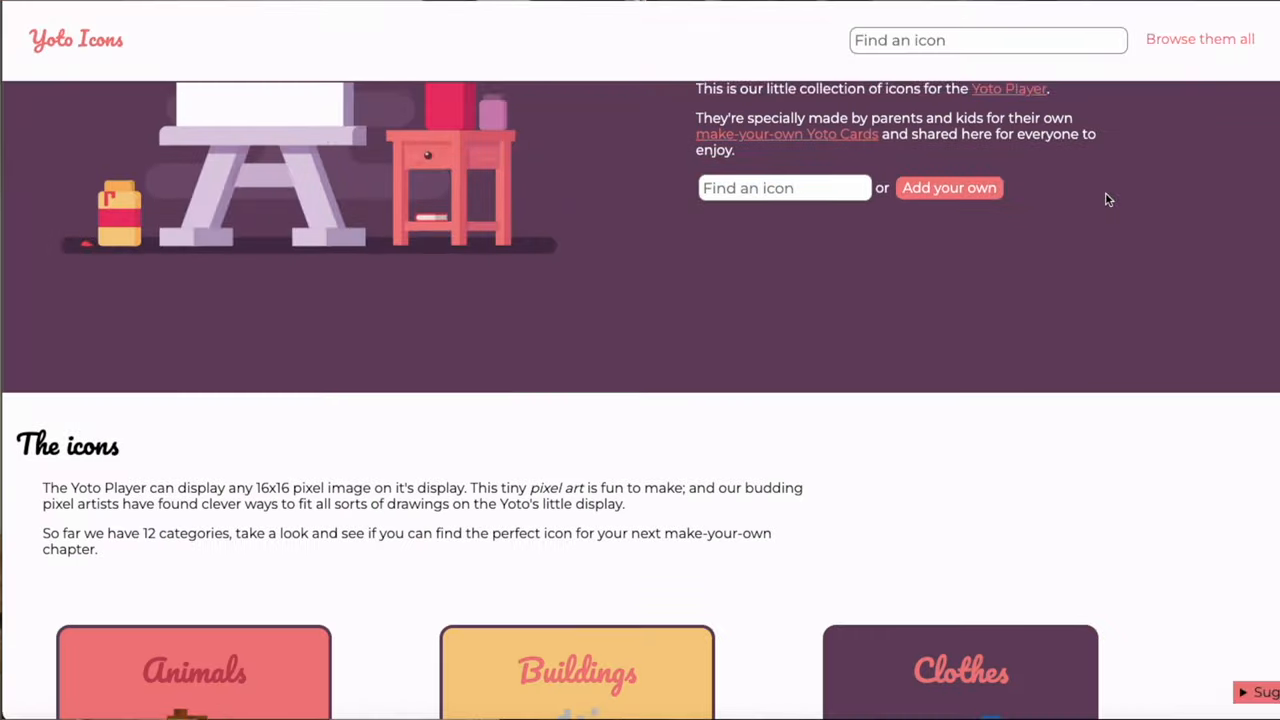
- Show every community icon, then search for icons tagged paw patrol
scroll("down", 3)
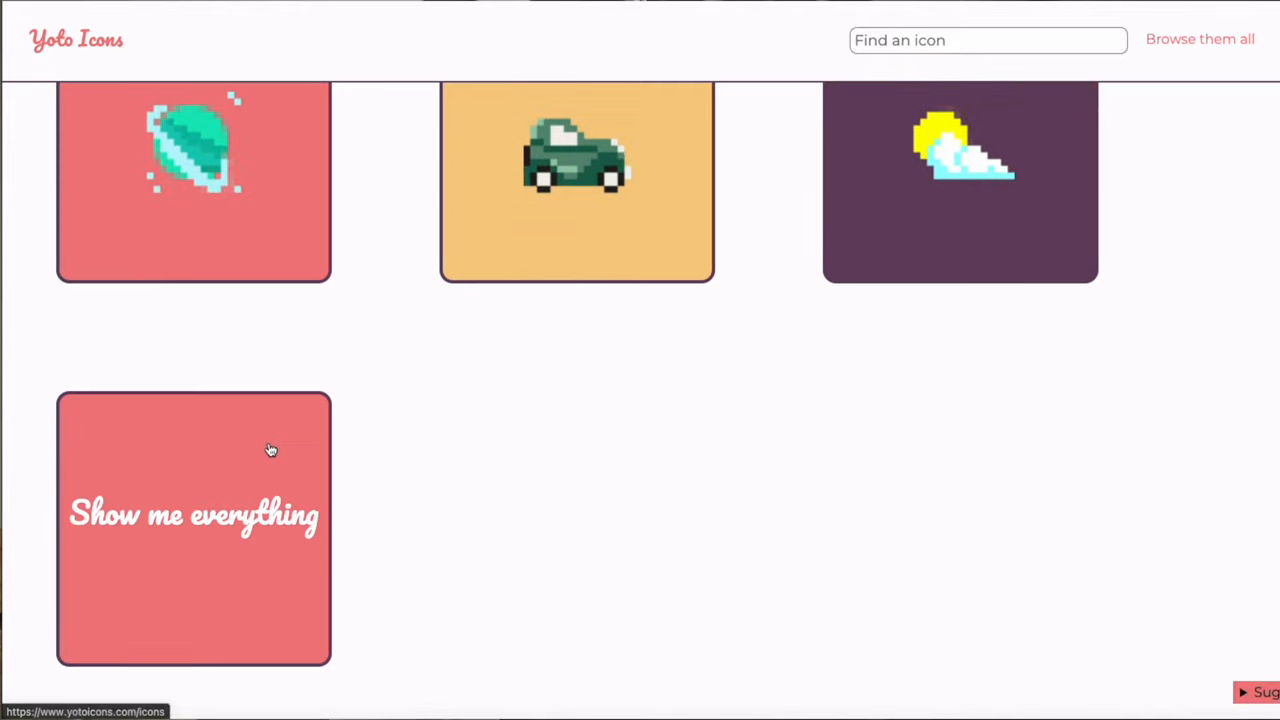
left_click(192, 528)
type("paw patrol")
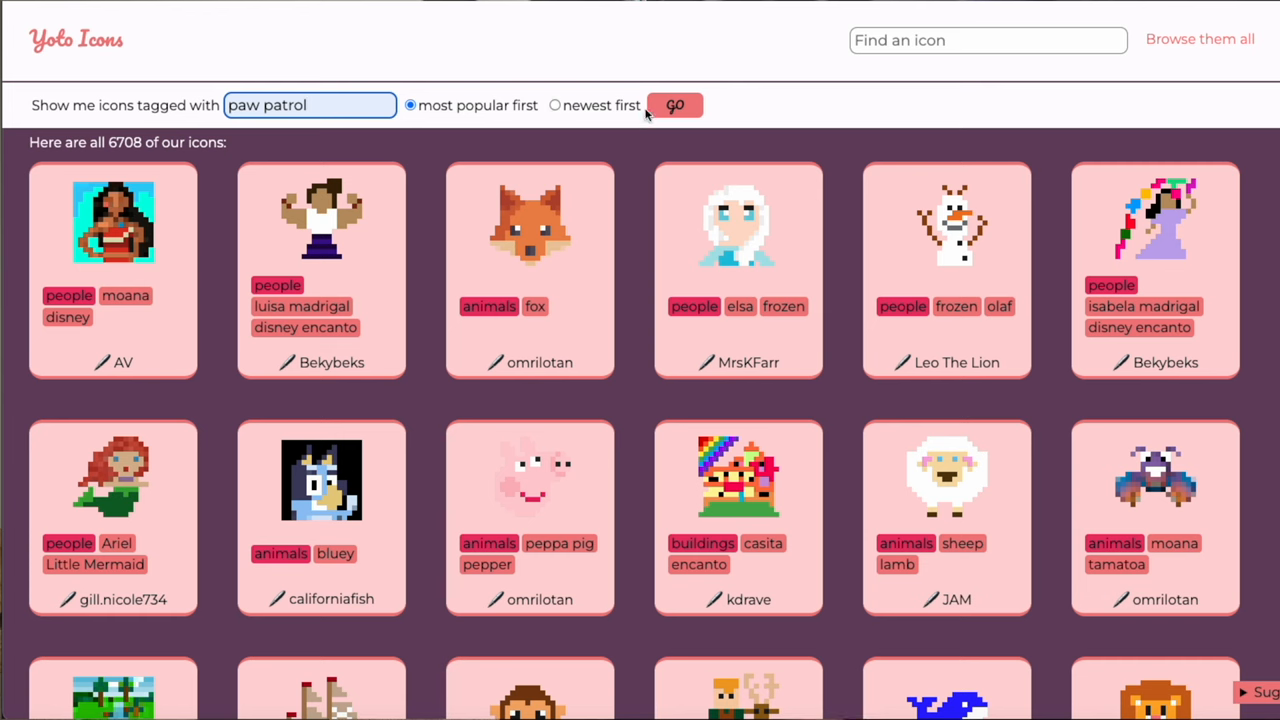
left_click(676, 104)
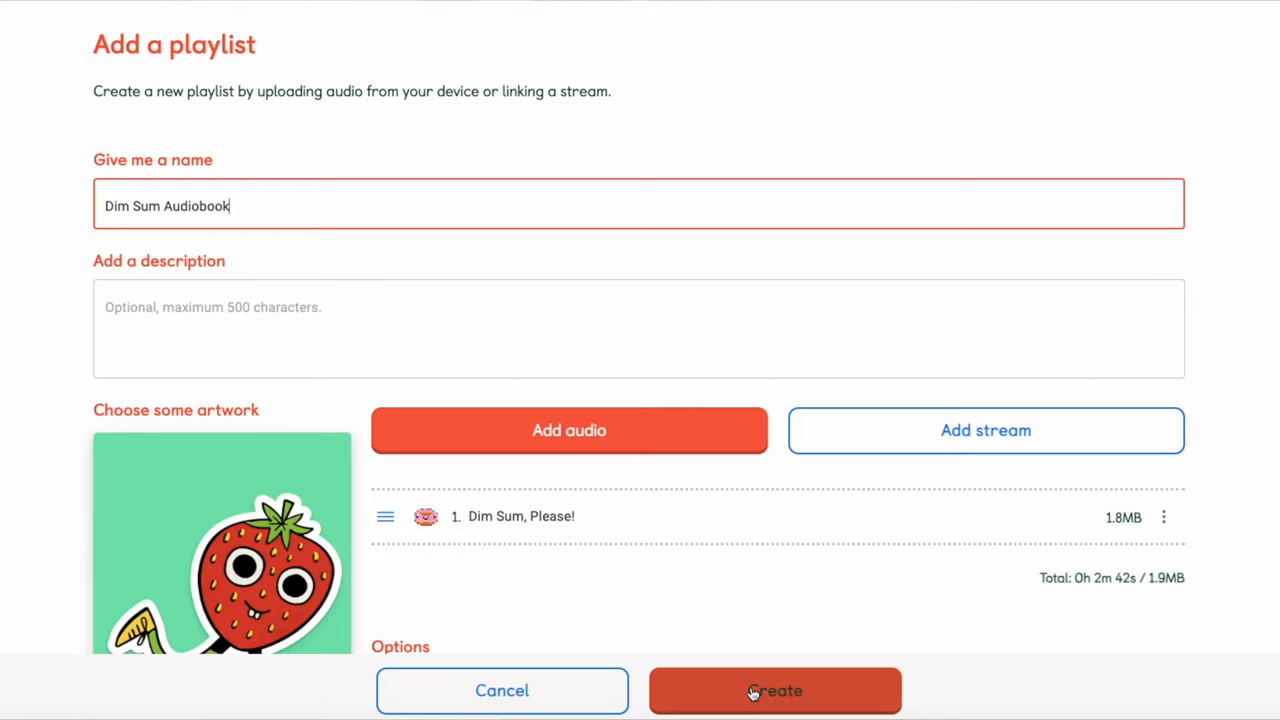
- Create the playlist named Dim Sum Audiobook with its Dim Sum, Please! track
left_click(776, 690)
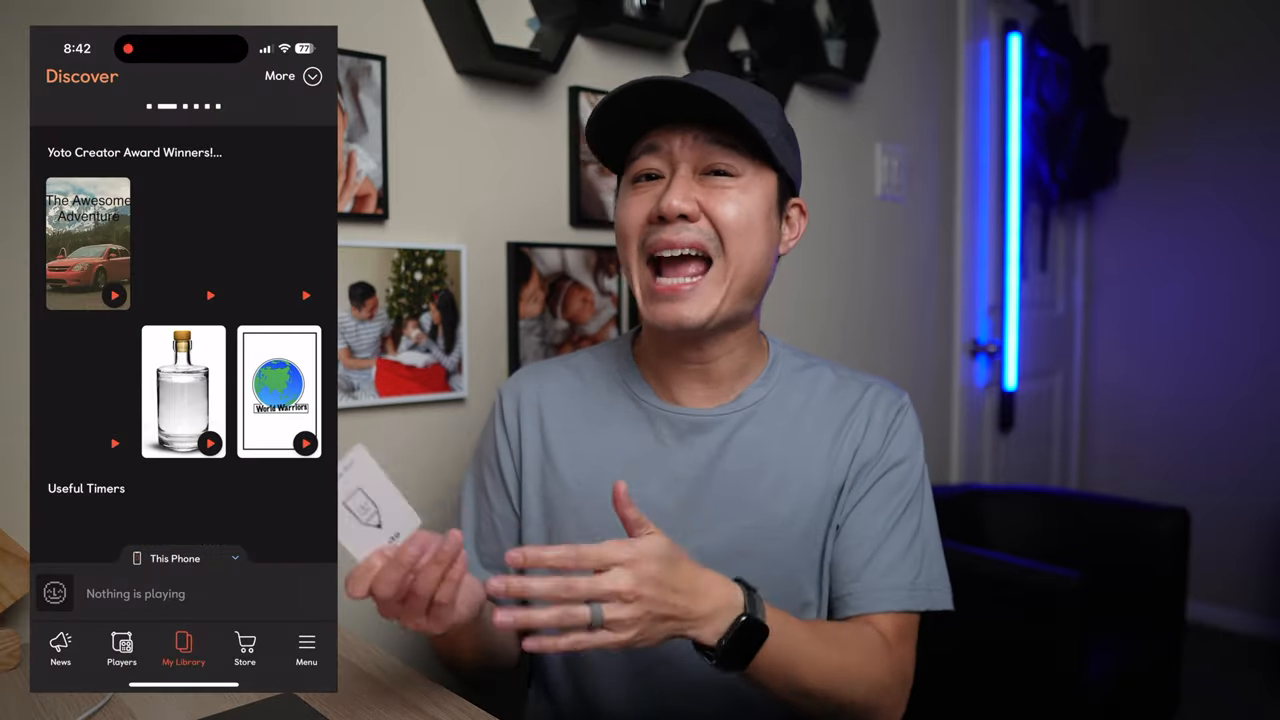
- From My Library, open the Dim Sum Audiobook playlist with its single 2:43 track
left_click(184, 648)
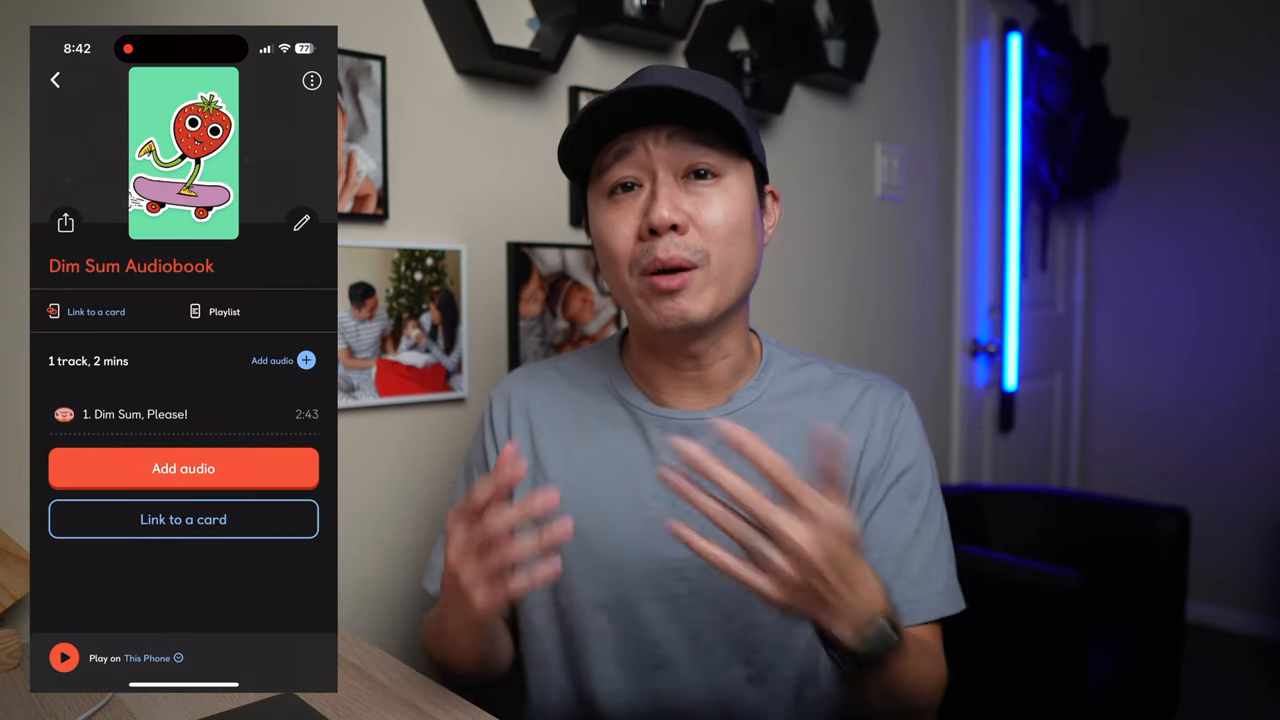
left_click(184, 520)
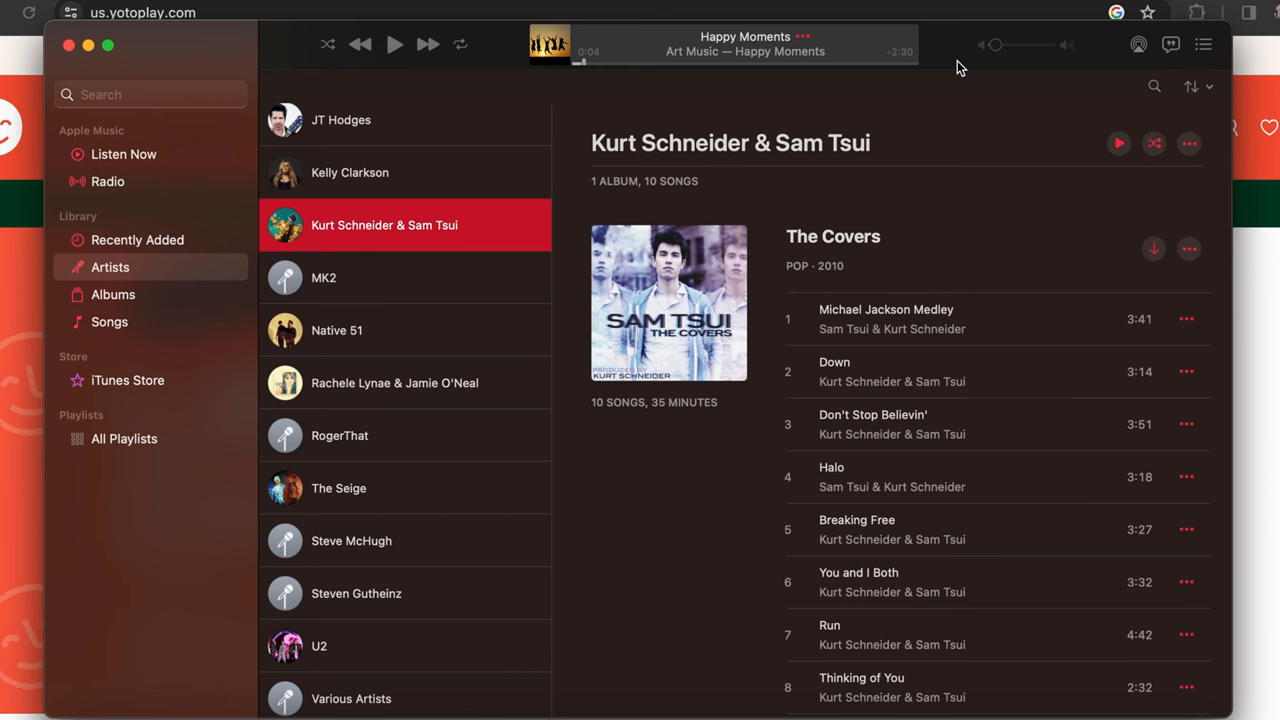
mouse_move(1144, 274)
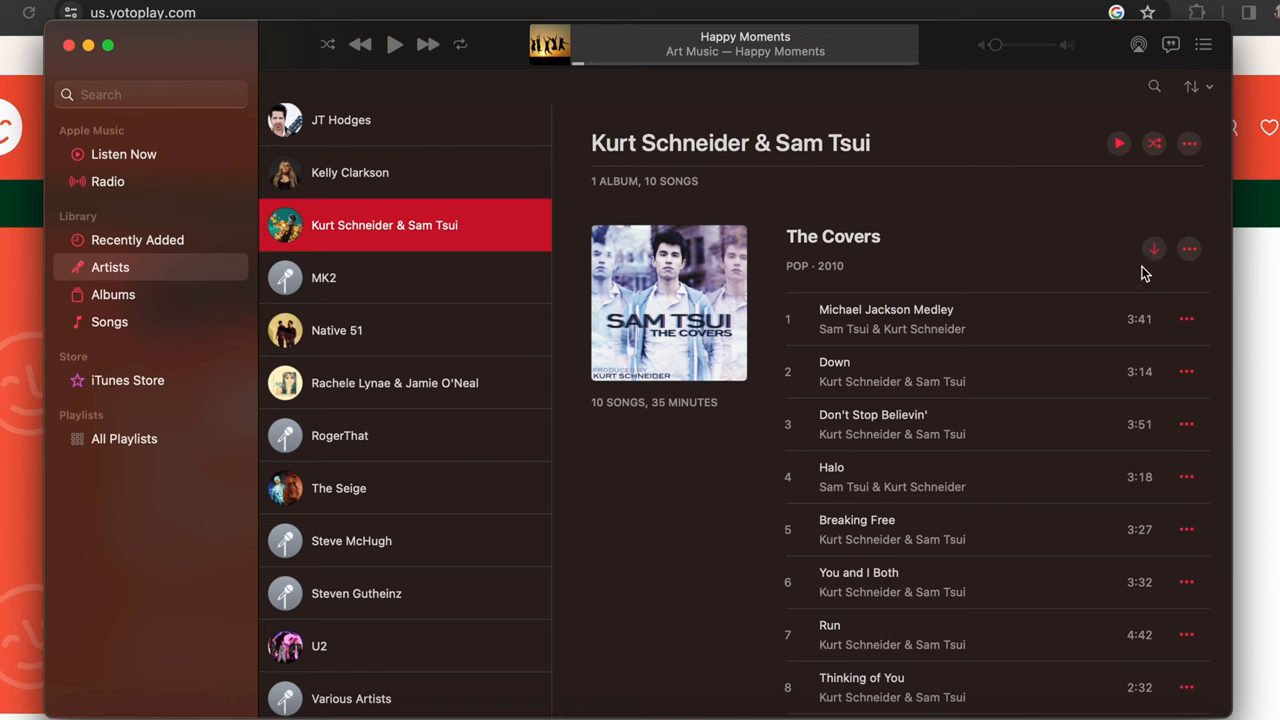
- Download The Covers album and show the first song's m4a file in Finder
left_click(1154, 248)
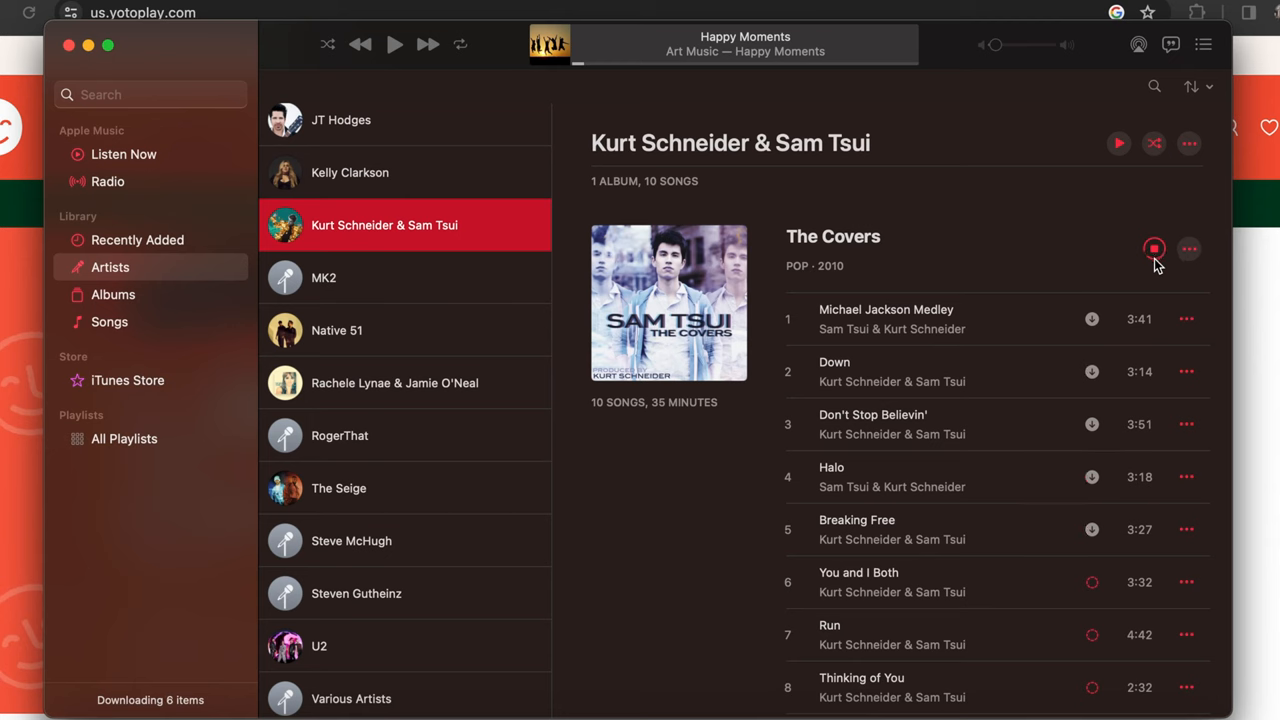
left_click(1186, 318)
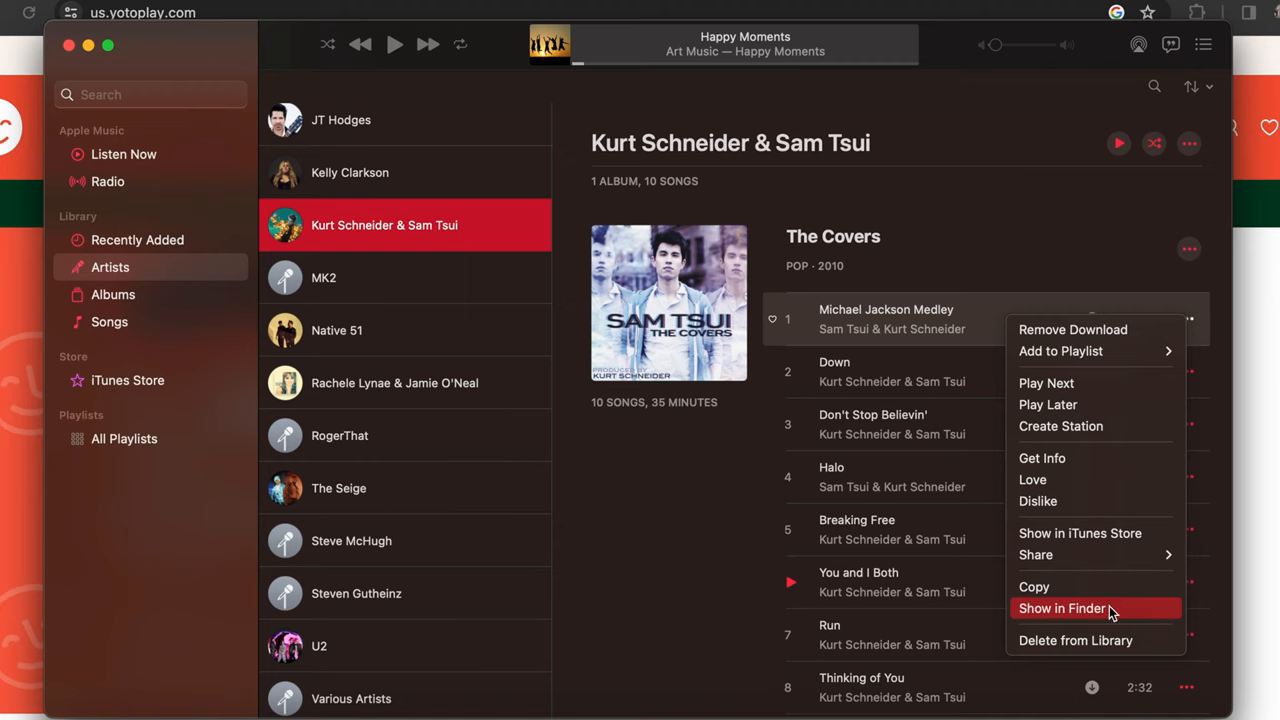
left_click(1062, 608)
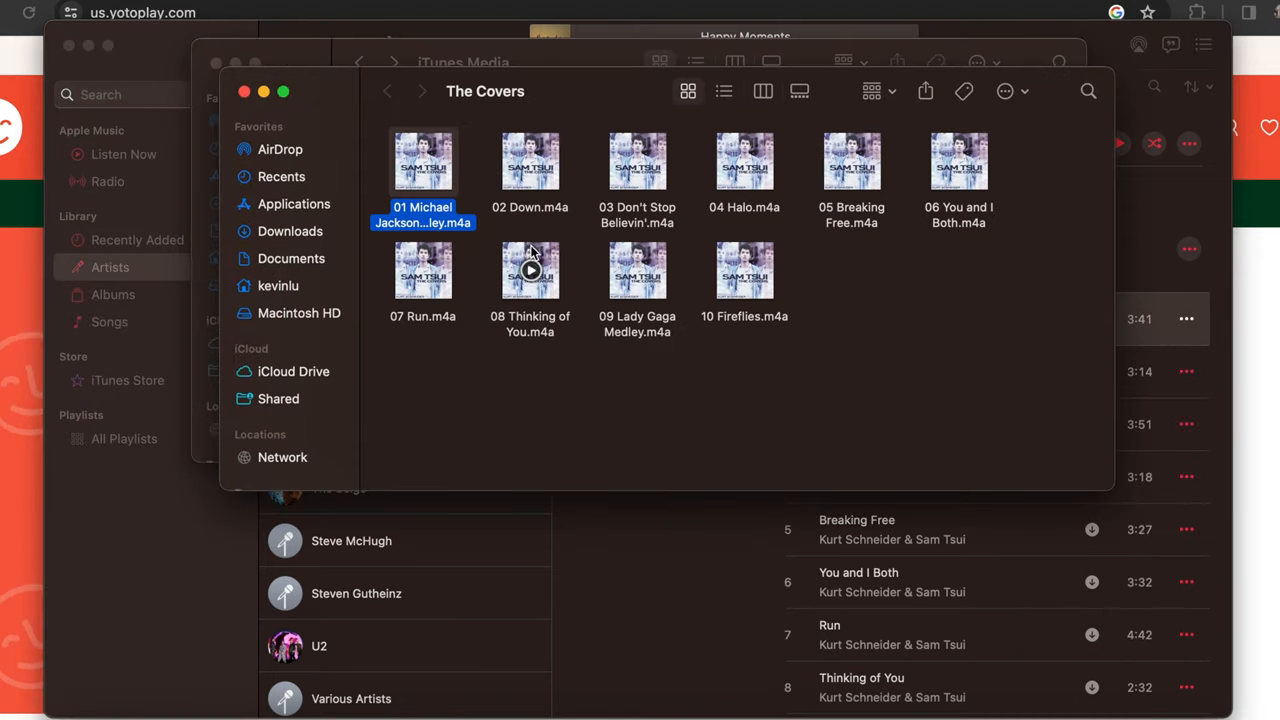
mouse_move(564, 268)
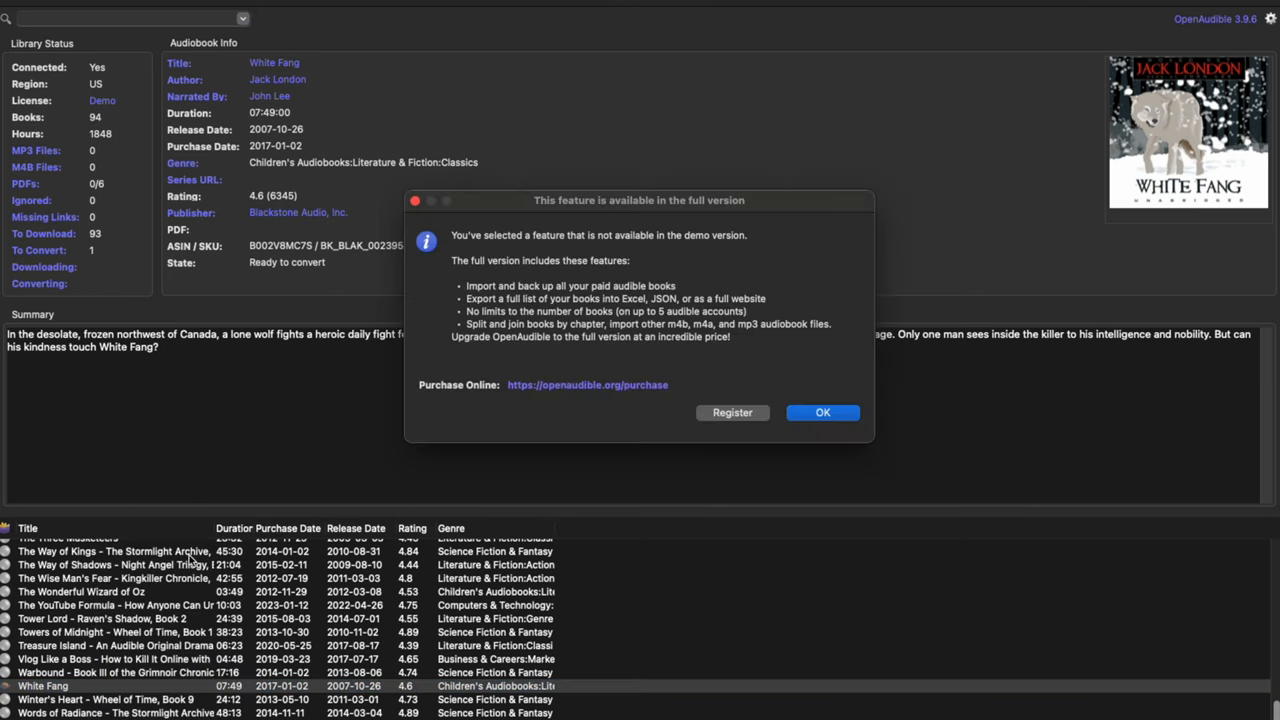
mouse_move(426, 420)
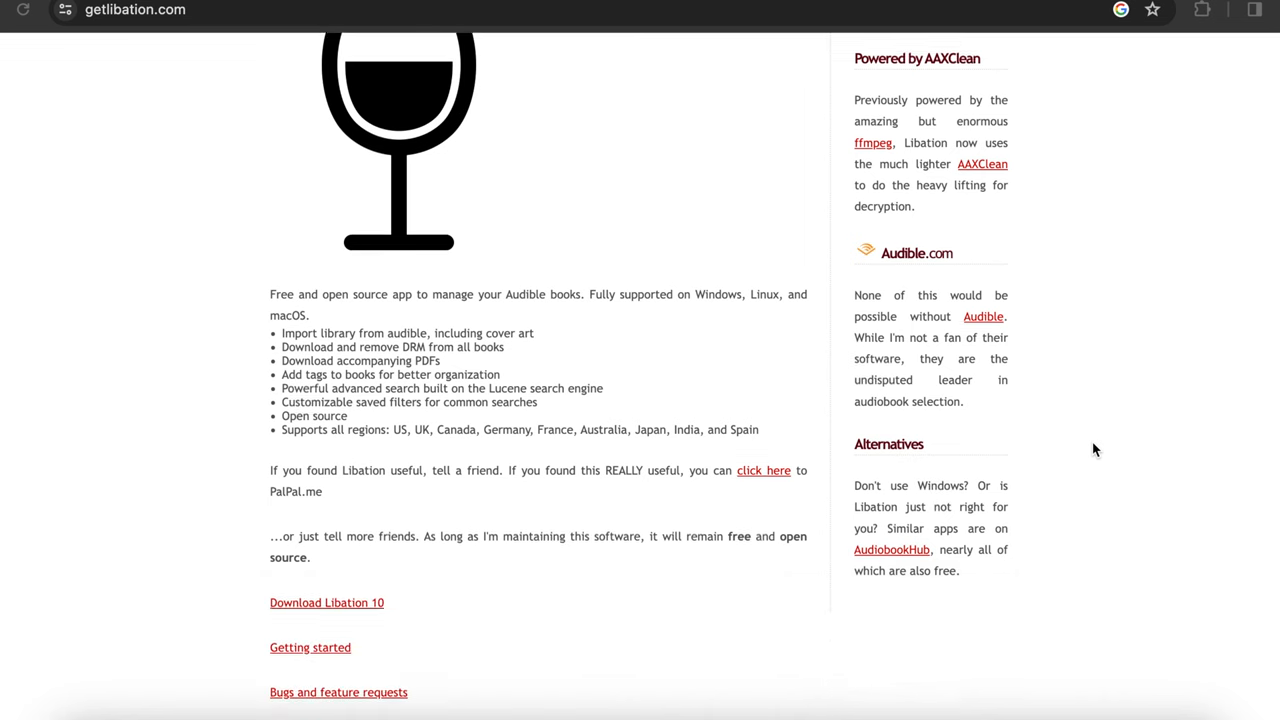
- Follow the Download Libation 10 link to the GitHub release downloads
scroll("down", 3)
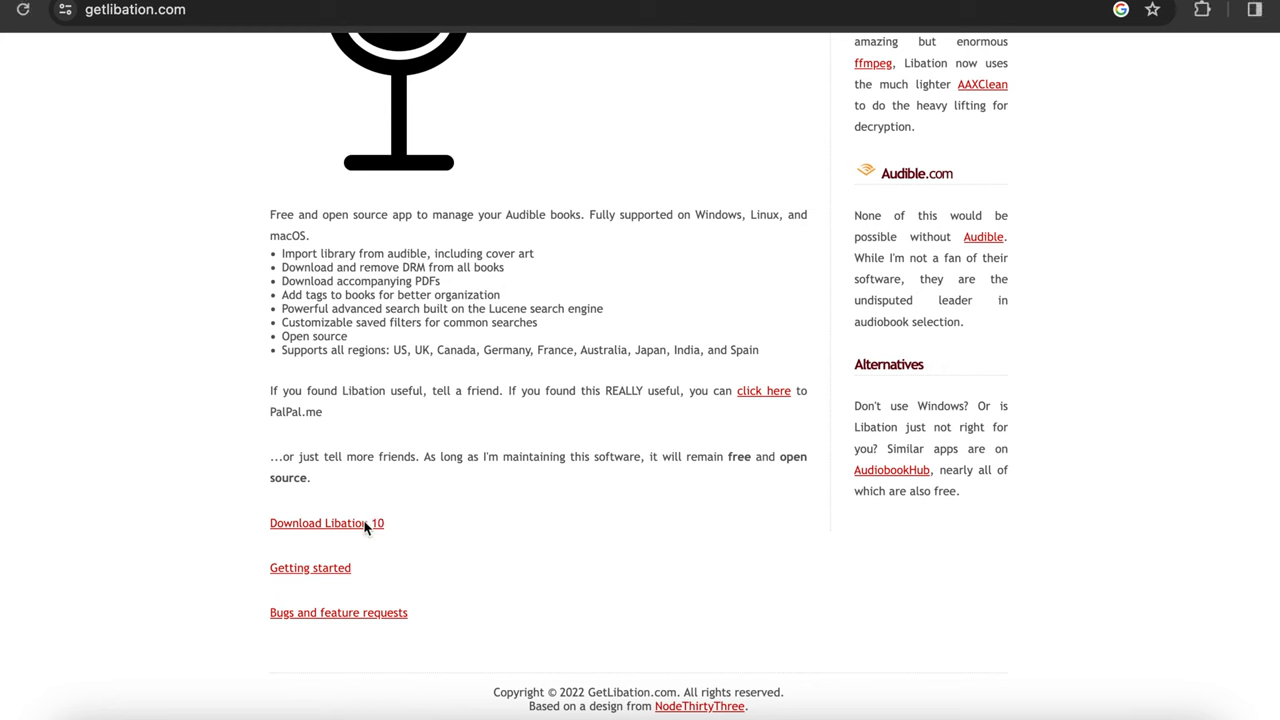
left_click(328, 524)
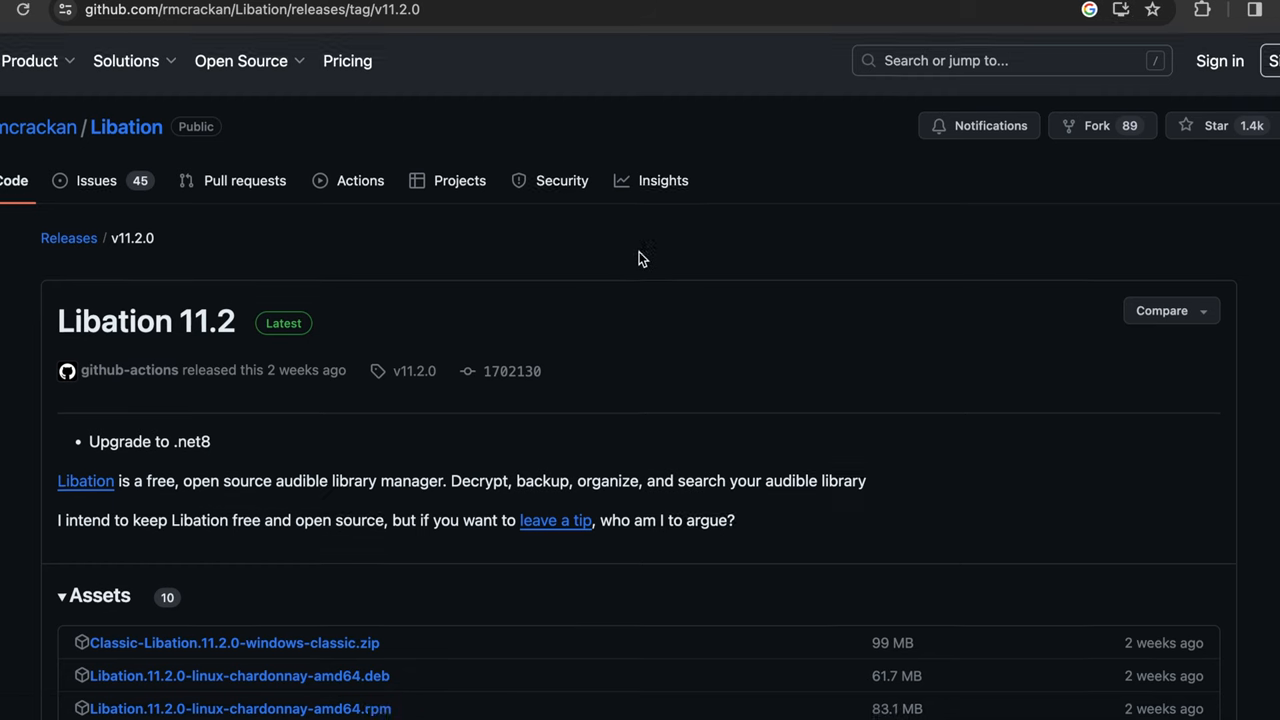
- Download Libation.11.2.0-macOS-chardonnay-x64.tgz from the release assets and dismiss the downloads tip
scroll("down", 3)
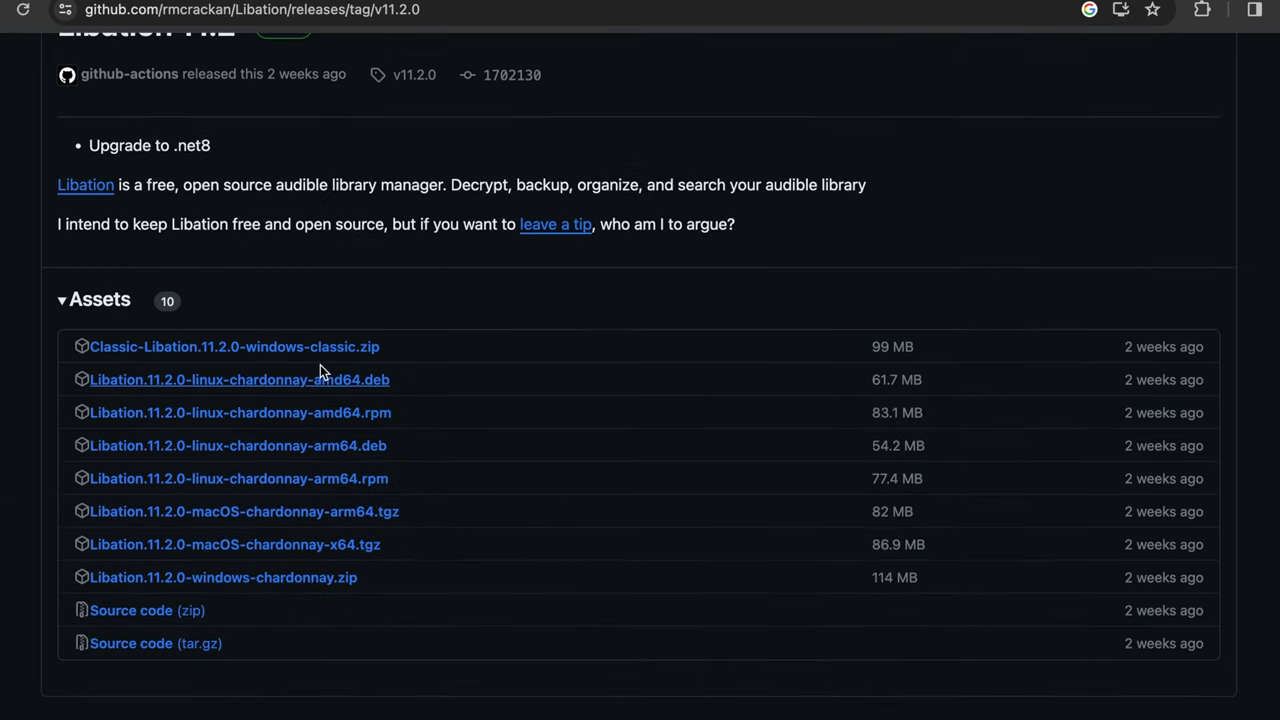
mouse_move(502, 320)
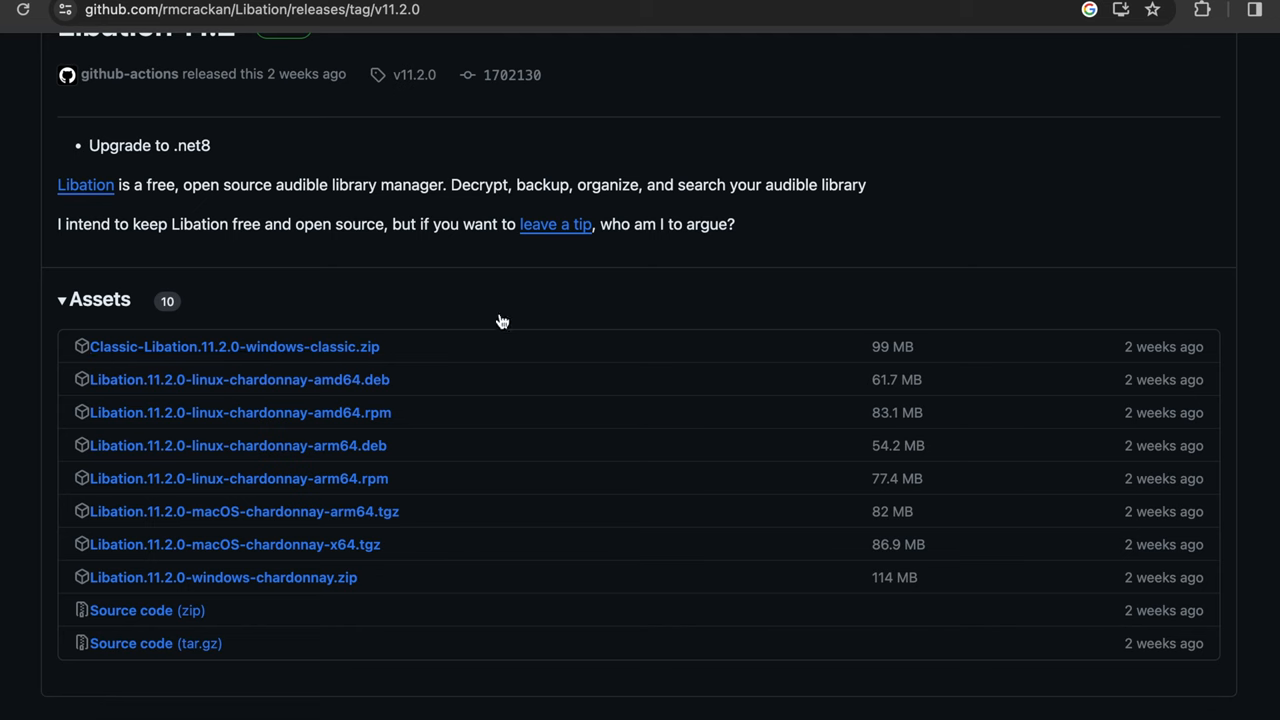
mouse_move(234, 346)
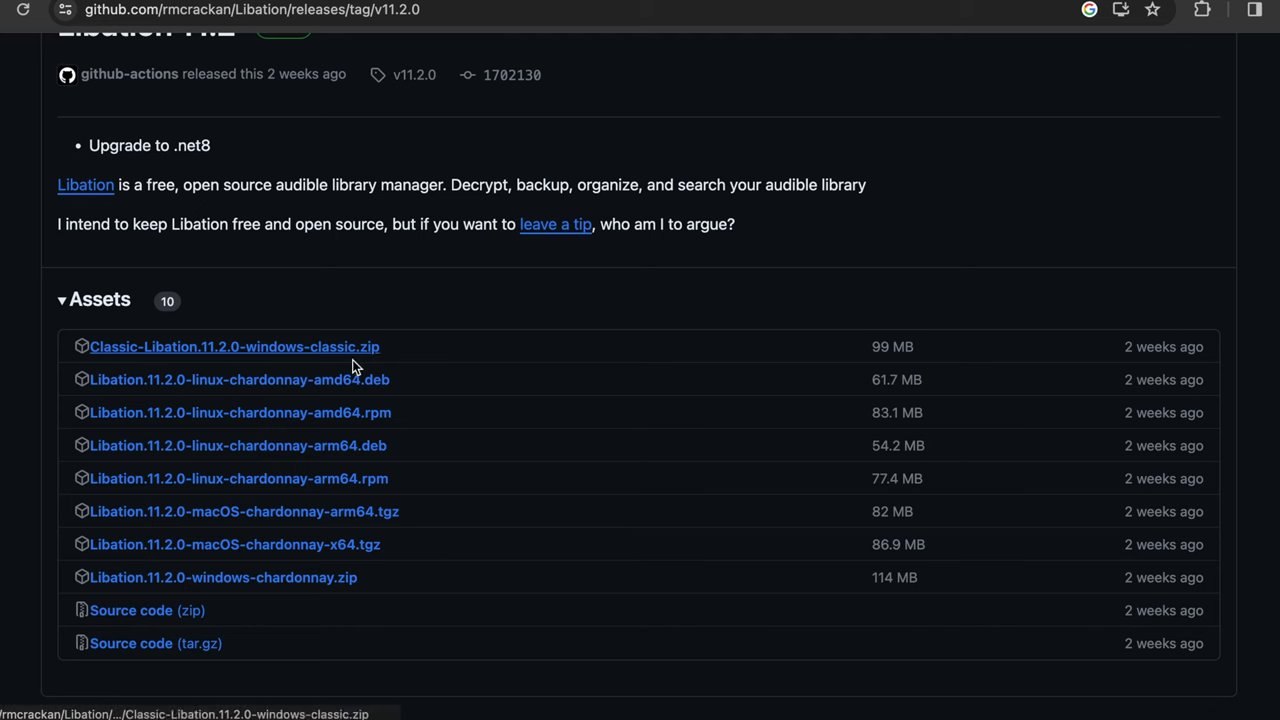
mouse_move(296, 544)
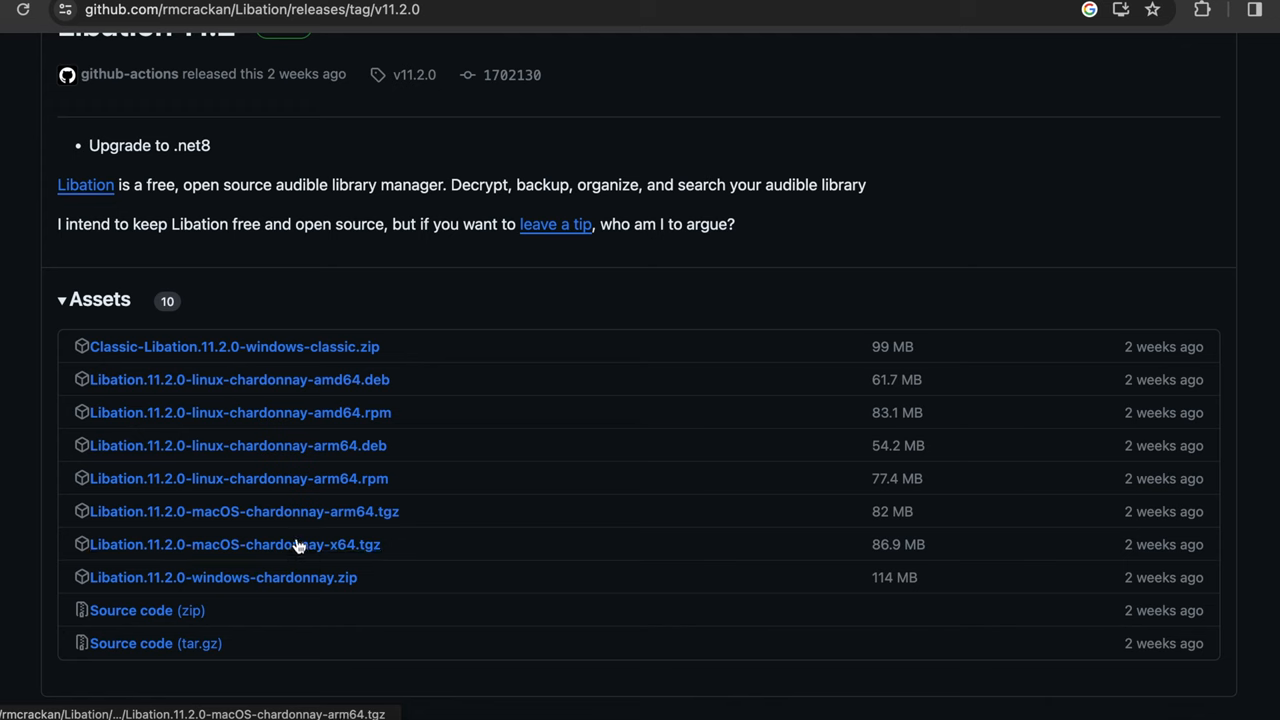
mouse_move(390, 512)
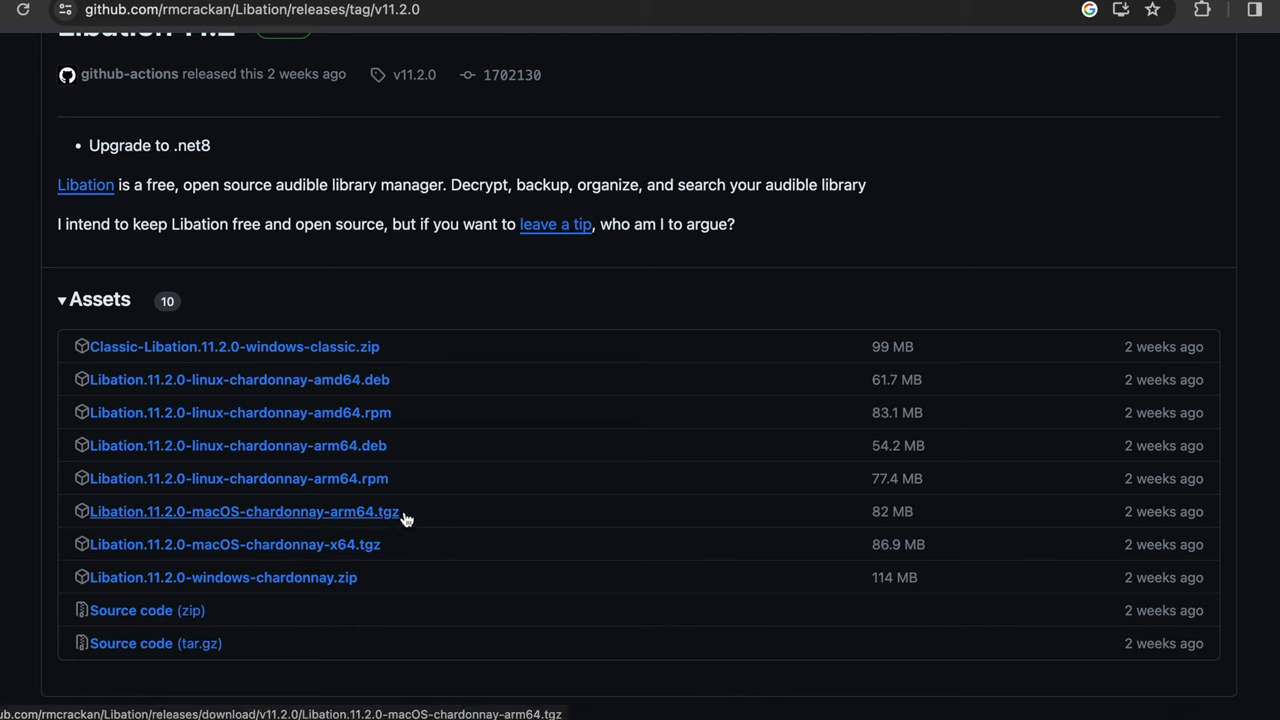
mouse_move(350, 544)
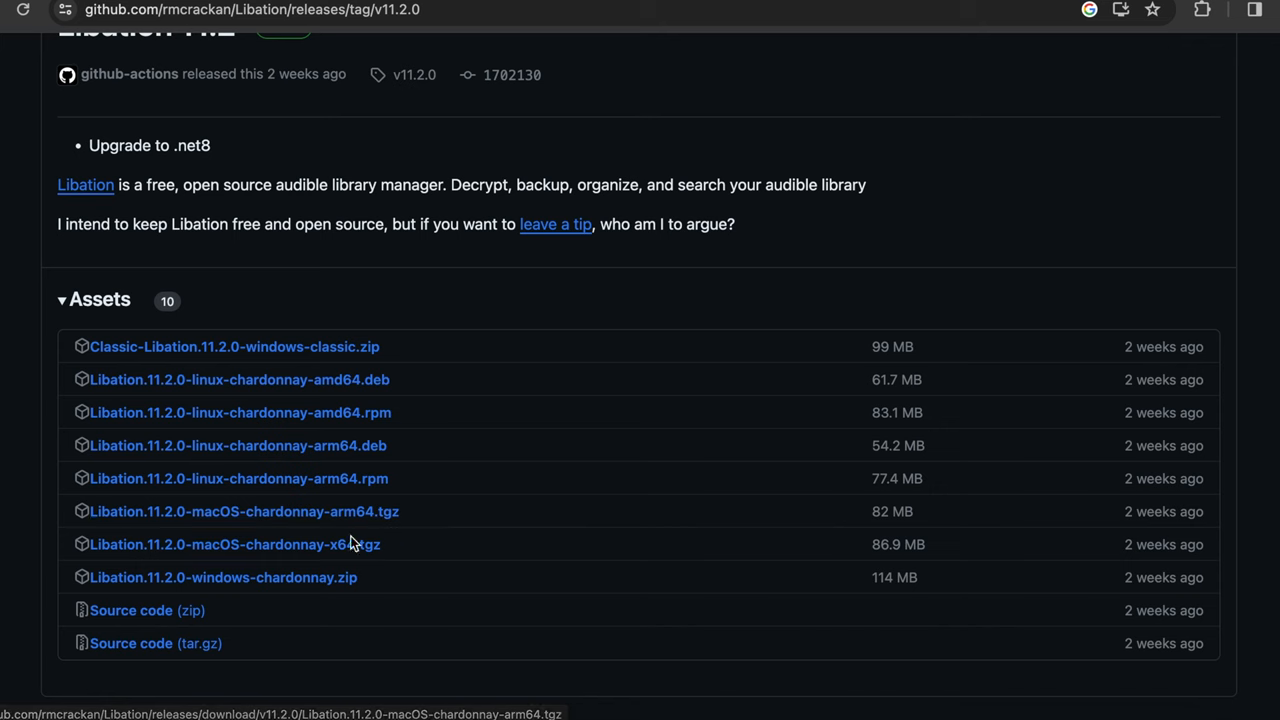
left_click(234, 544)
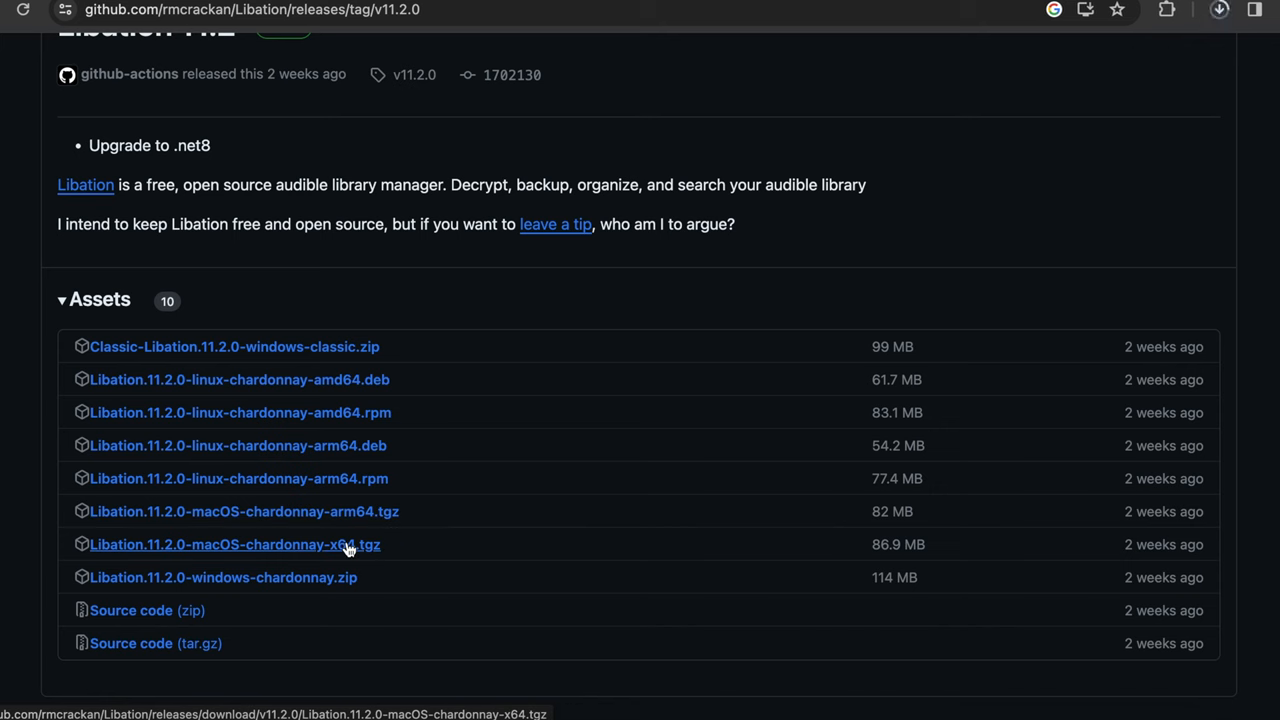
left_click(236, 544)
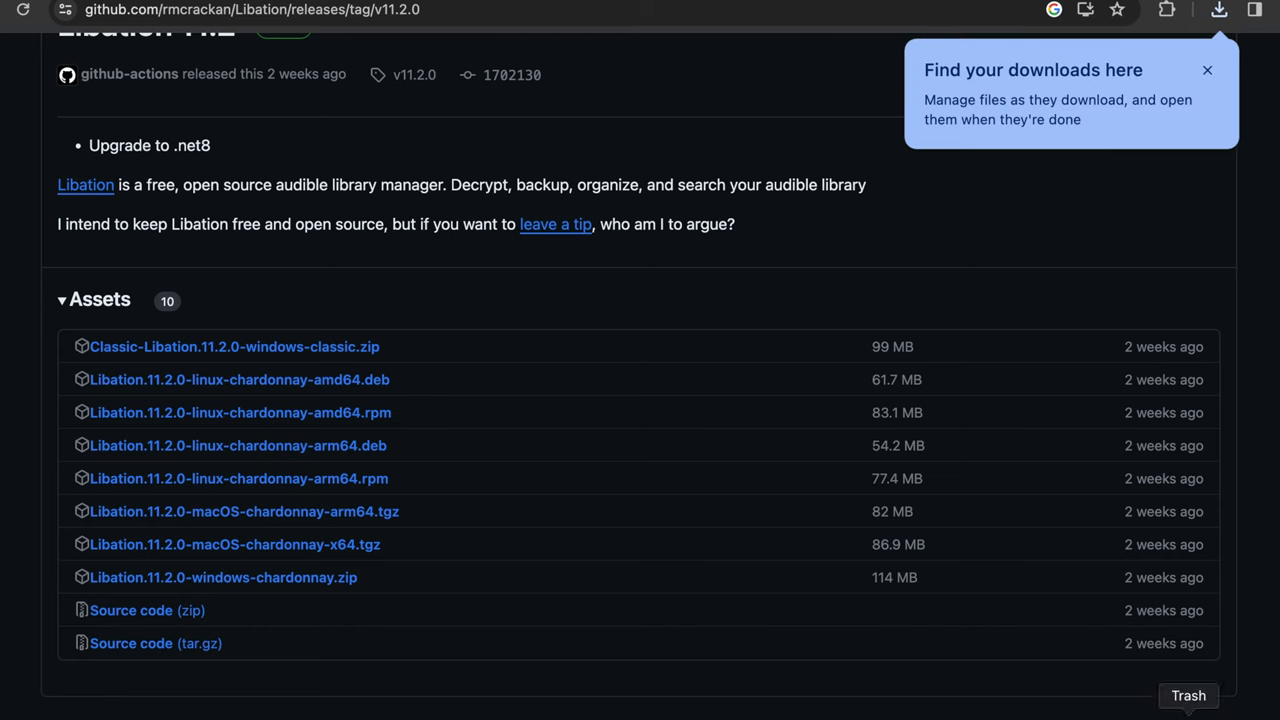
left_click(1208, 70)
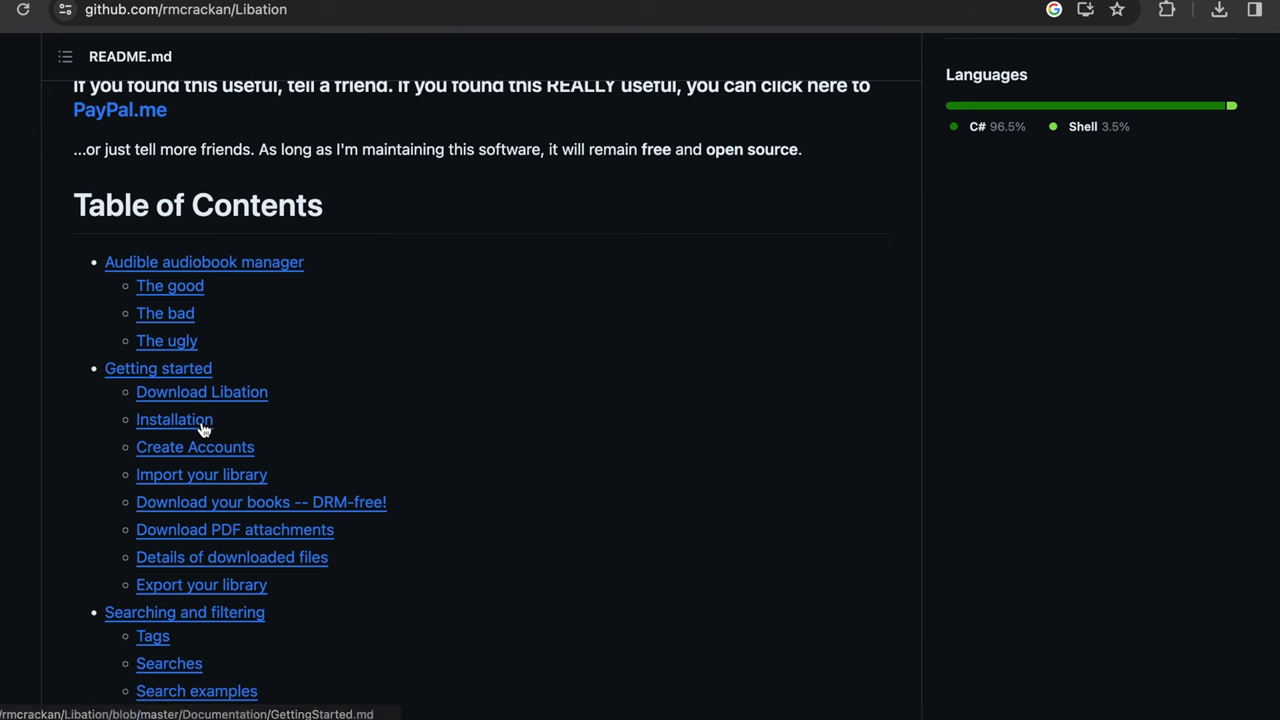
- From the README's Installation section, reach the macOS installation guide
left_click(174, 420)
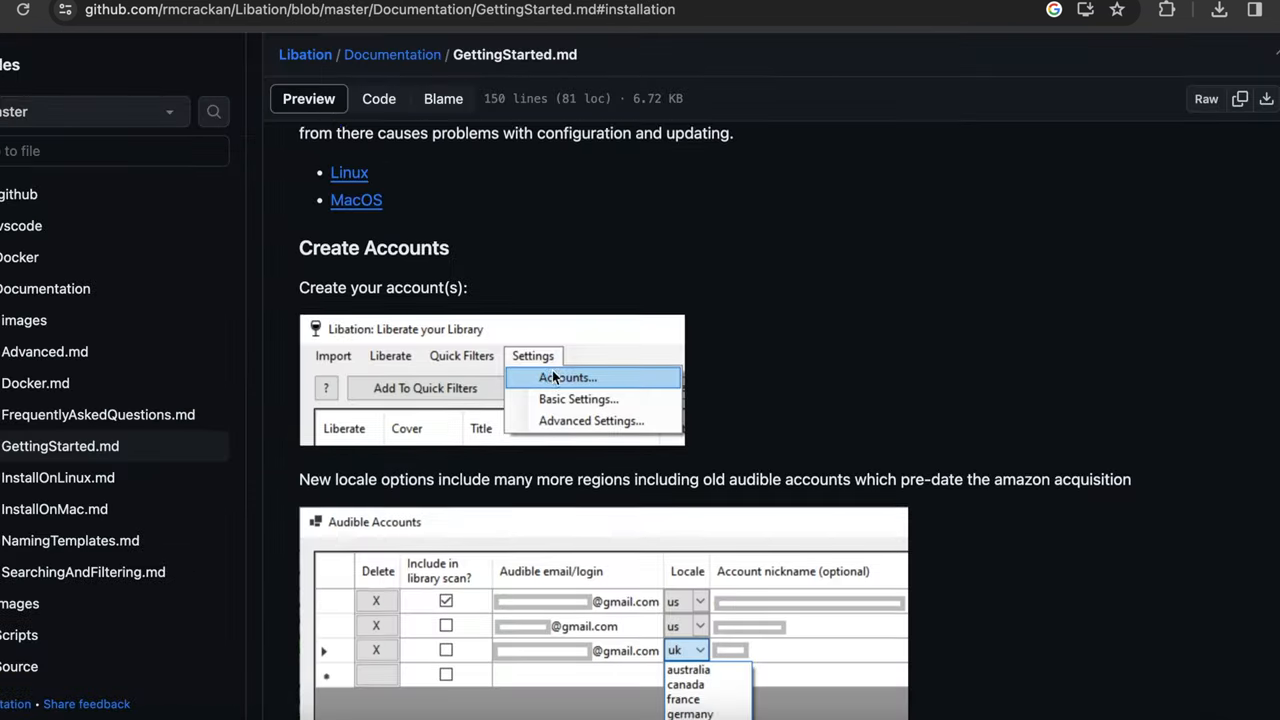
scroll("down", 3)
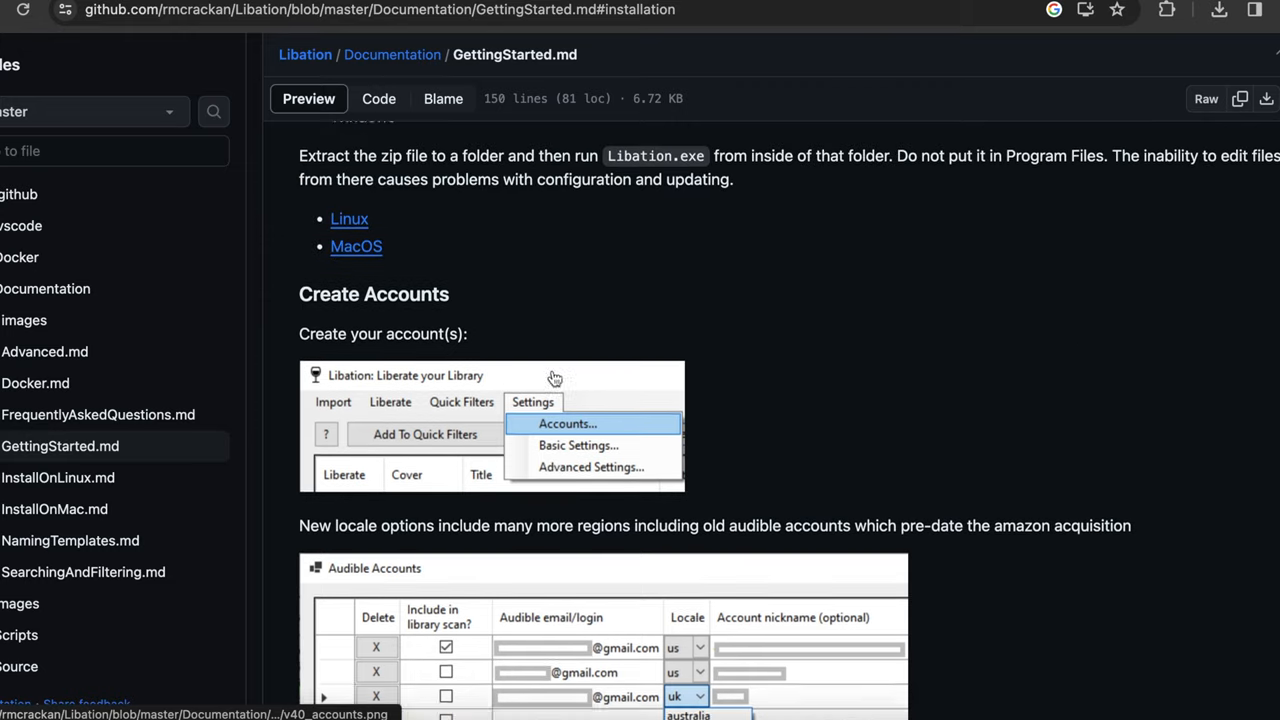
left_click(54, 510)
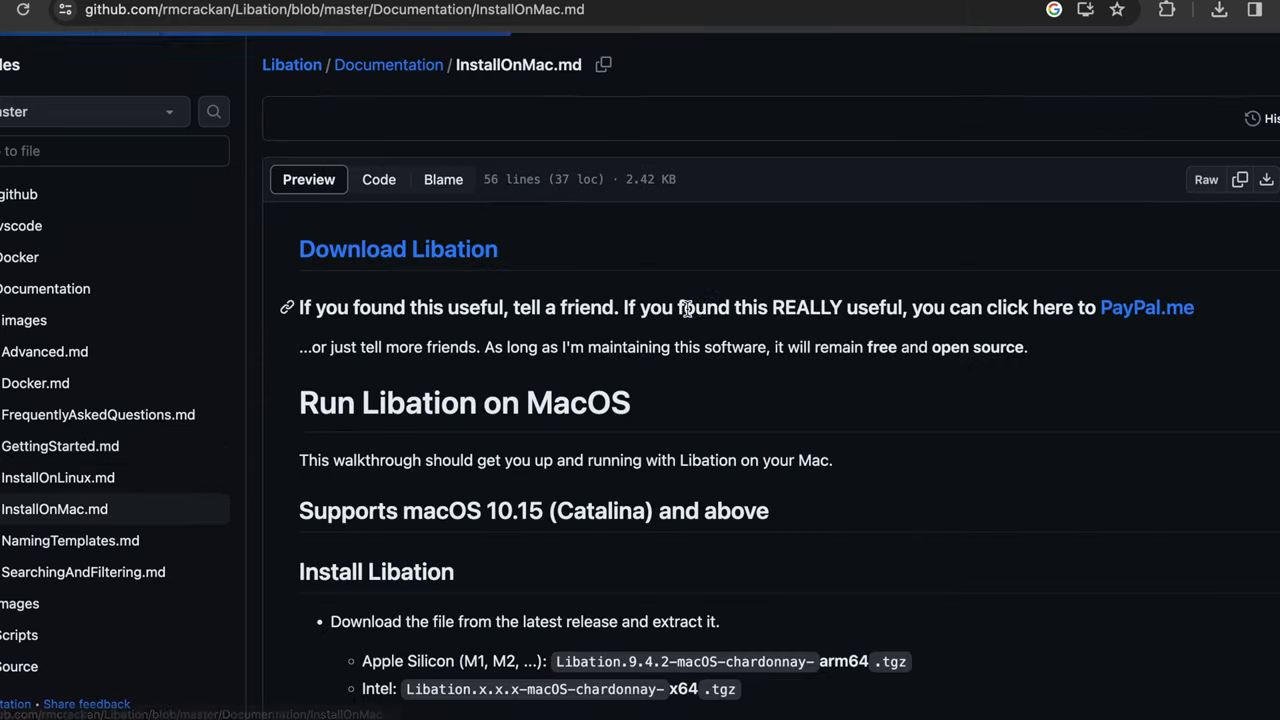
- Copy the sudo spctl terminal setup command from the macOS guide
scroll("down", 3)
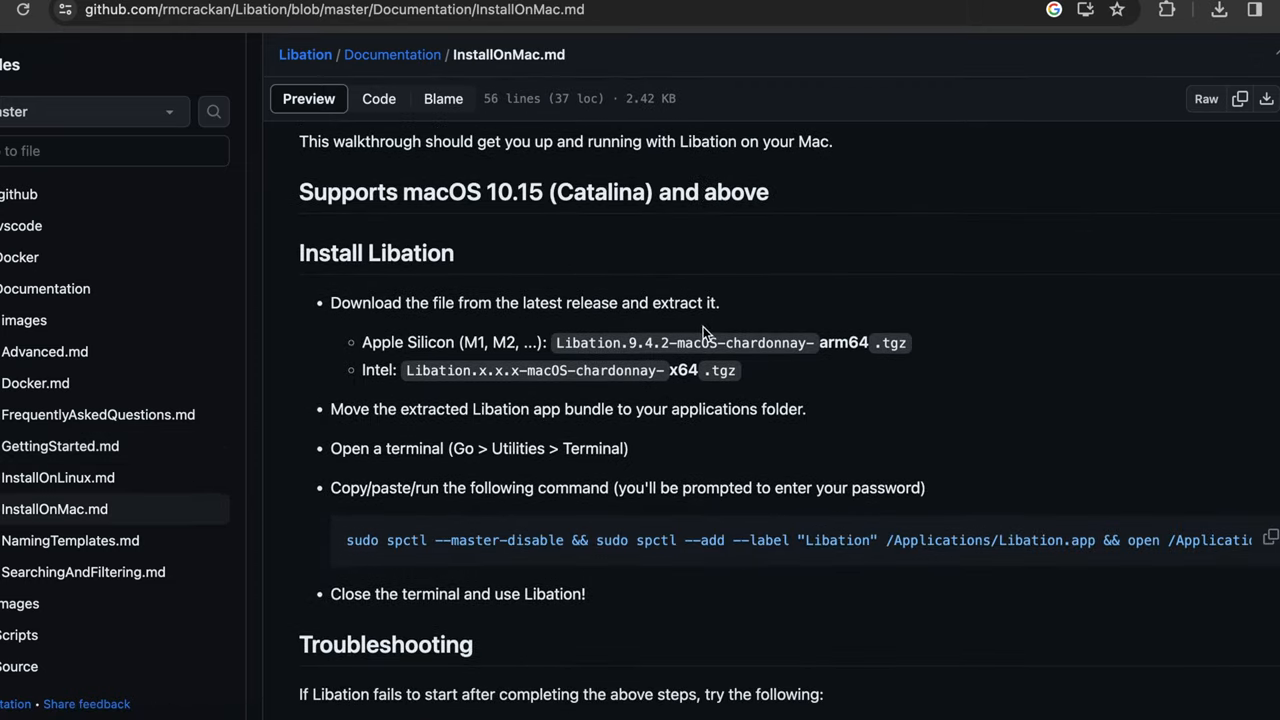
scroll("down", 3)
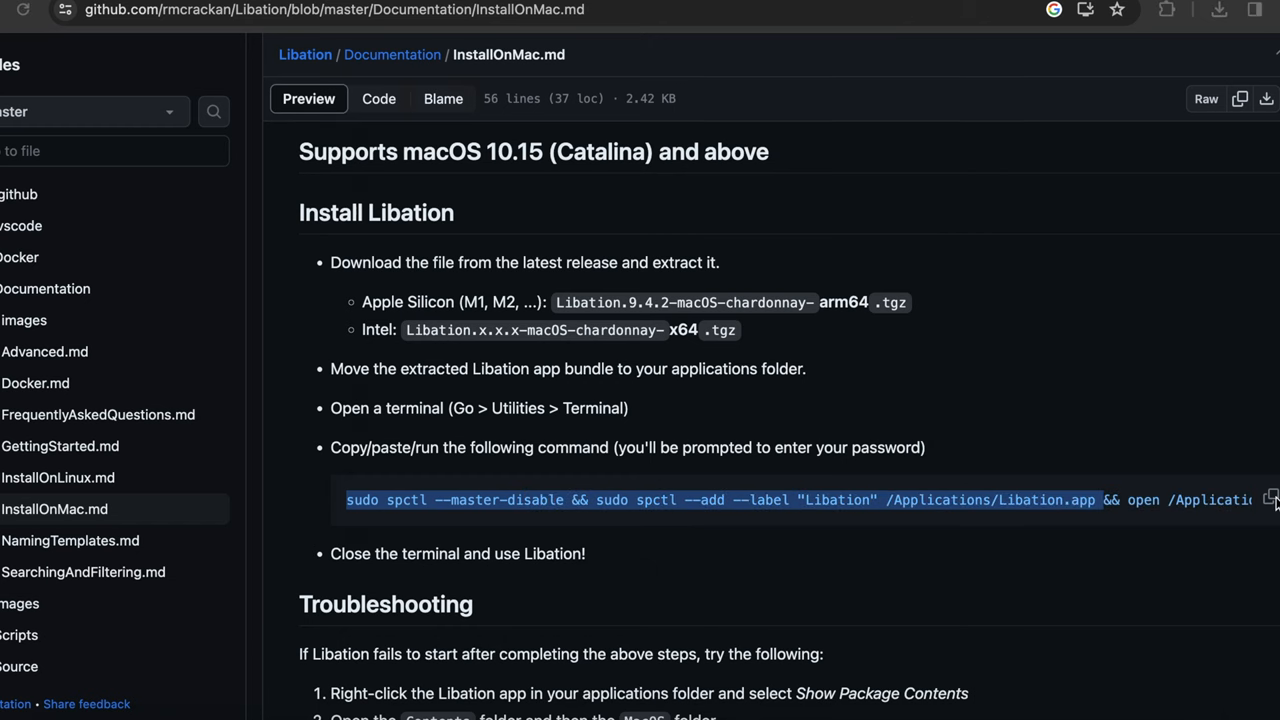
left_click(1270, 496)
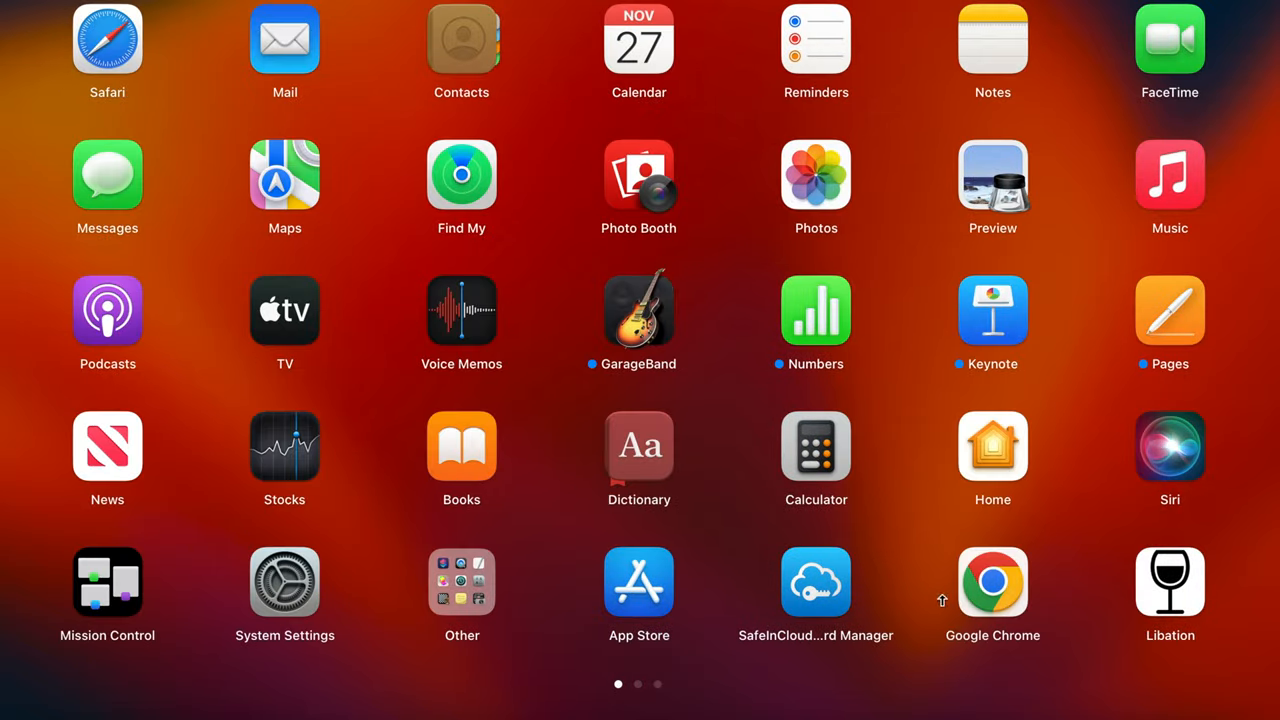
- Run the sudo spctl command in Terminal to disable Gatekeeper and add Libation as an allowed app
left_click(462, 582)
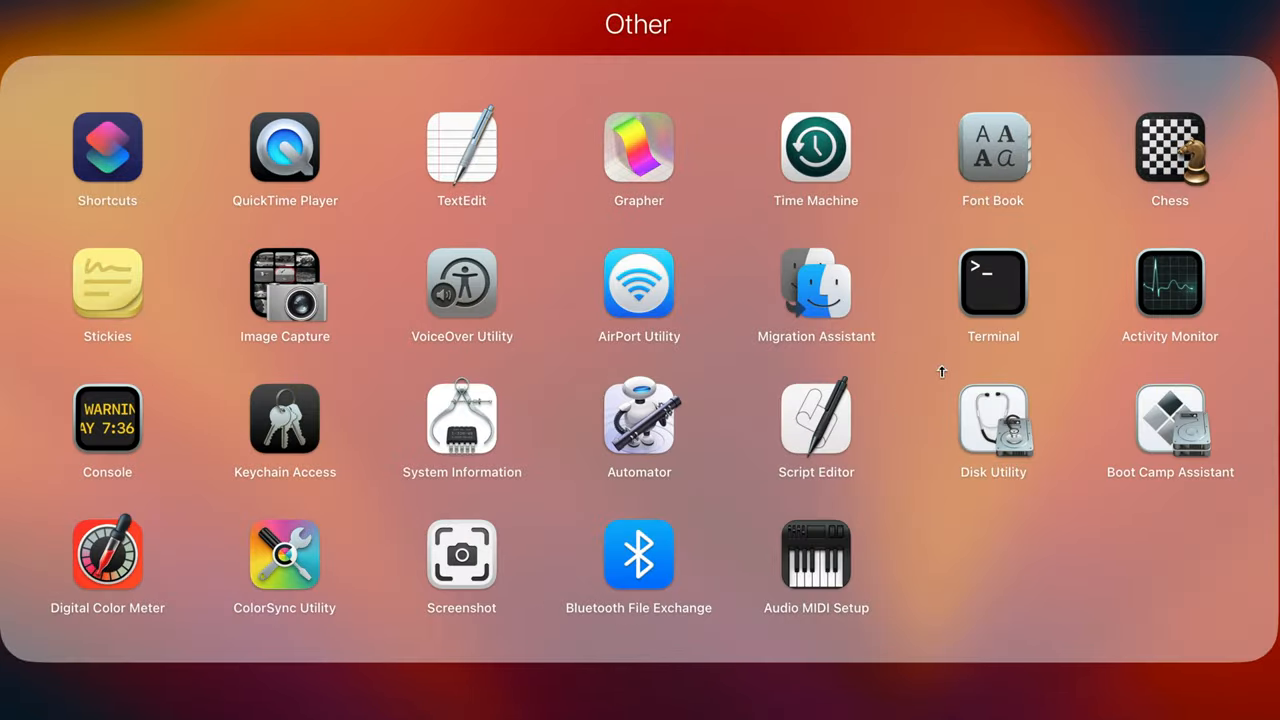
left_click(992, 284)
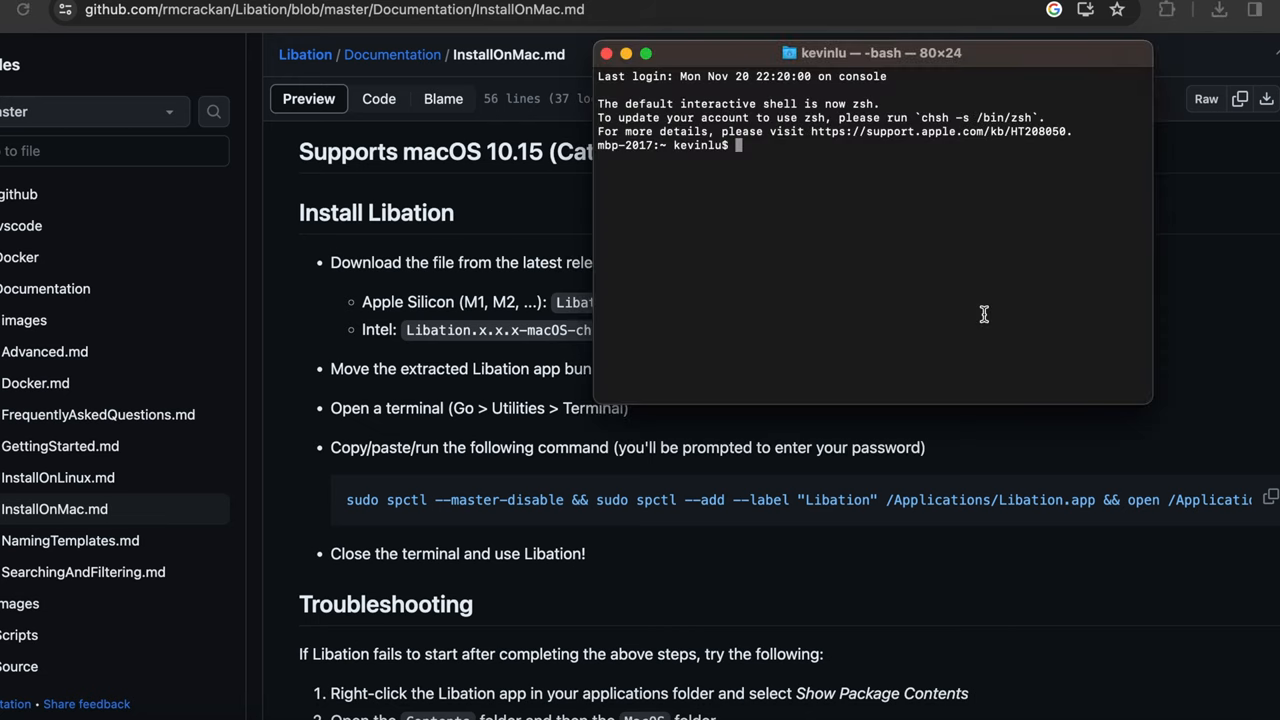
type("sudo spctl --master-disable && sudo spctl --add --label \"Libation\" /Applications/Libation.app && open /Applications/Libation.app && sudo spctl --master-enable")
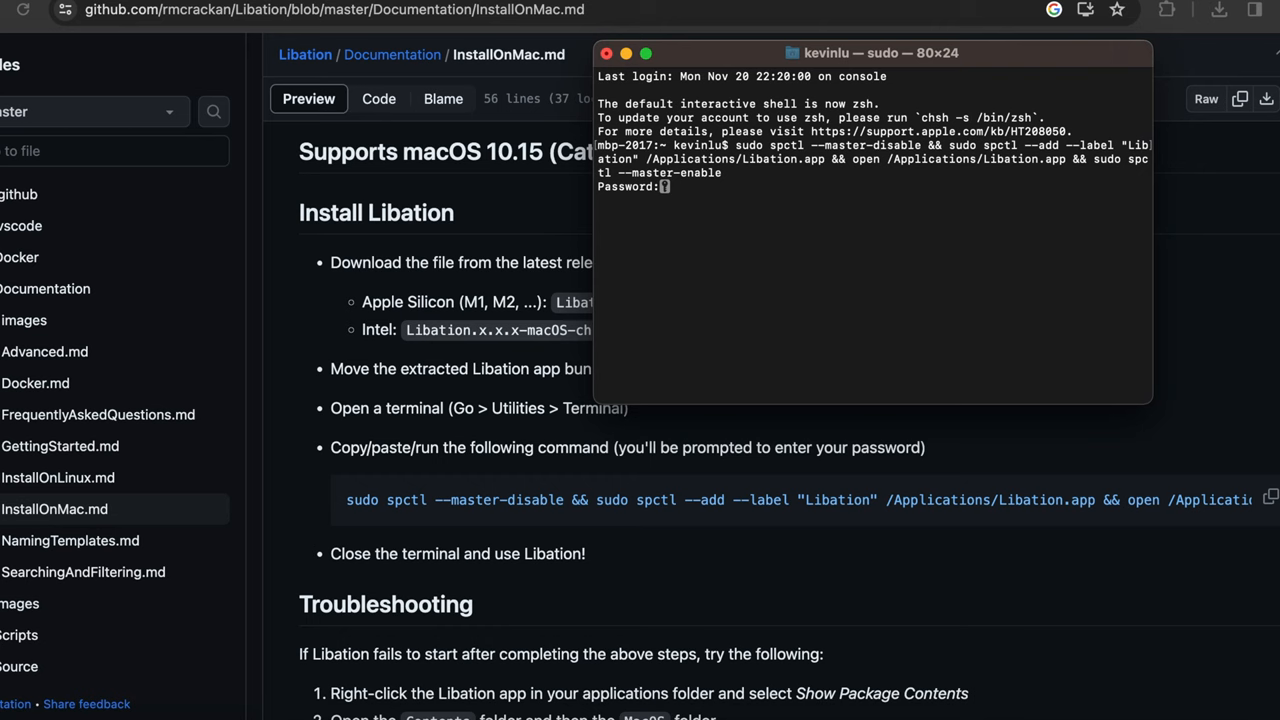
key("Return")
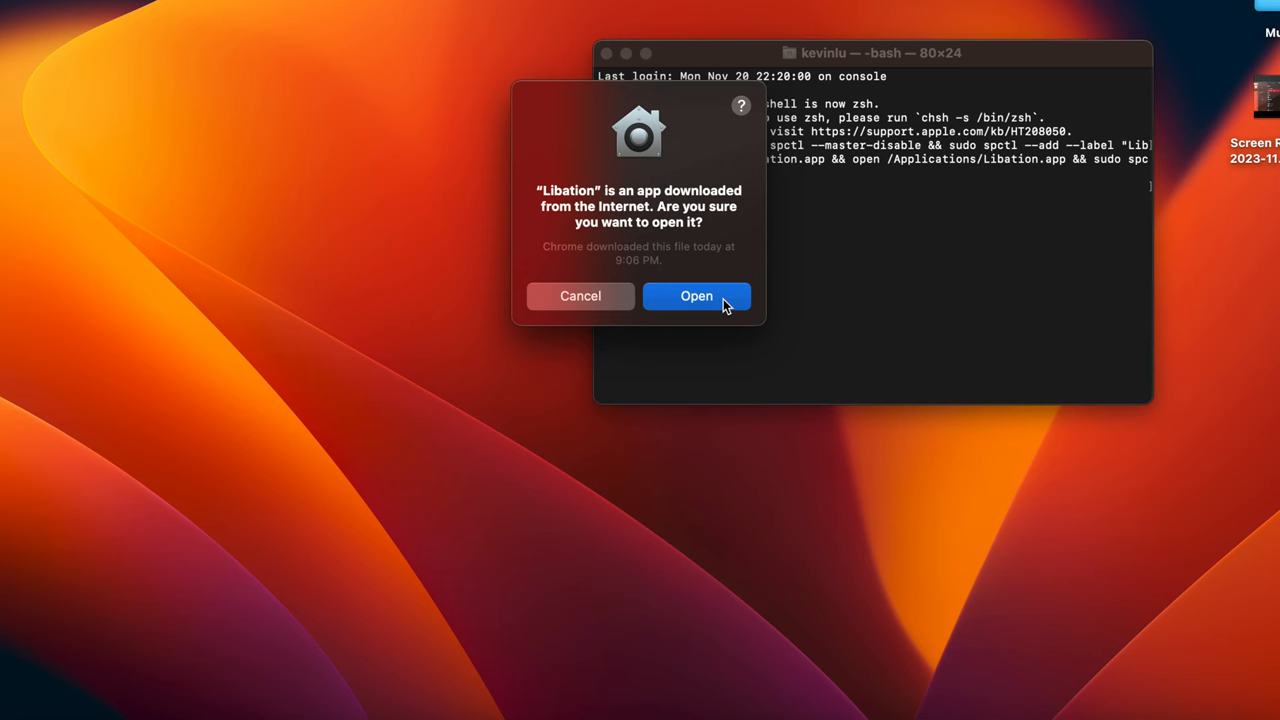
- Allow Libation to open past the Gatekeeper warning and set its welcome-screen theme to Dark
left_click(696, 296)
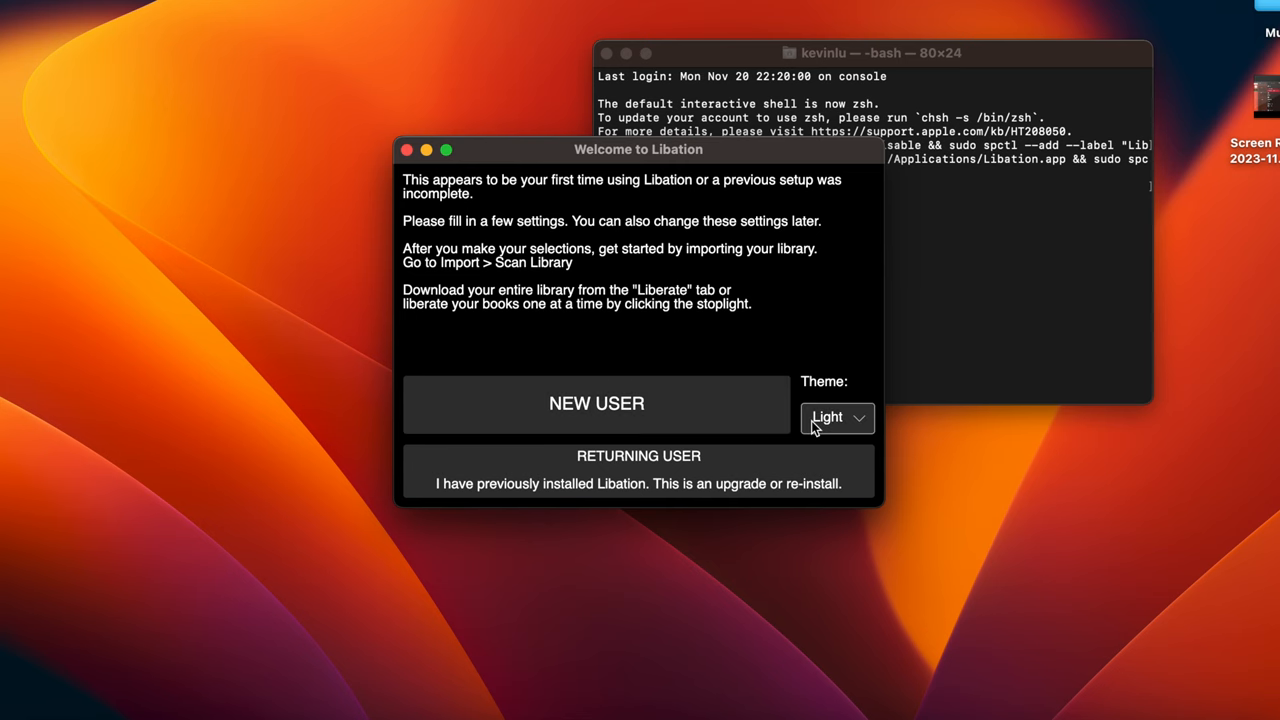
left_click(836, 418)
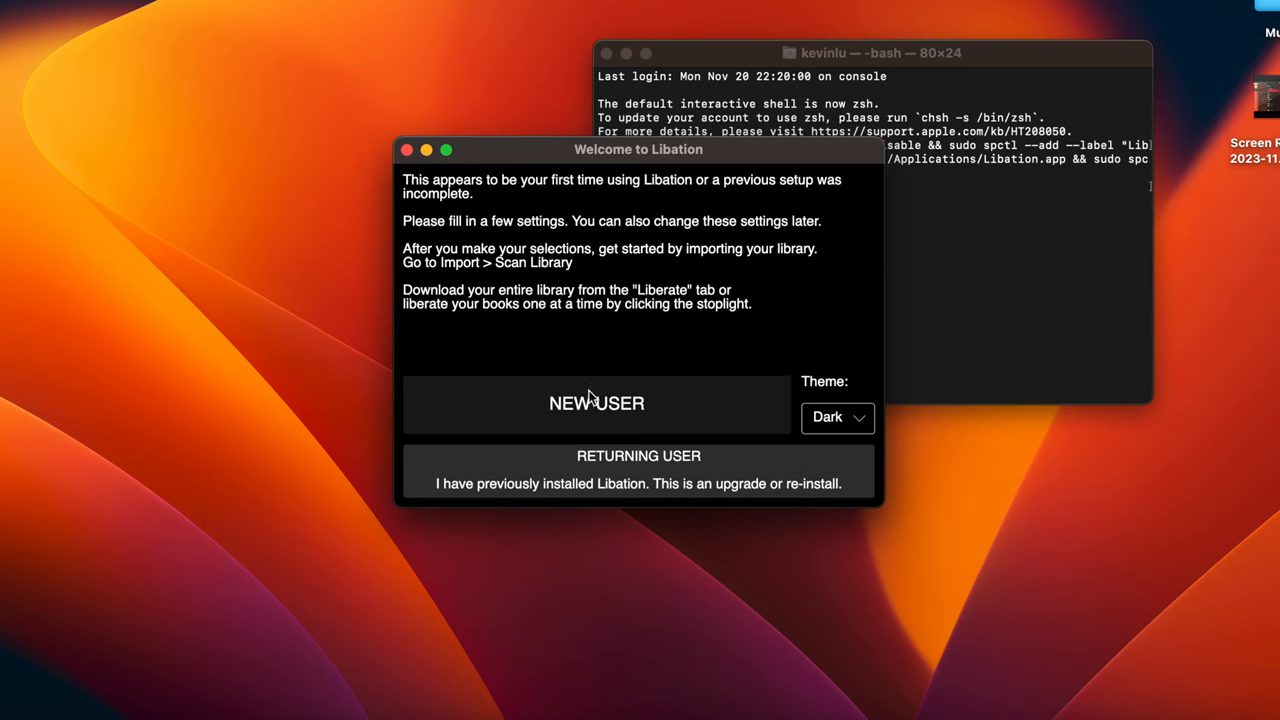
- Set up Libation as a new user and accept the guided tour into Audible Accounts
left_click(596, 404)
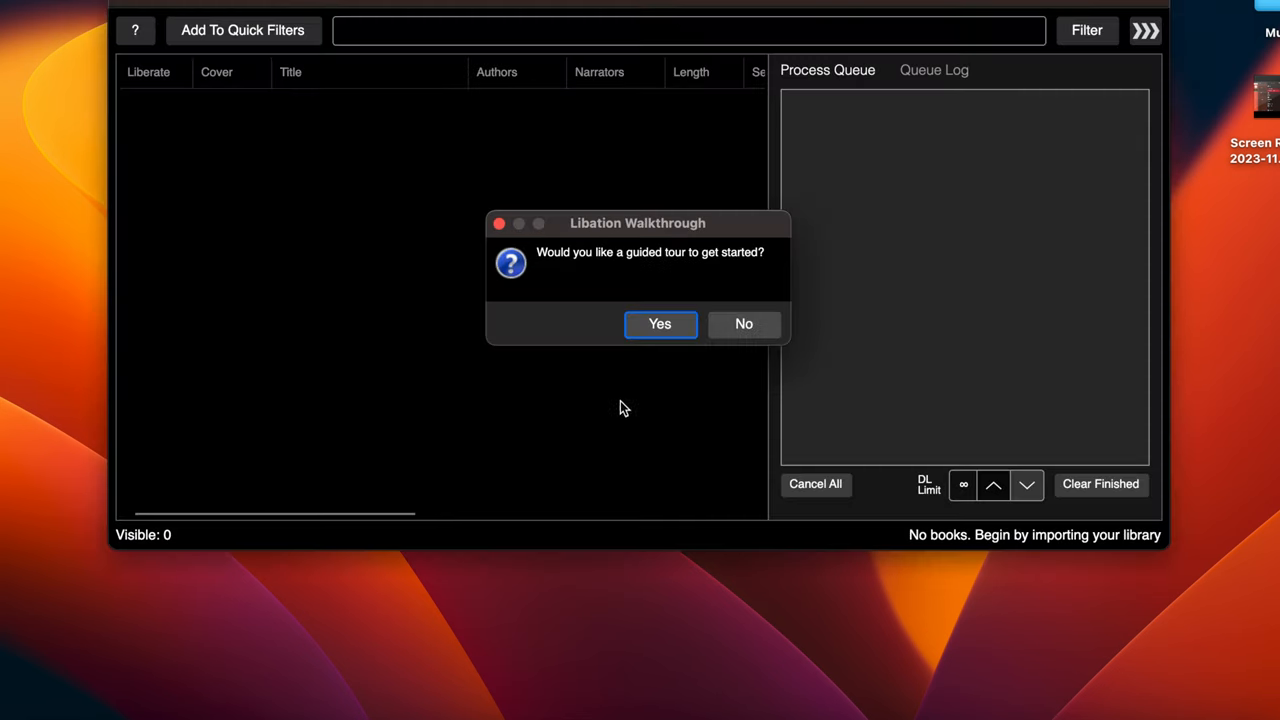
mouse_move(660, 330)
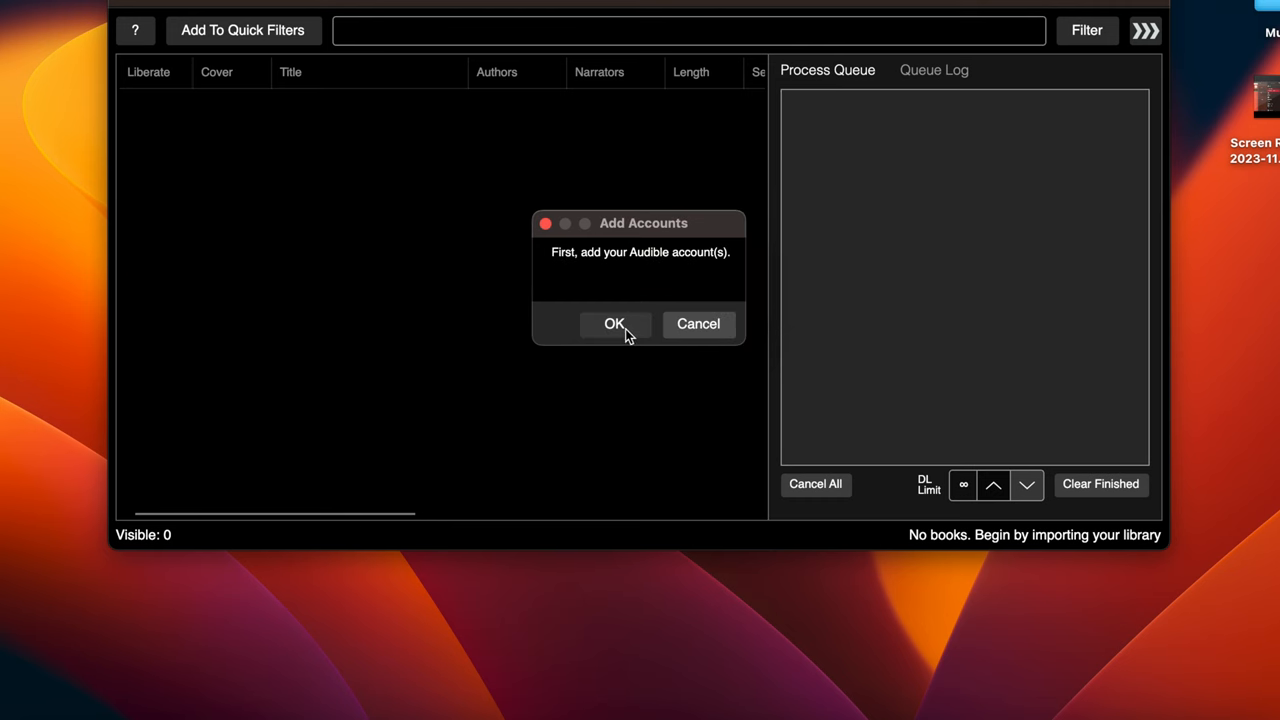
left_click(614, 324)
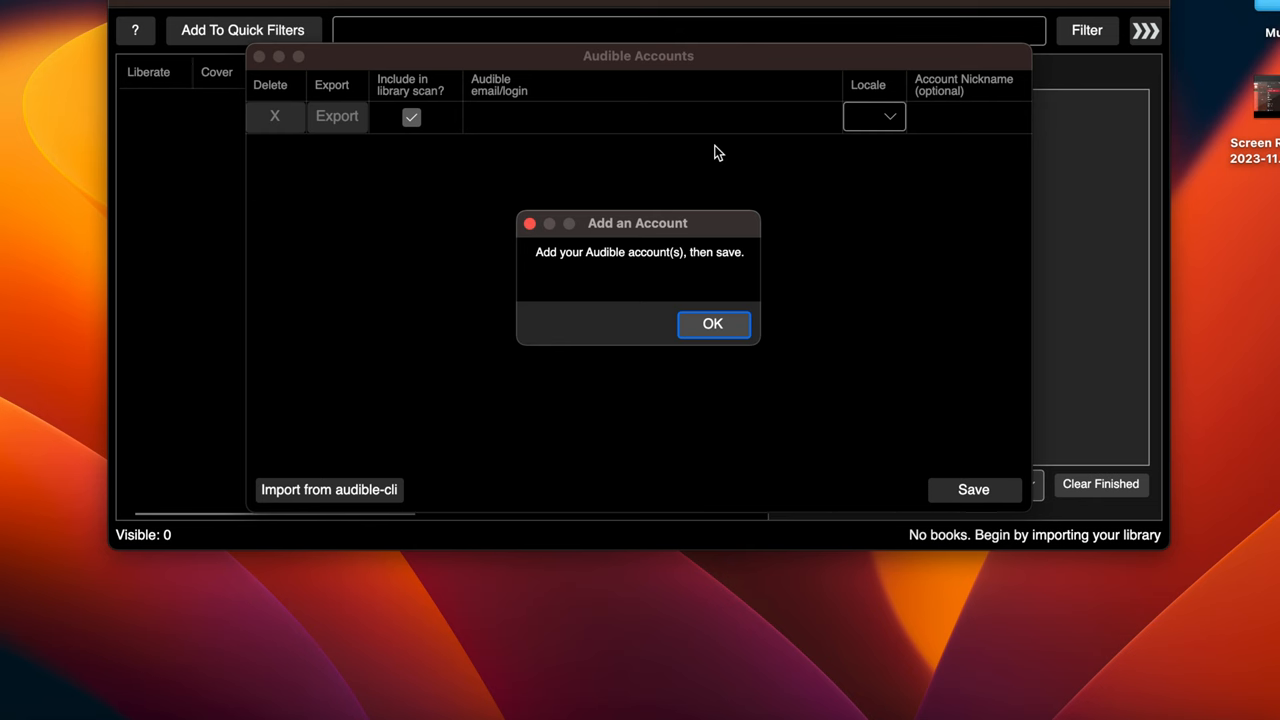
mouse_move(730, 210)
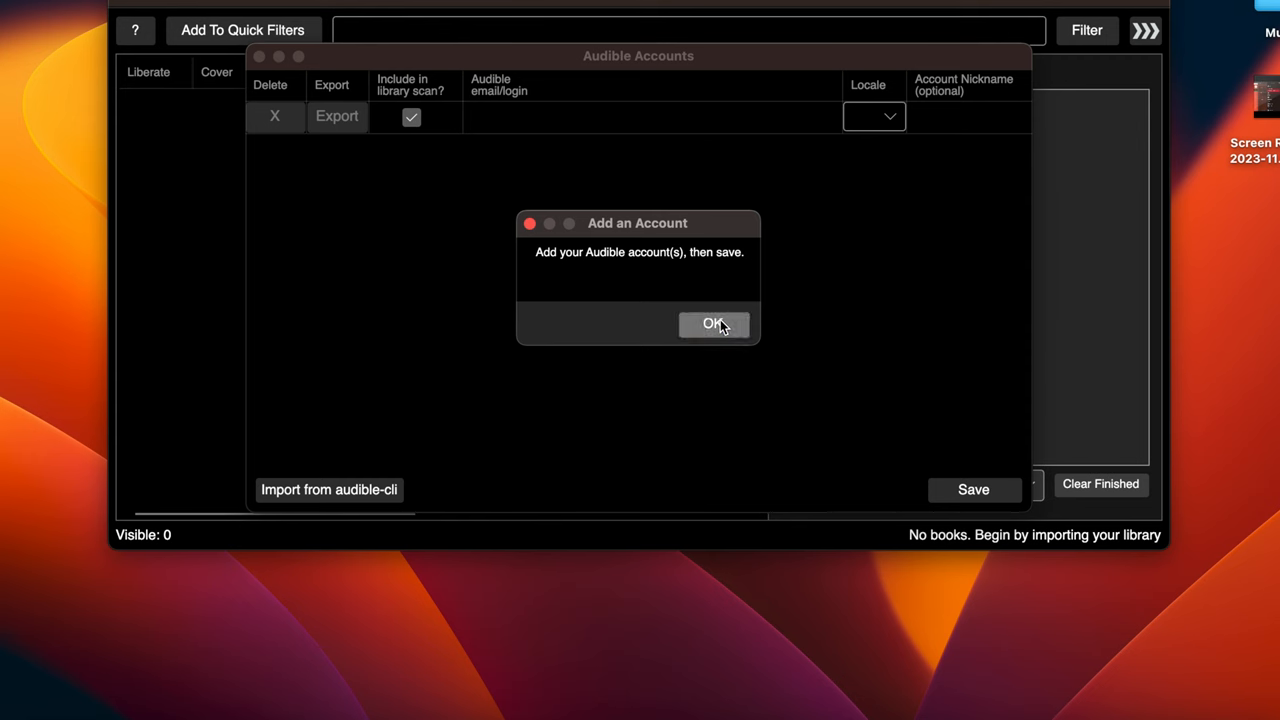
left_click(712, 324)
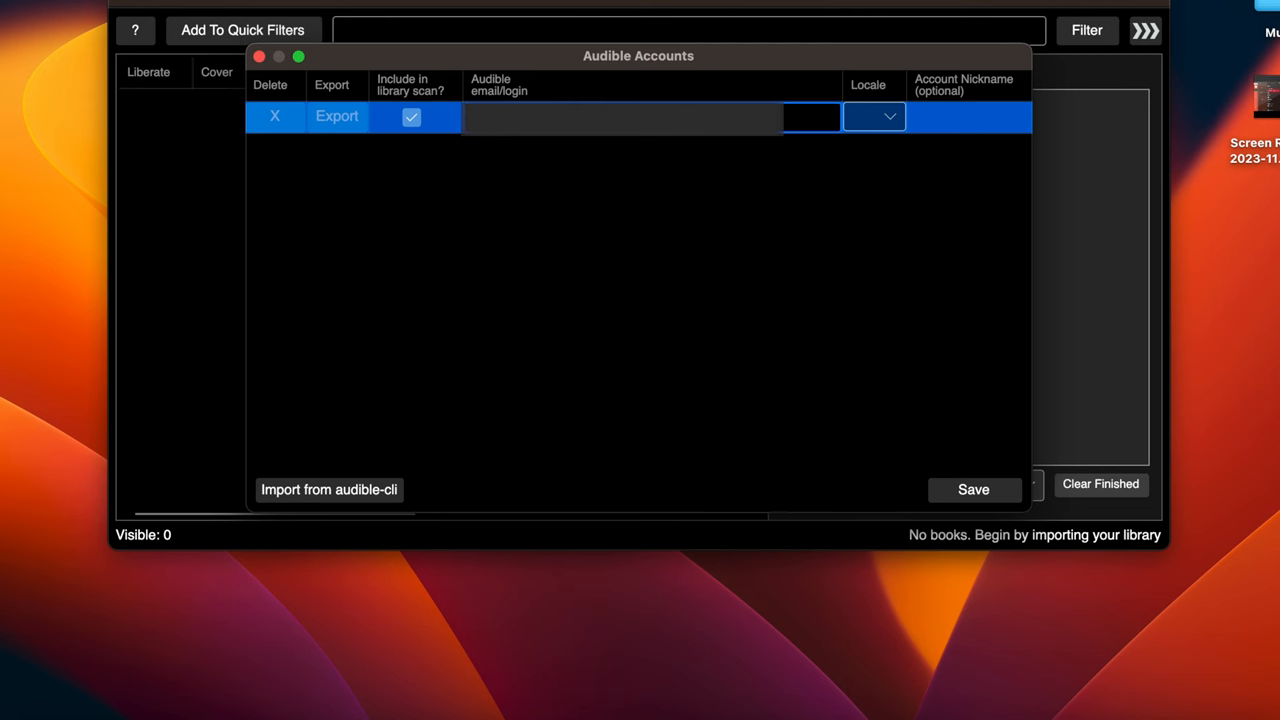
- Add an Audible account row with locale us and save it
left_click(874, 116)
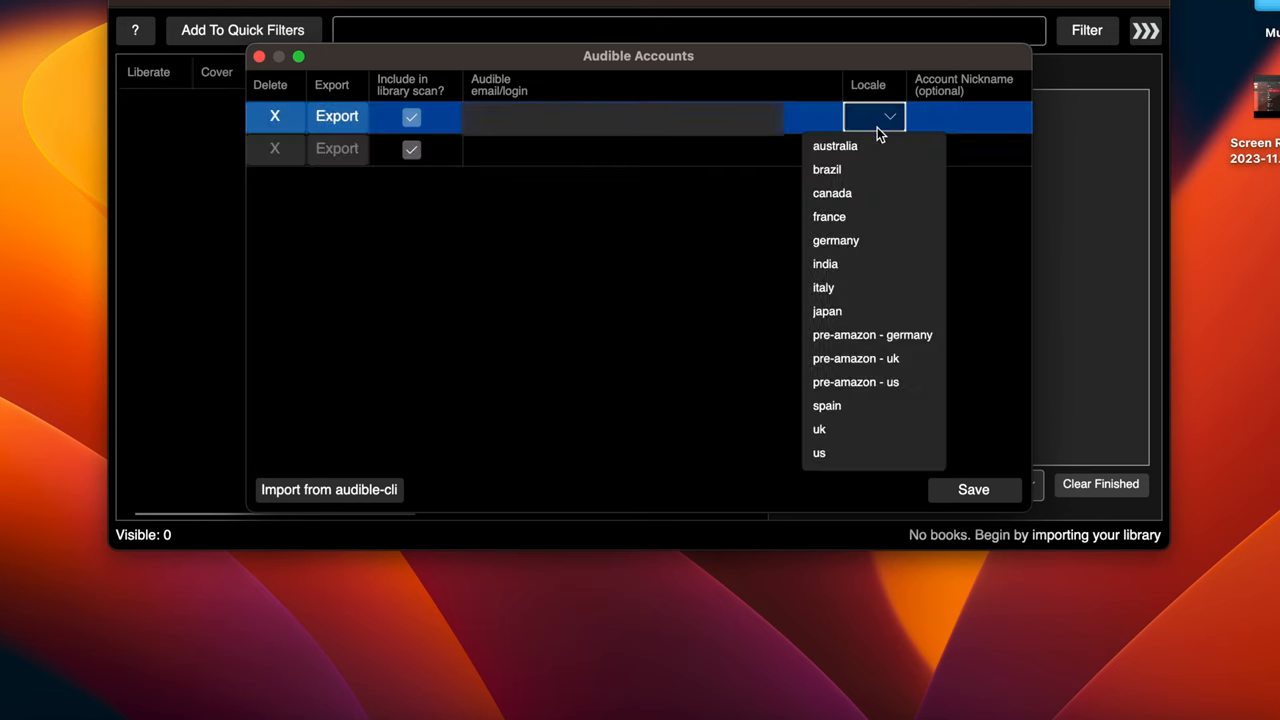
left_click(820, 452)
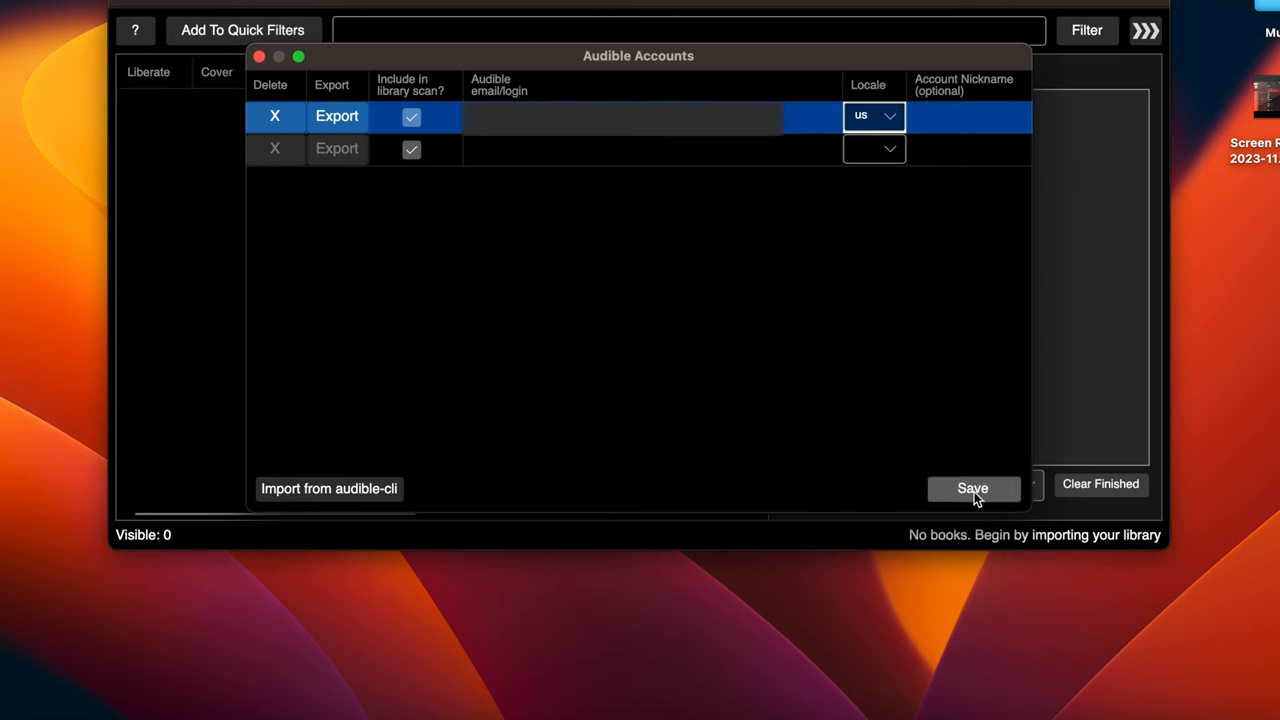
left_click(972, 488)
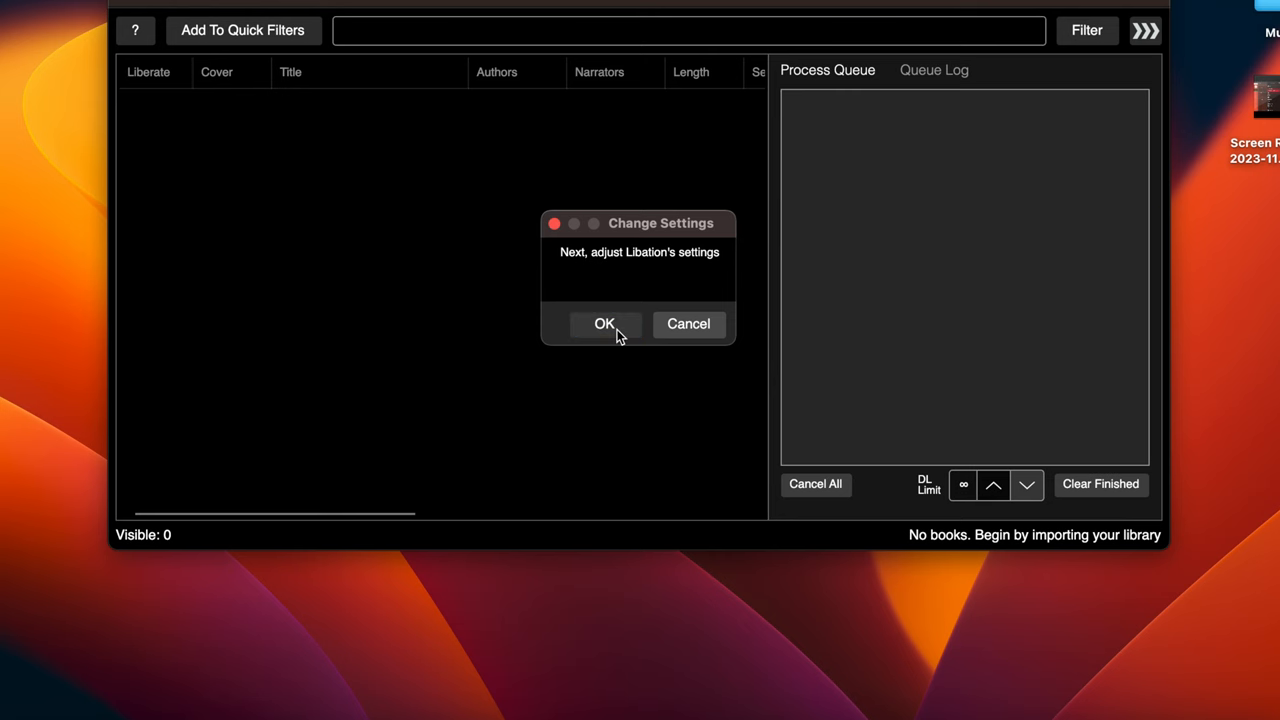
- Continue into settings, confirm the books storage folder and pass the Import Library tip
left_click(604, 324)
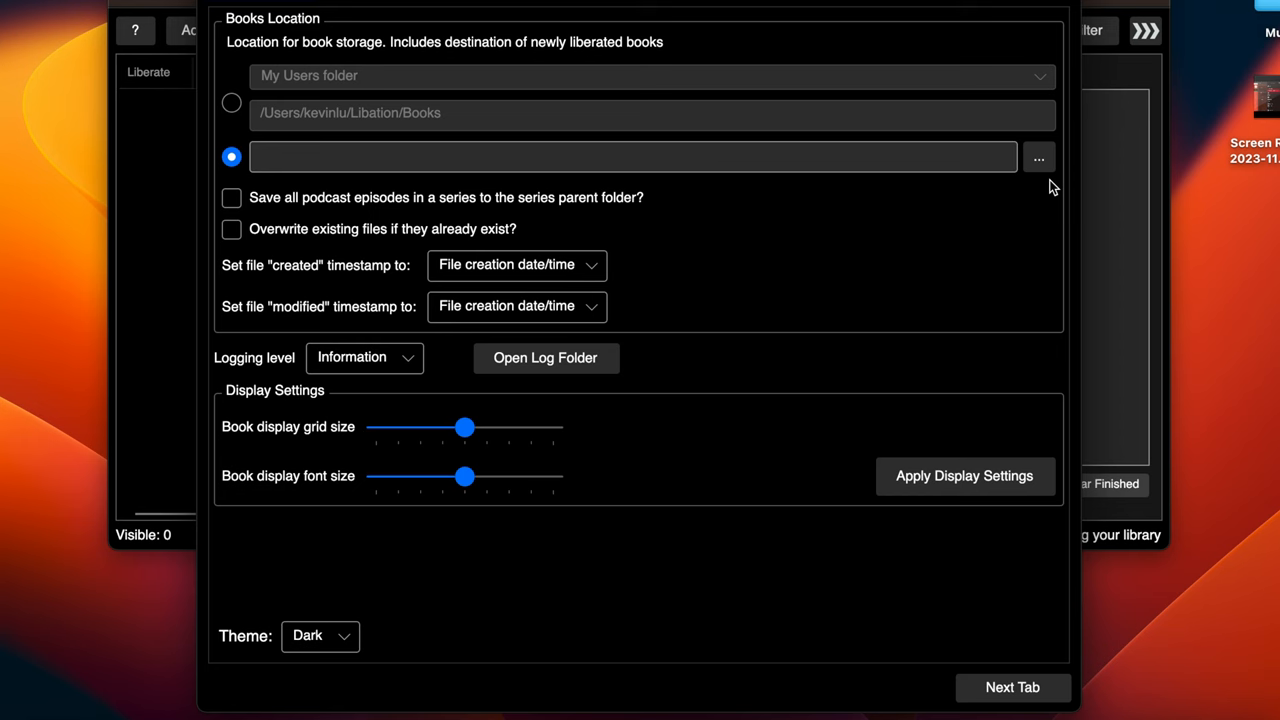
left_click(1040, 156)
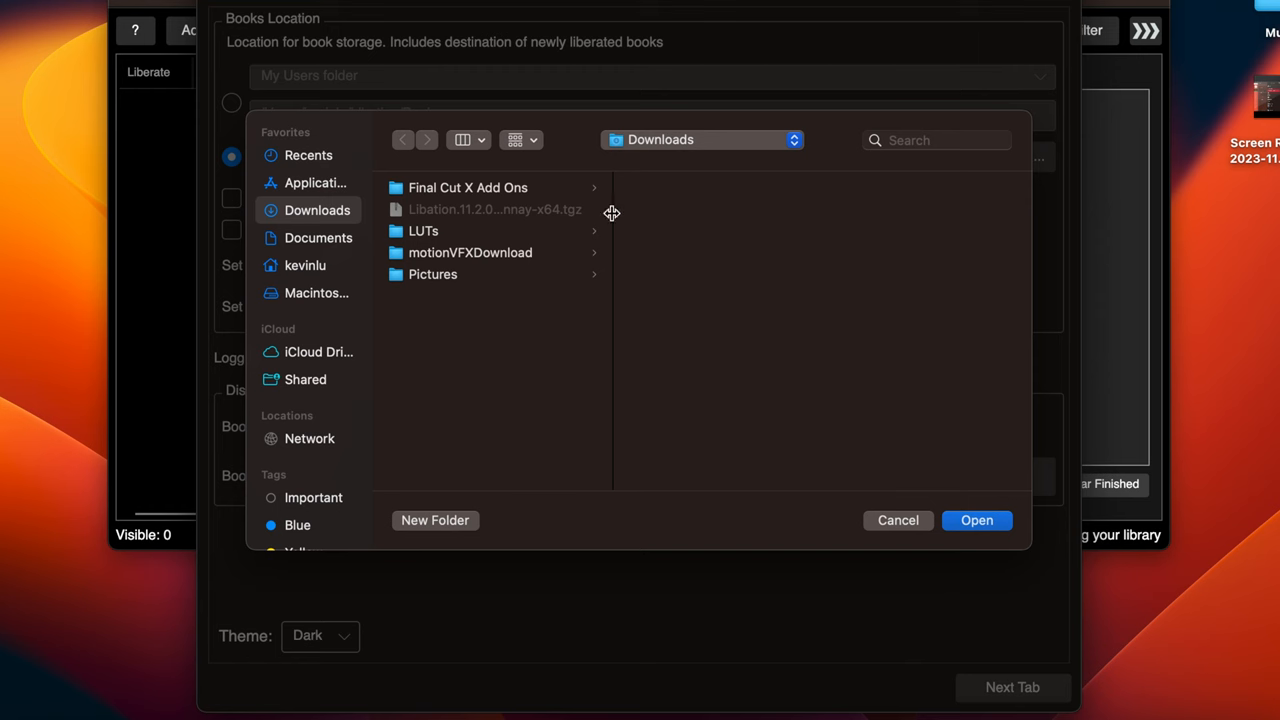
left_click(976, 520)
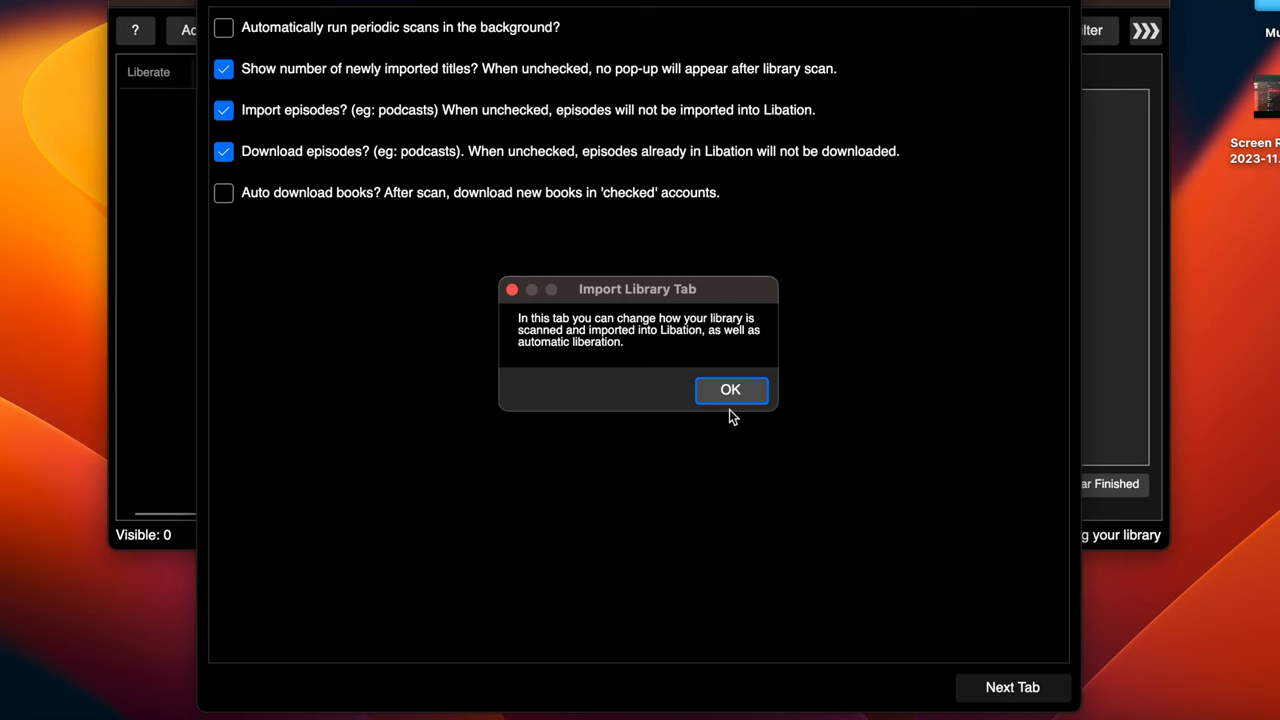
left_click(730, 390)
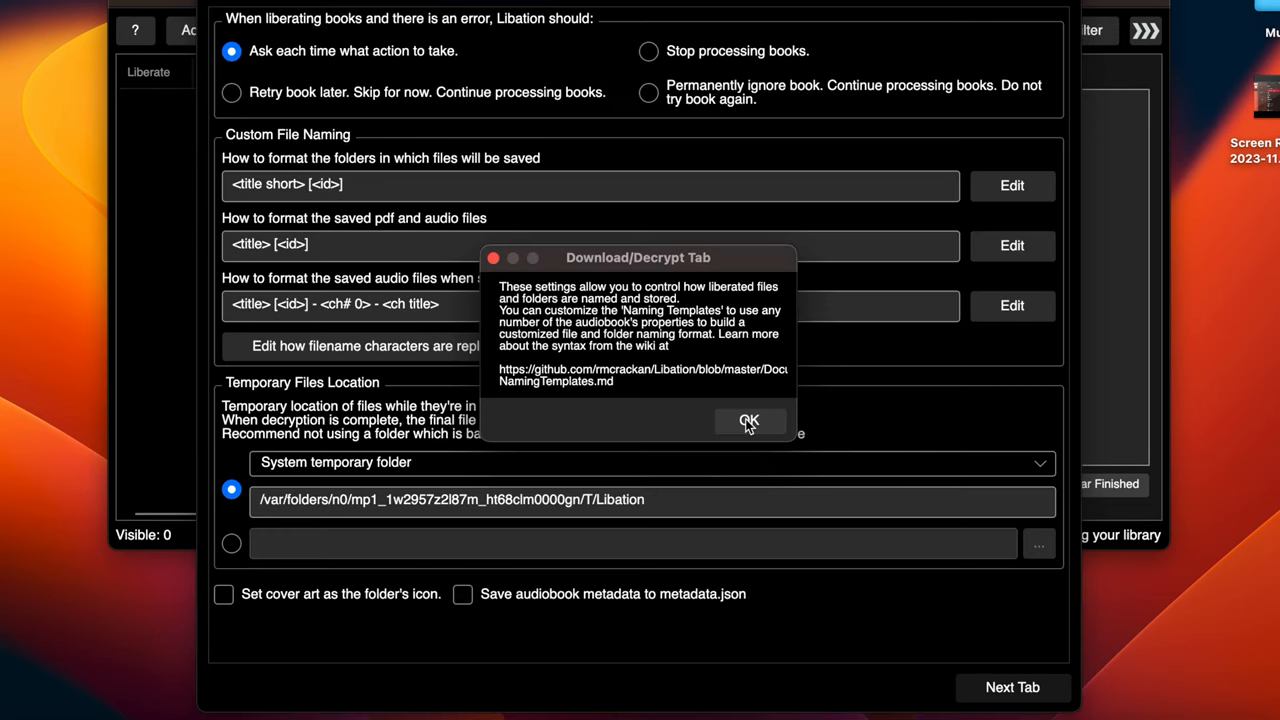
- Step through the file naming and audio settings tips, keeping MP3 encoder quality at High
left_click(748, 420)
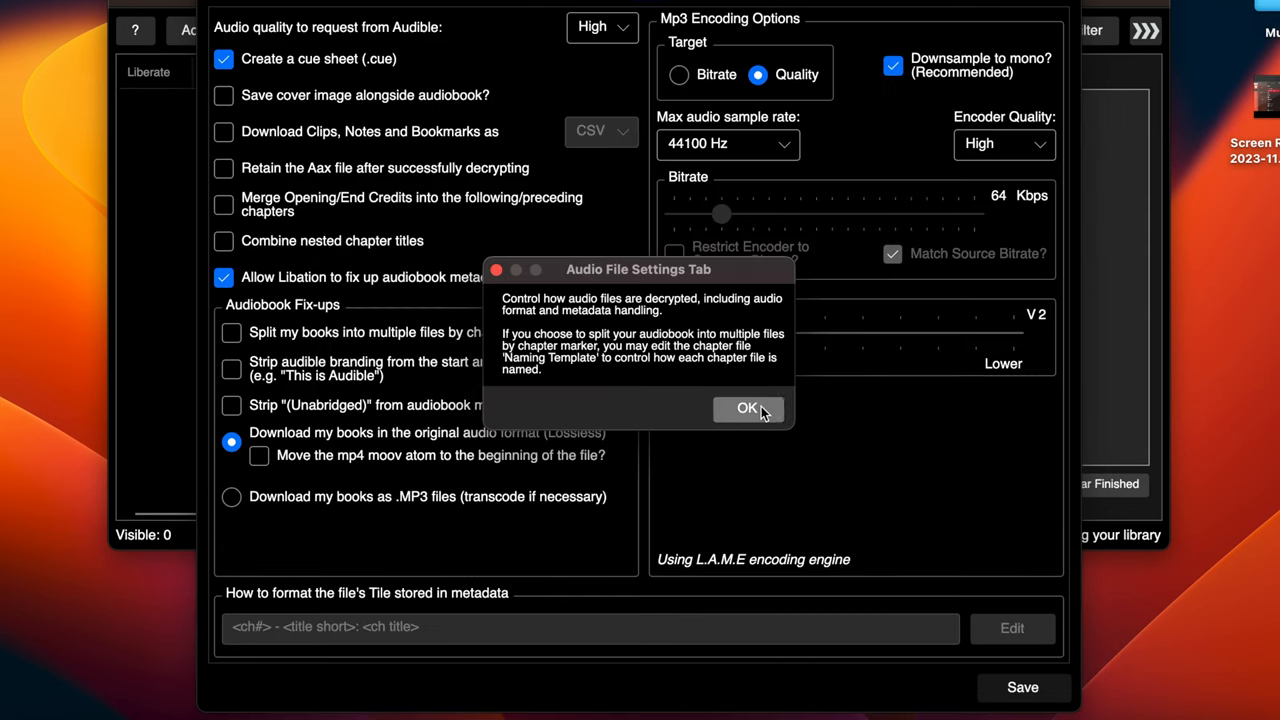
left_click(748, 408)
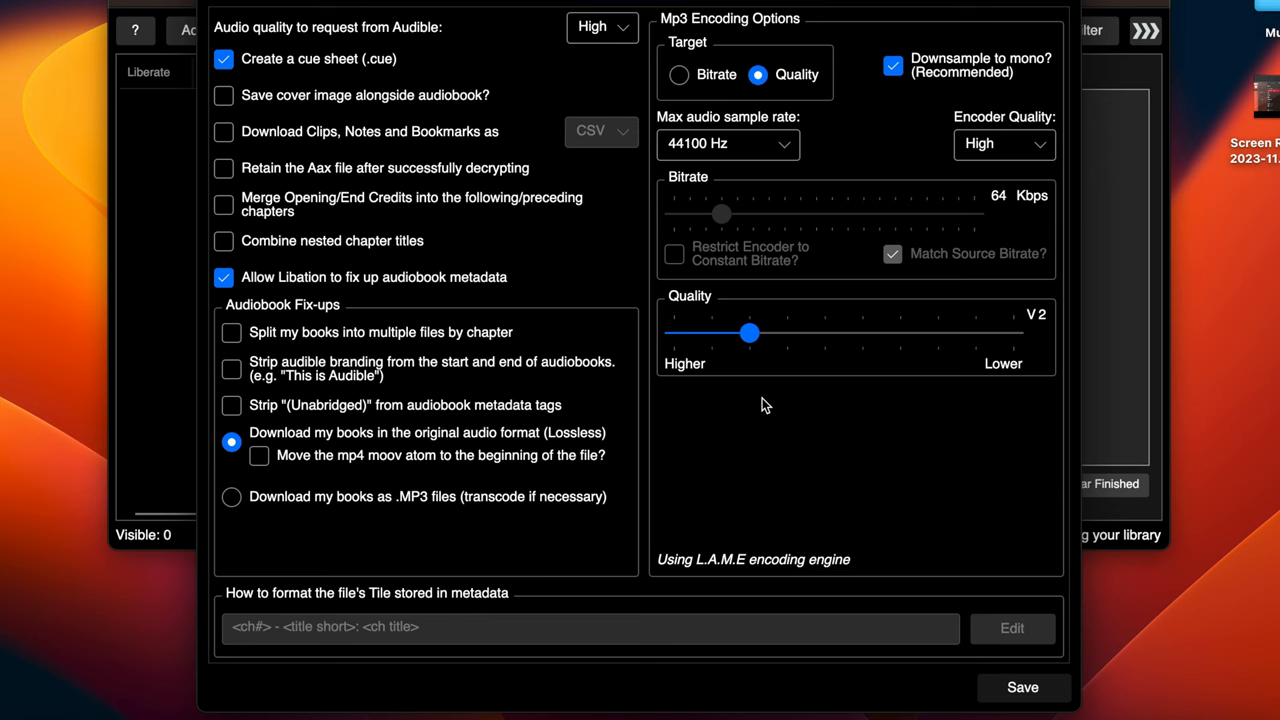
left_click(1004, 144)
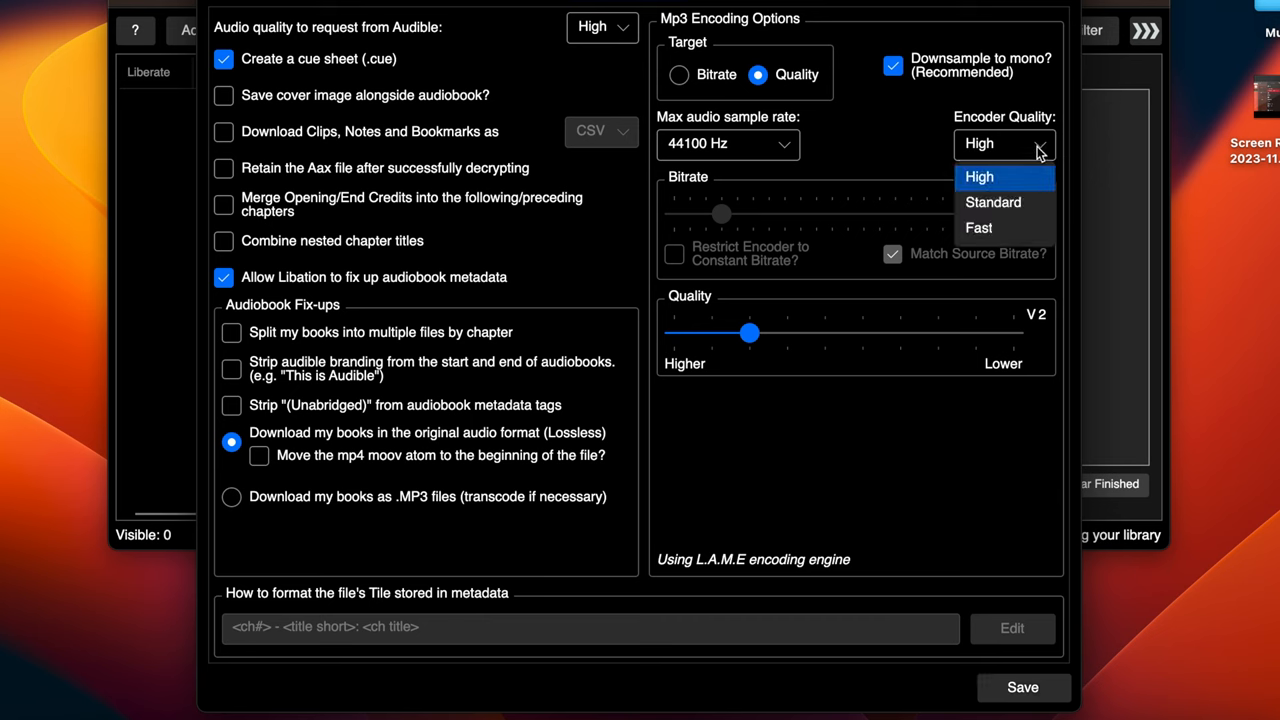
left_click(978, 176)
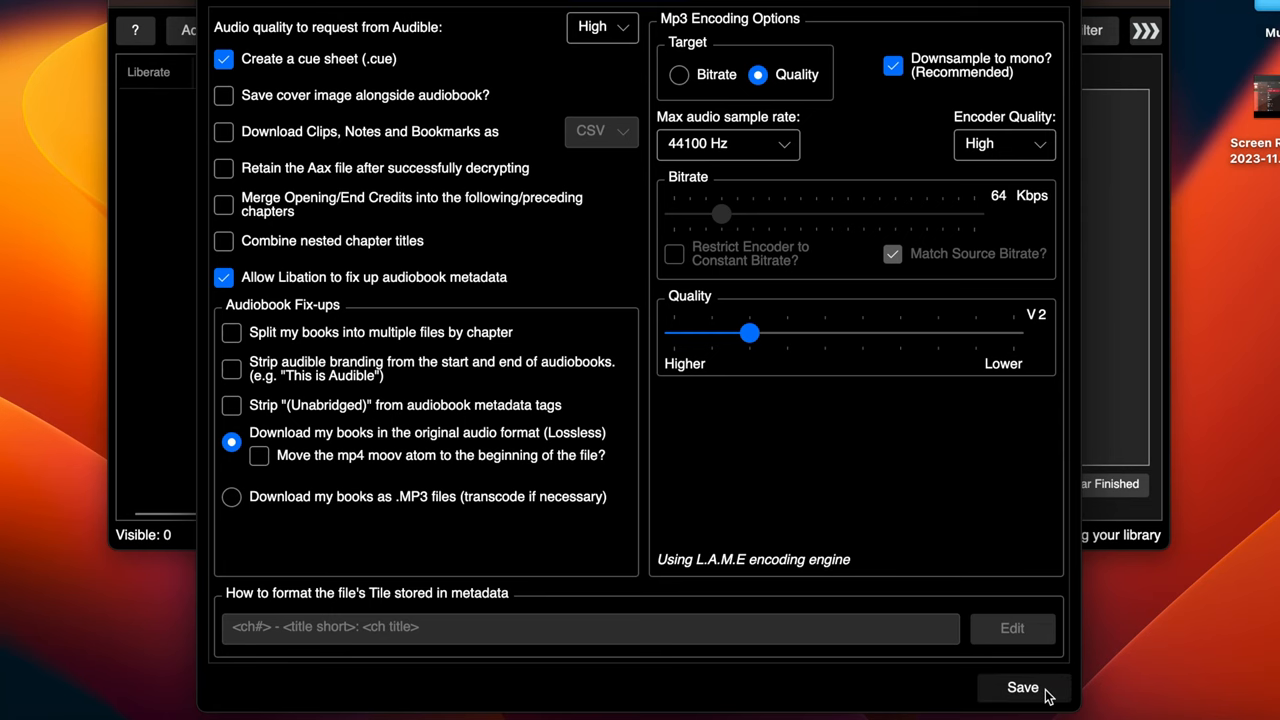
- Save the settings, scan the Audible account with the password and acknowledge the 593 imported books
left_click(1022, 688)
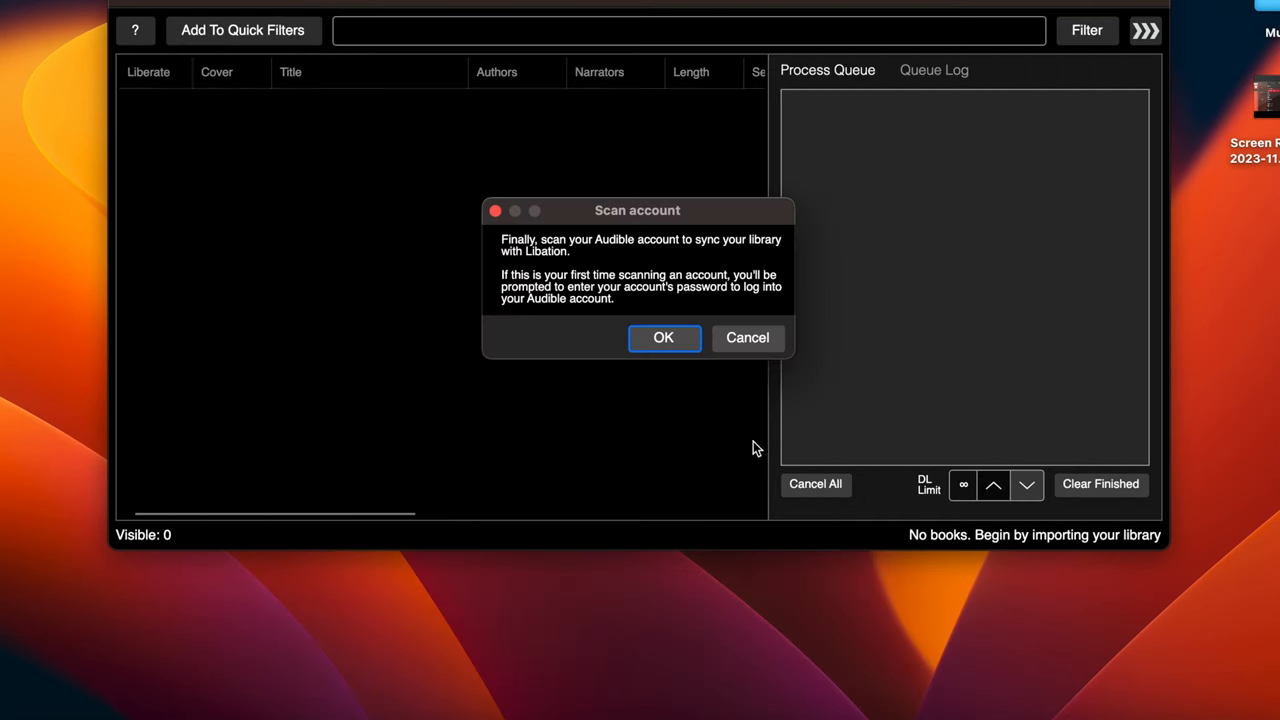
left_click(664, 336)
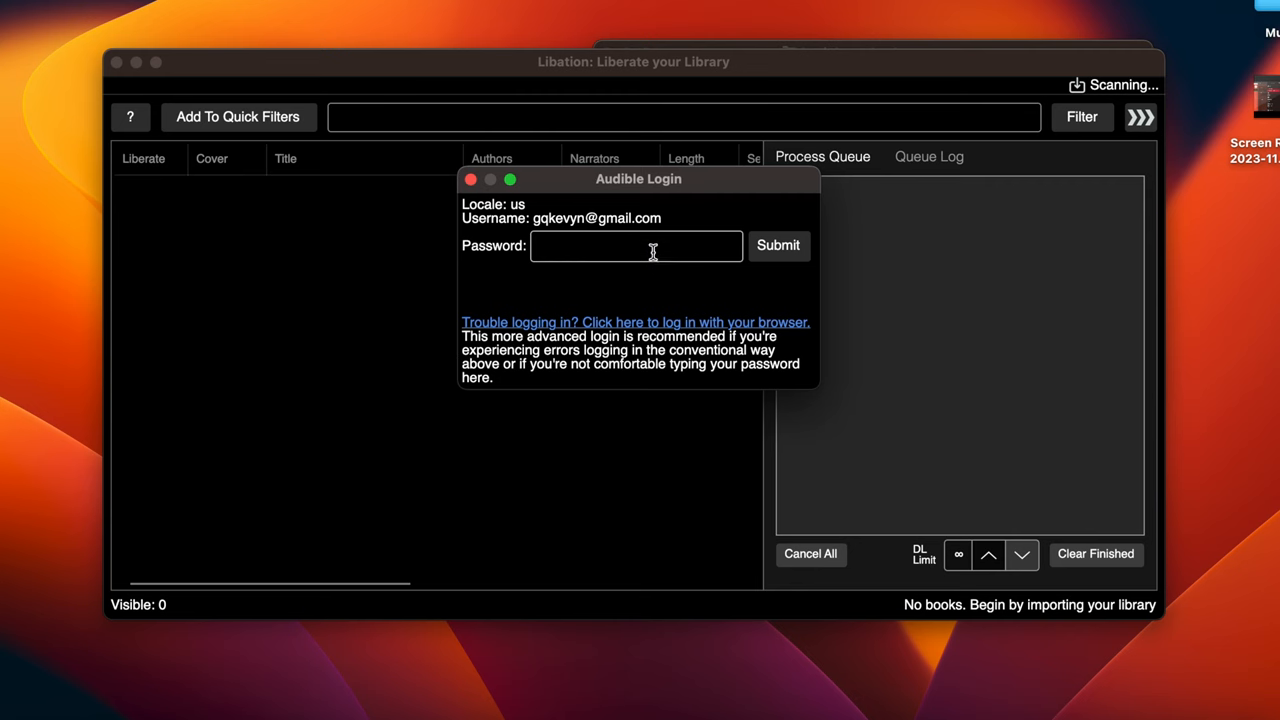
left_click(636, 244)
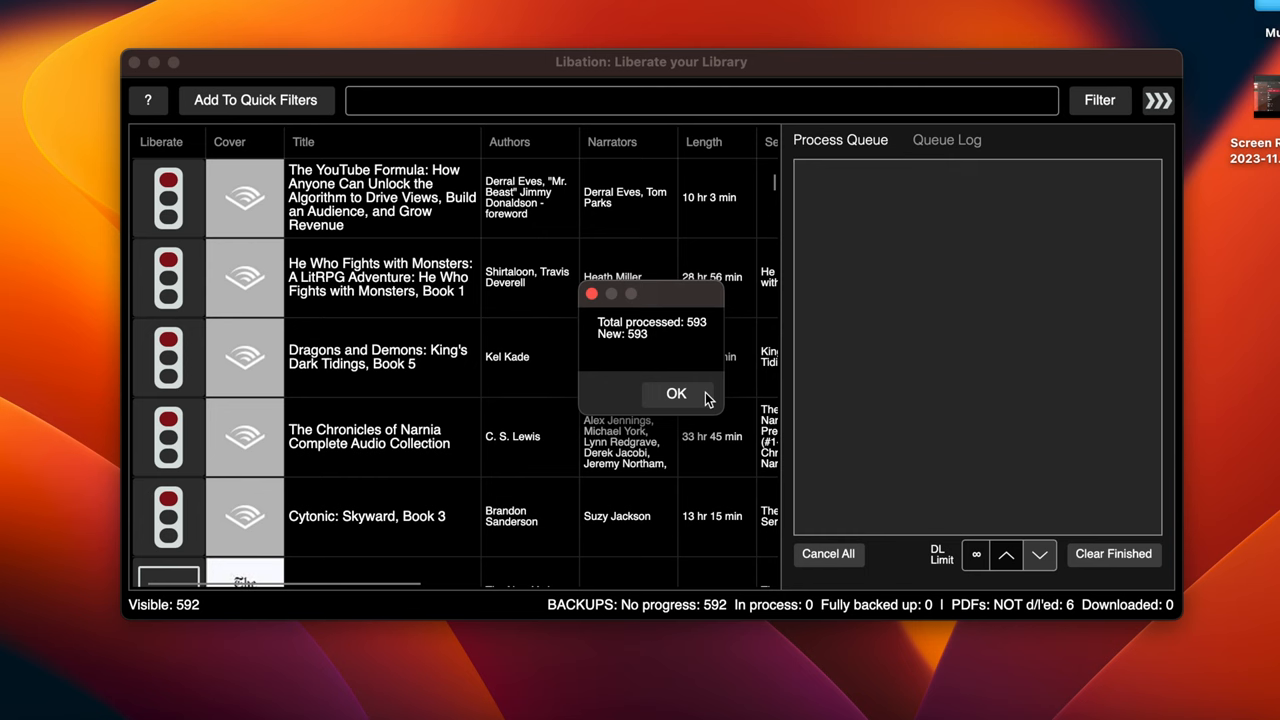
left_click(676, 392)
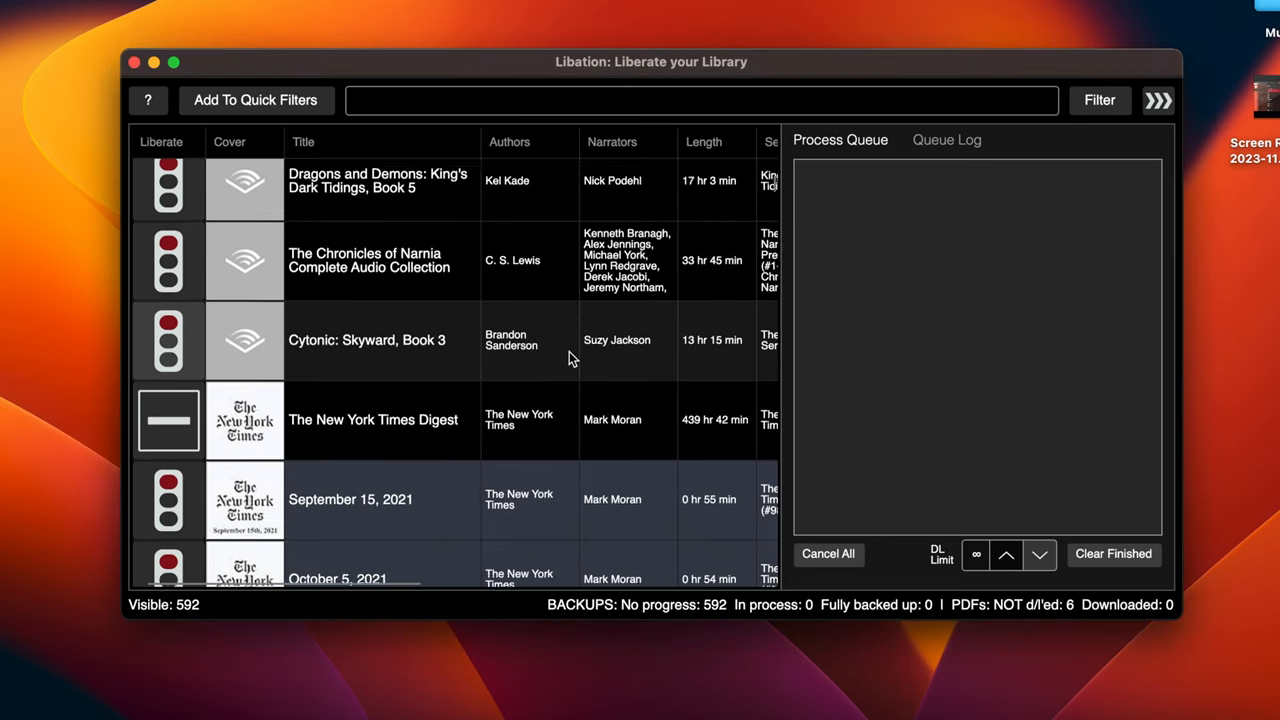
scroll("down", 3)
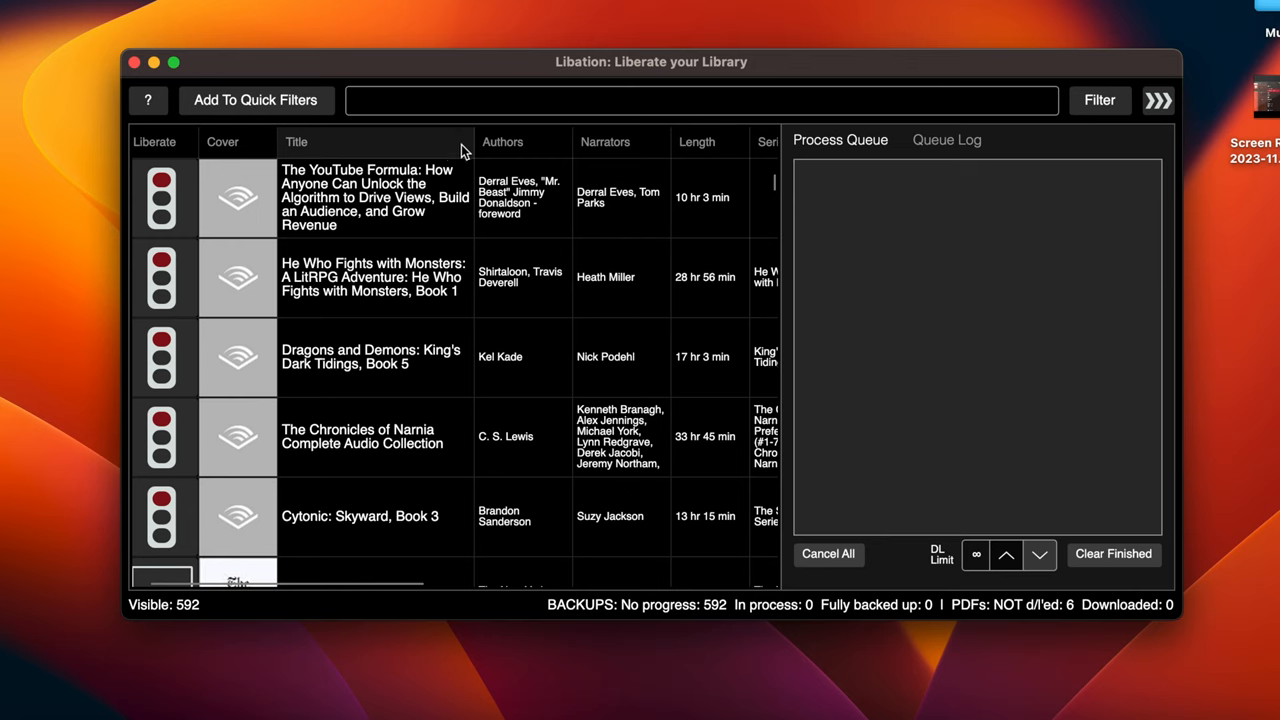
- Sort the library by Title, select Dim Sum, Please! and liberate it to download and decrypt
left_click(304, 140)
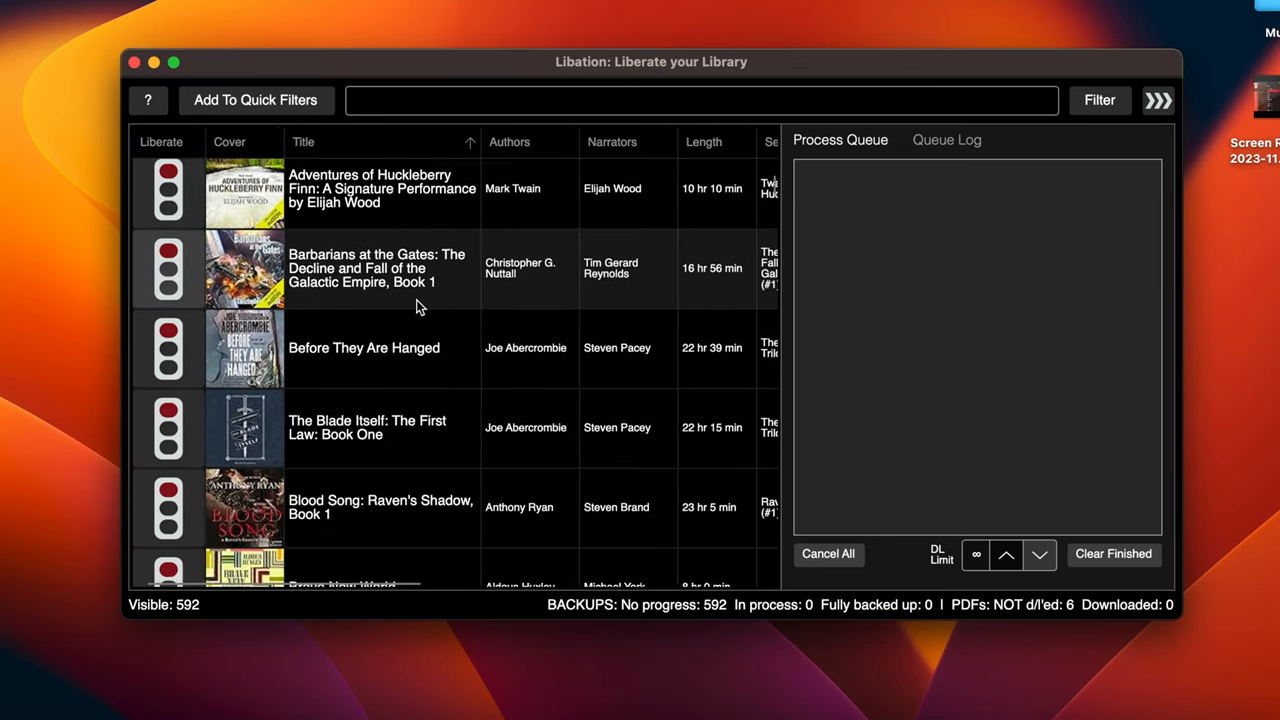
scroll("down", 3)
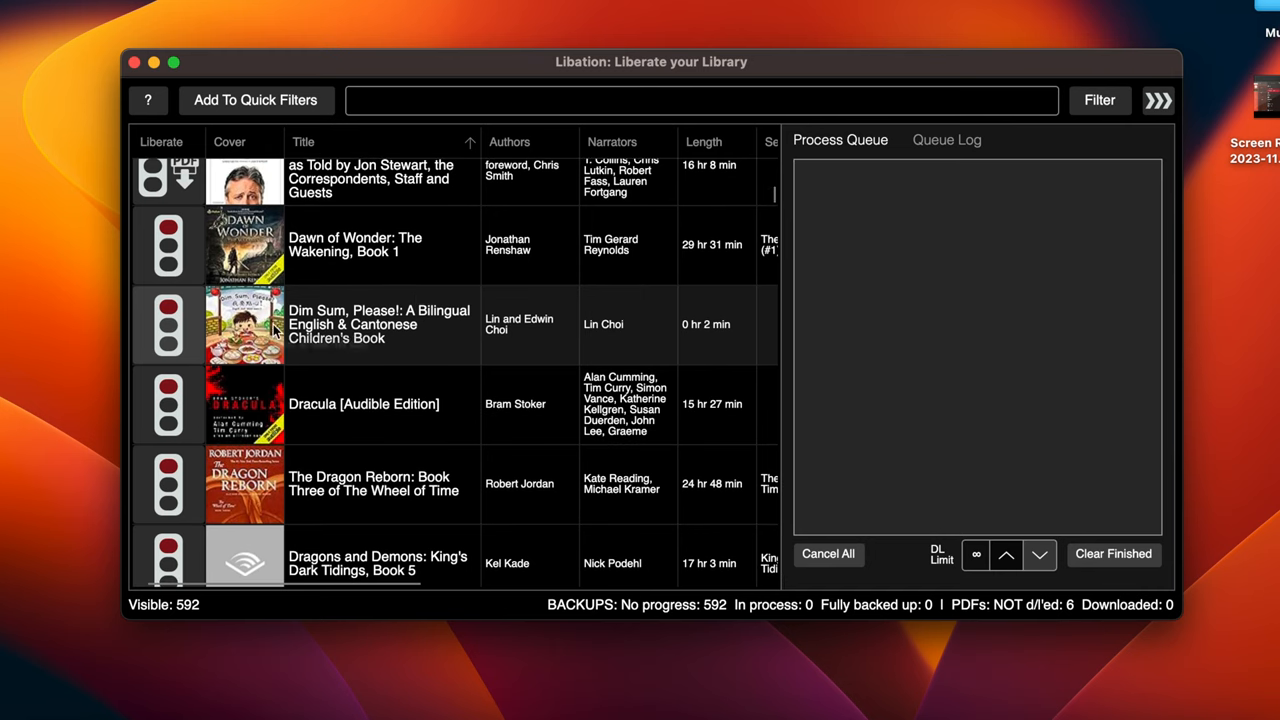
mouse_move(244, 324)
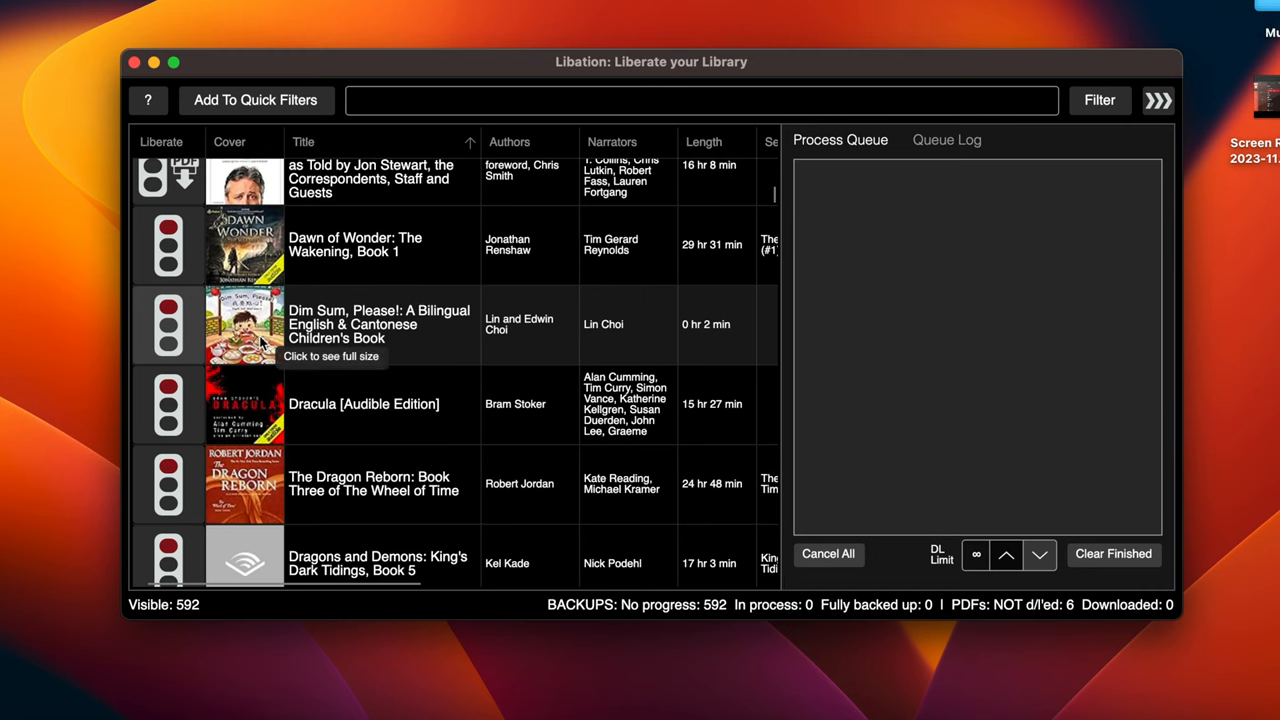
mouse_move(388, 360)
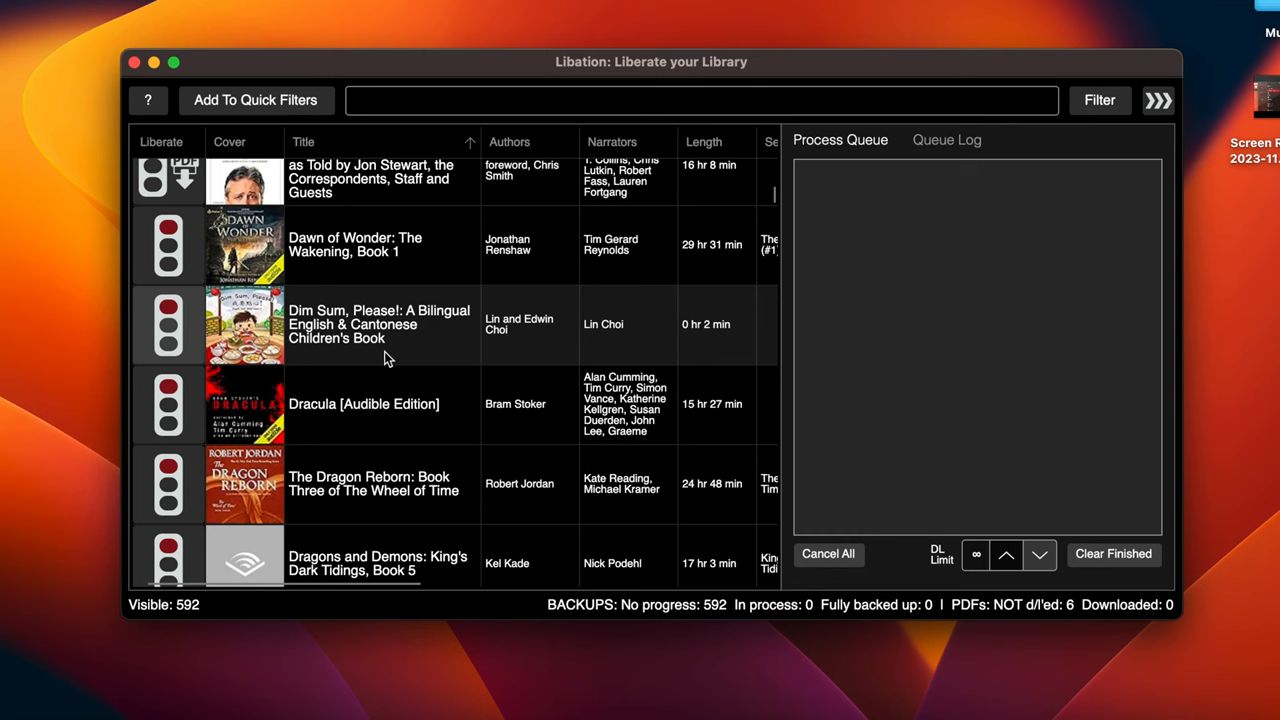
left_click(380, 324)
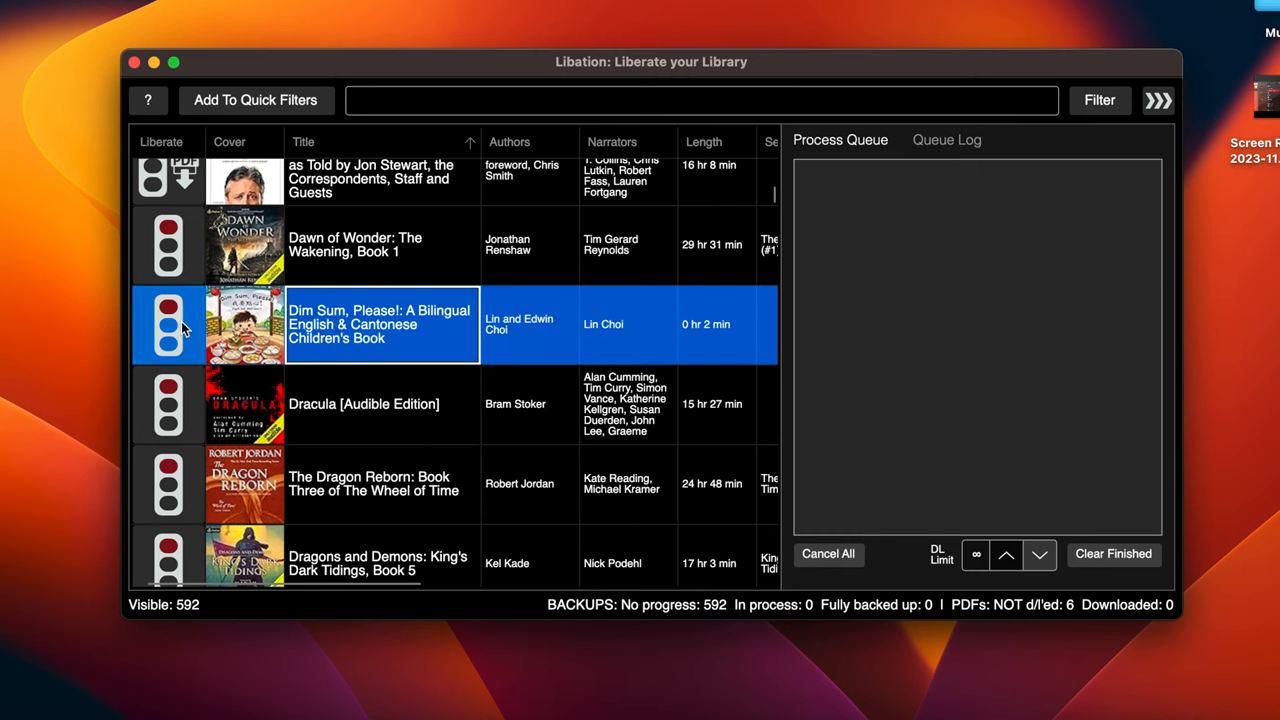
left_click(168, 324)
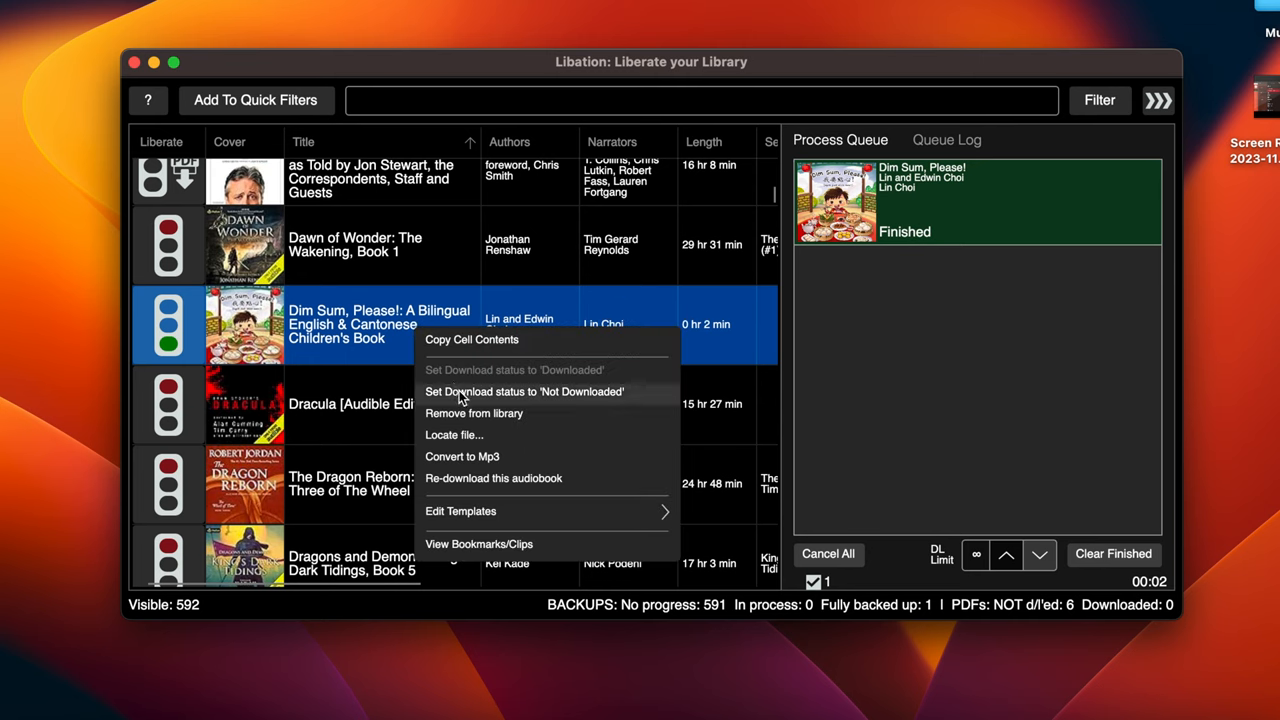
mouse_move(492, 444)
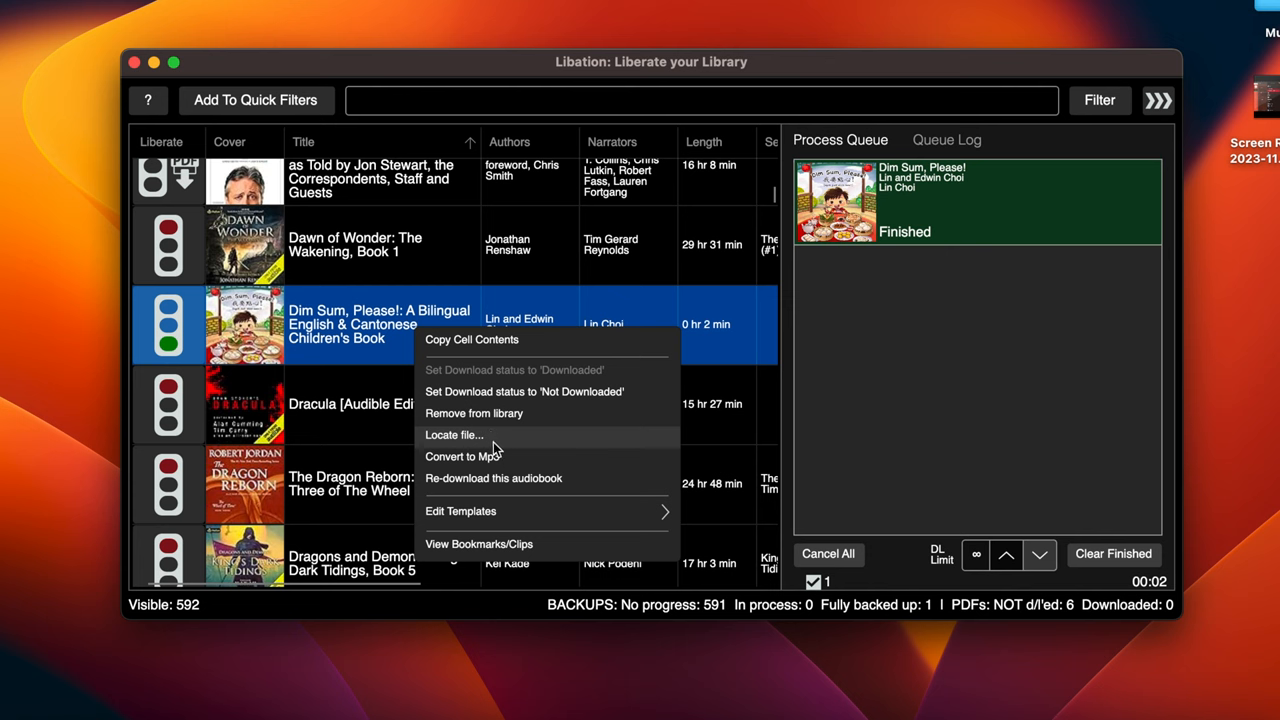
mouse_move(516, 438)
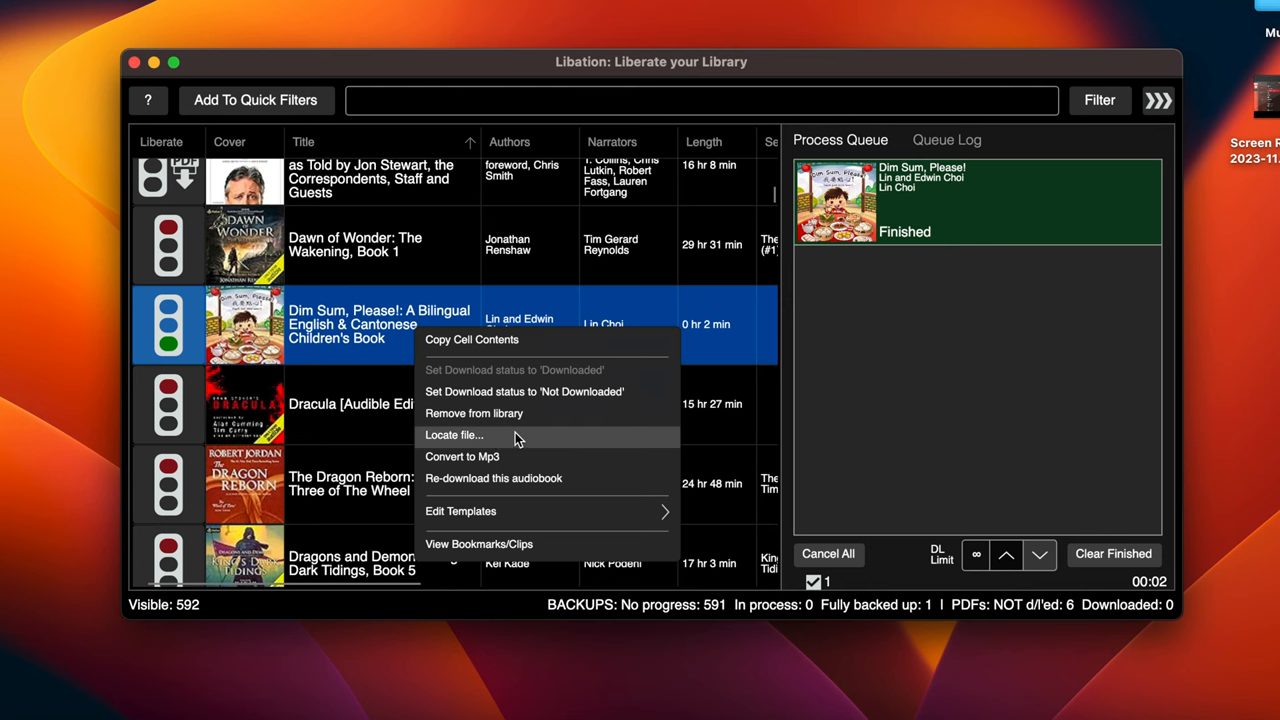
left_click(452, 436)
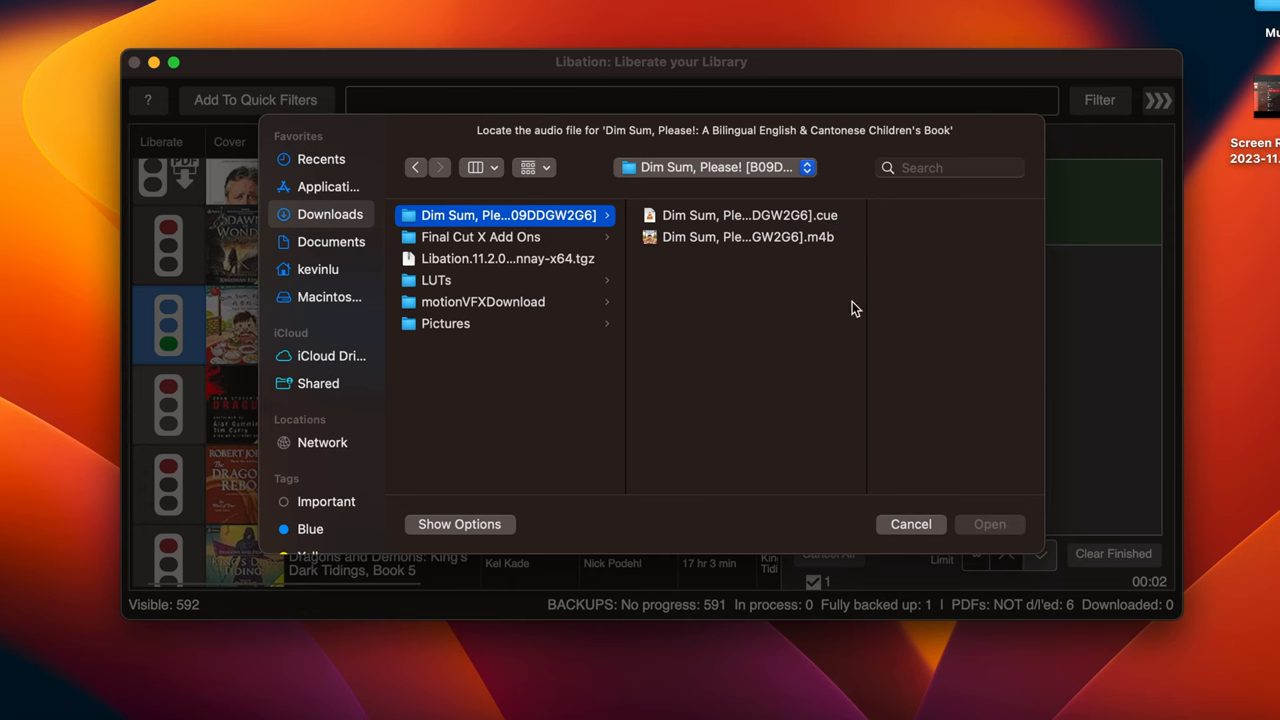
mouse_move(912, 520)
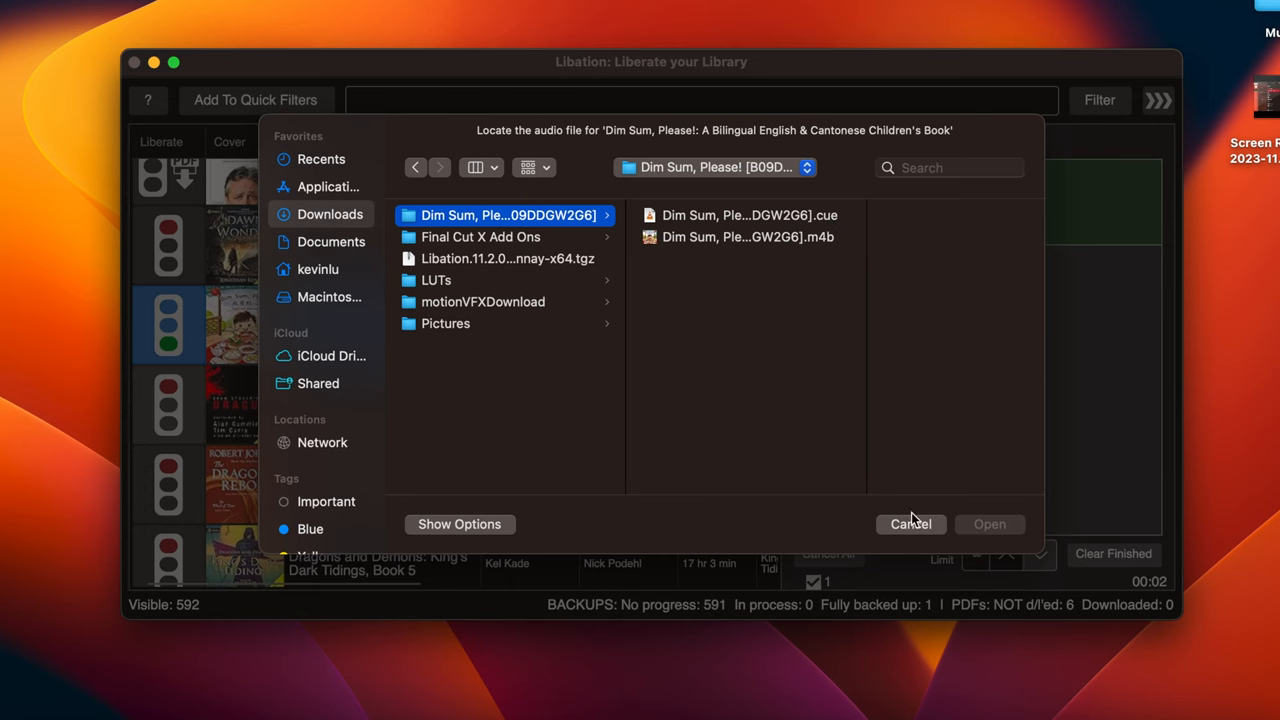
mouse_move(912, 530)
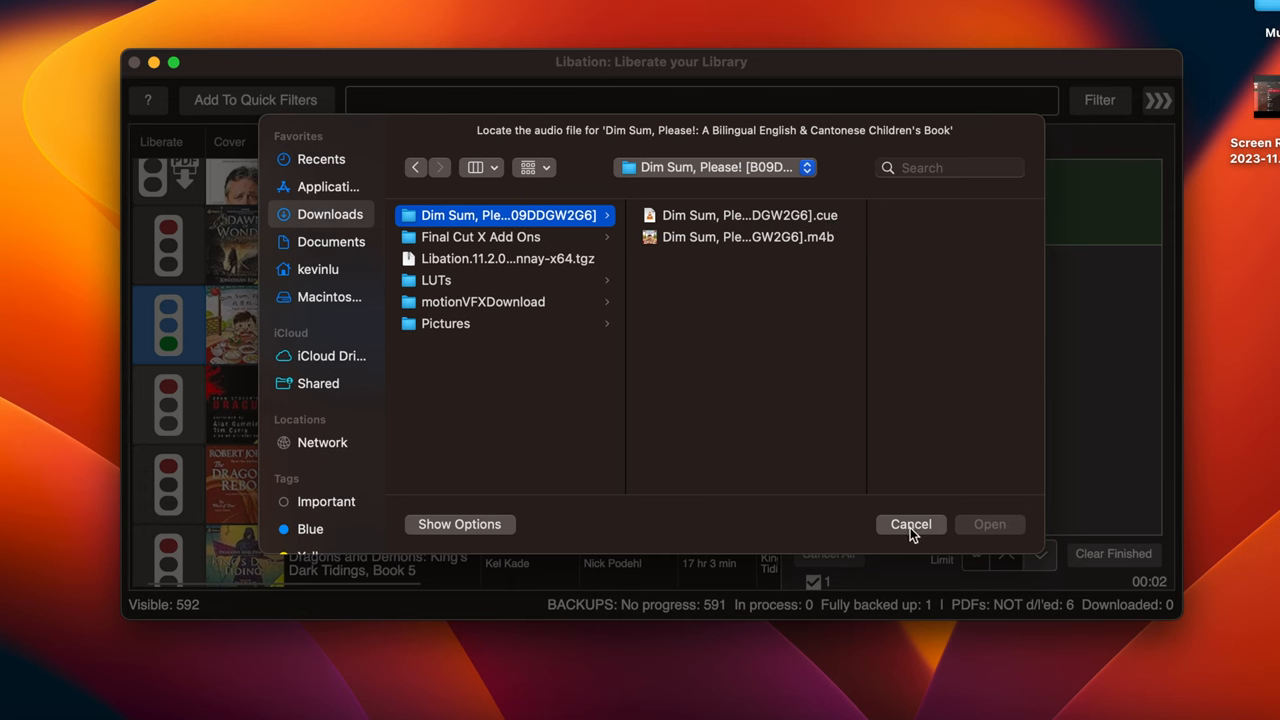
left_click(910, 524)
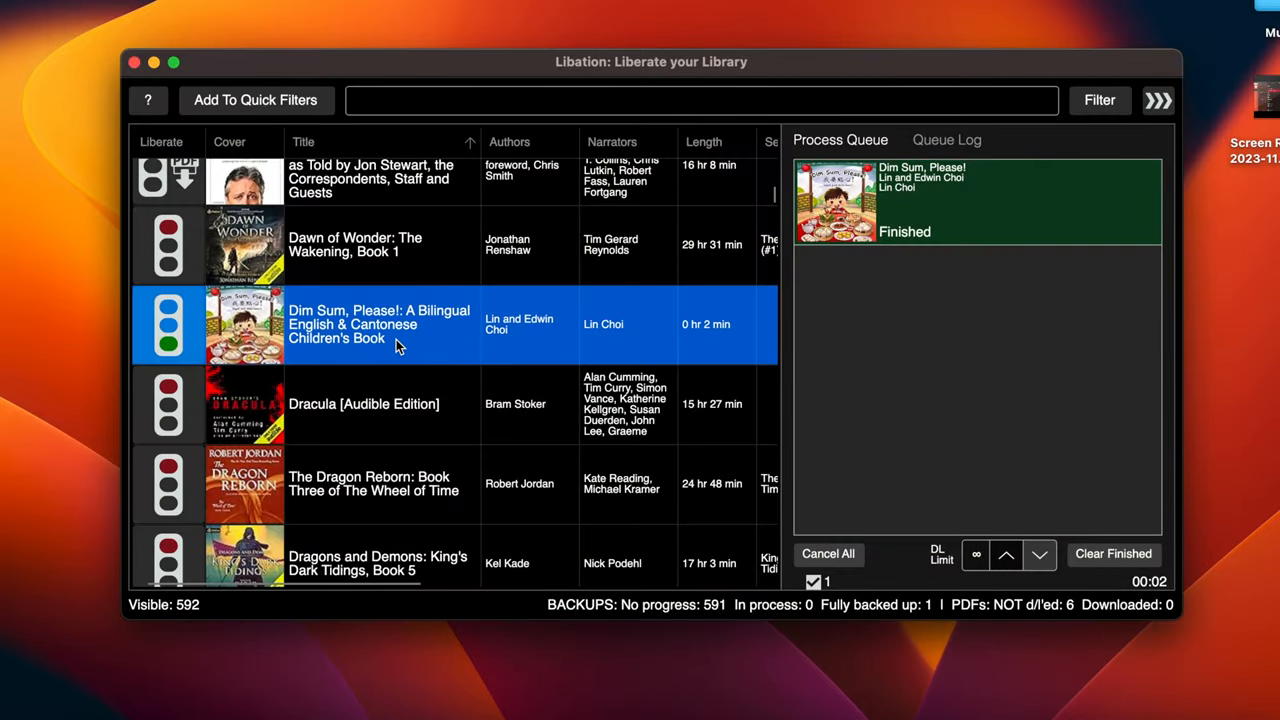
- Convert Dim Sum, Please! to MP3, then locate and open its folder showing the .mp3 beside the .m4b and .cue
right_click(396, 344)
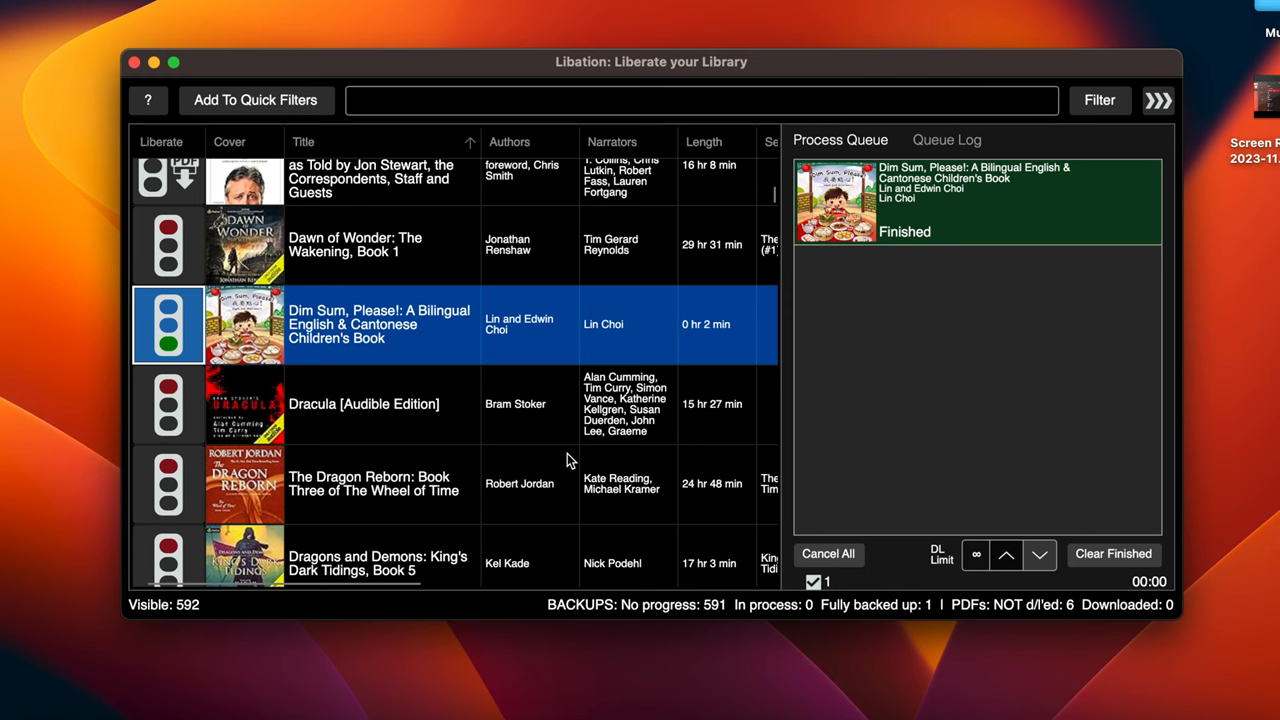
mouse_move(944, 140)
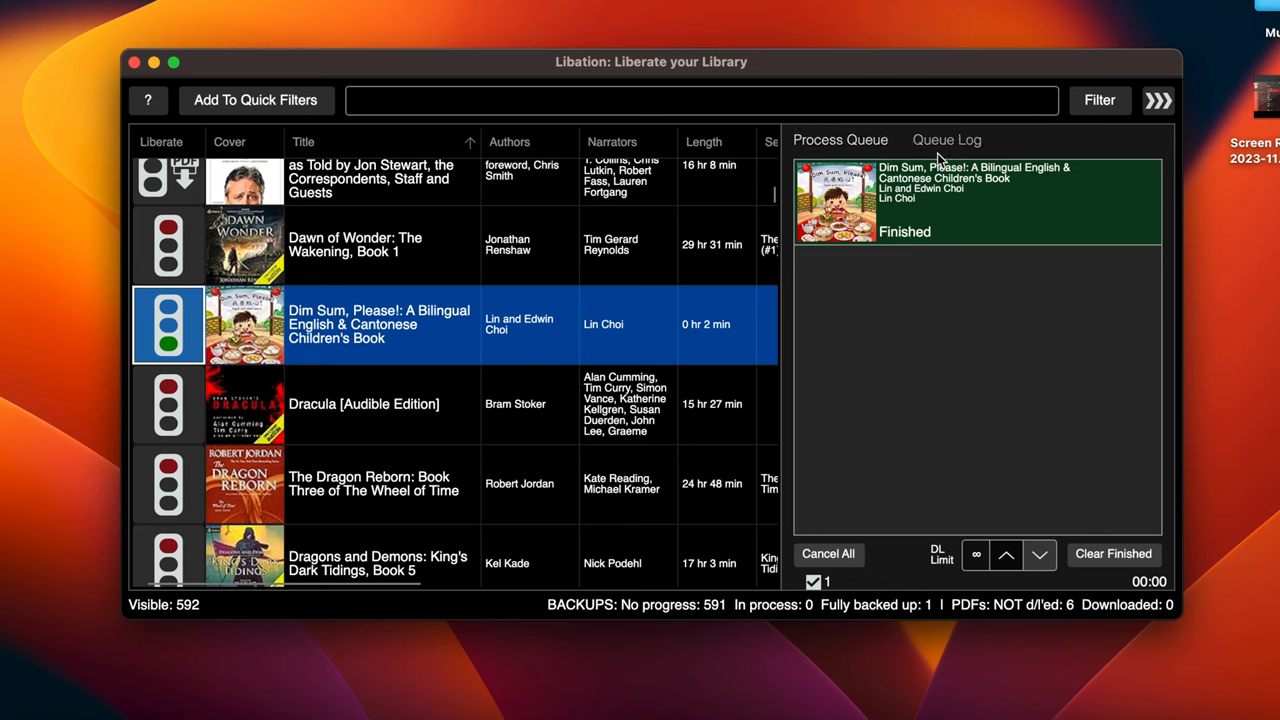
mouse_move(1112, 552)
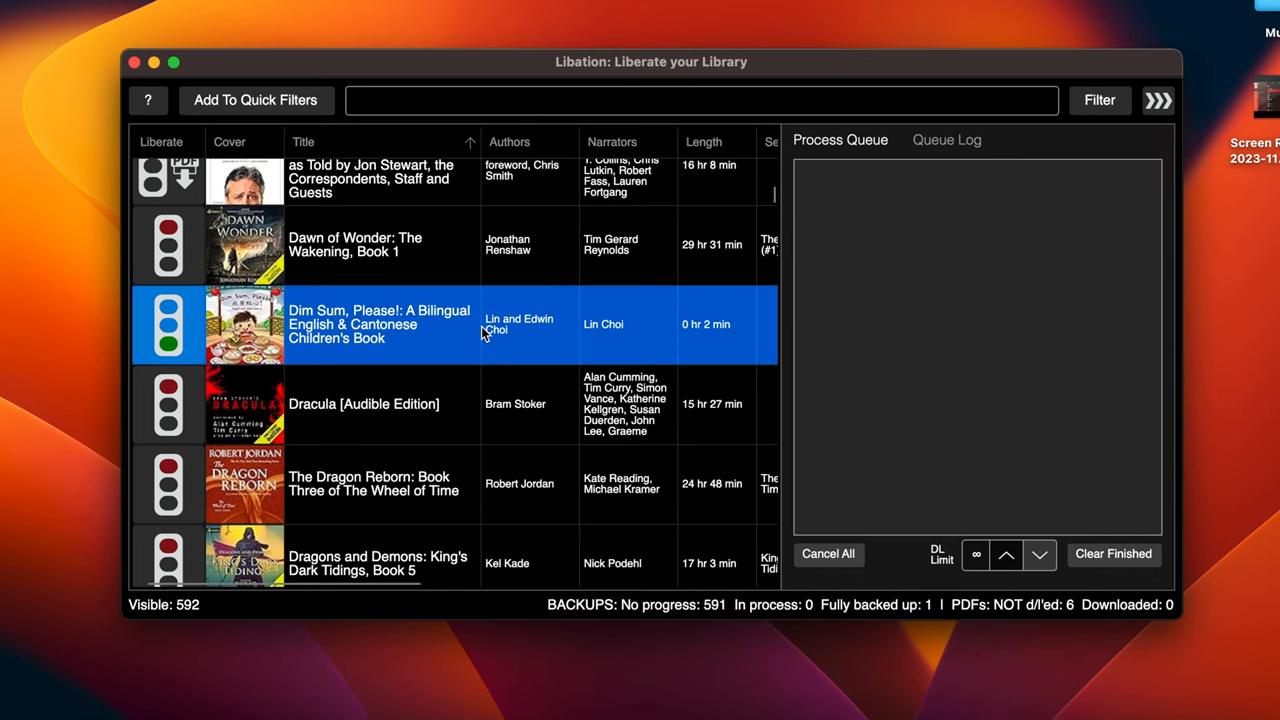
left_click(168, 324)
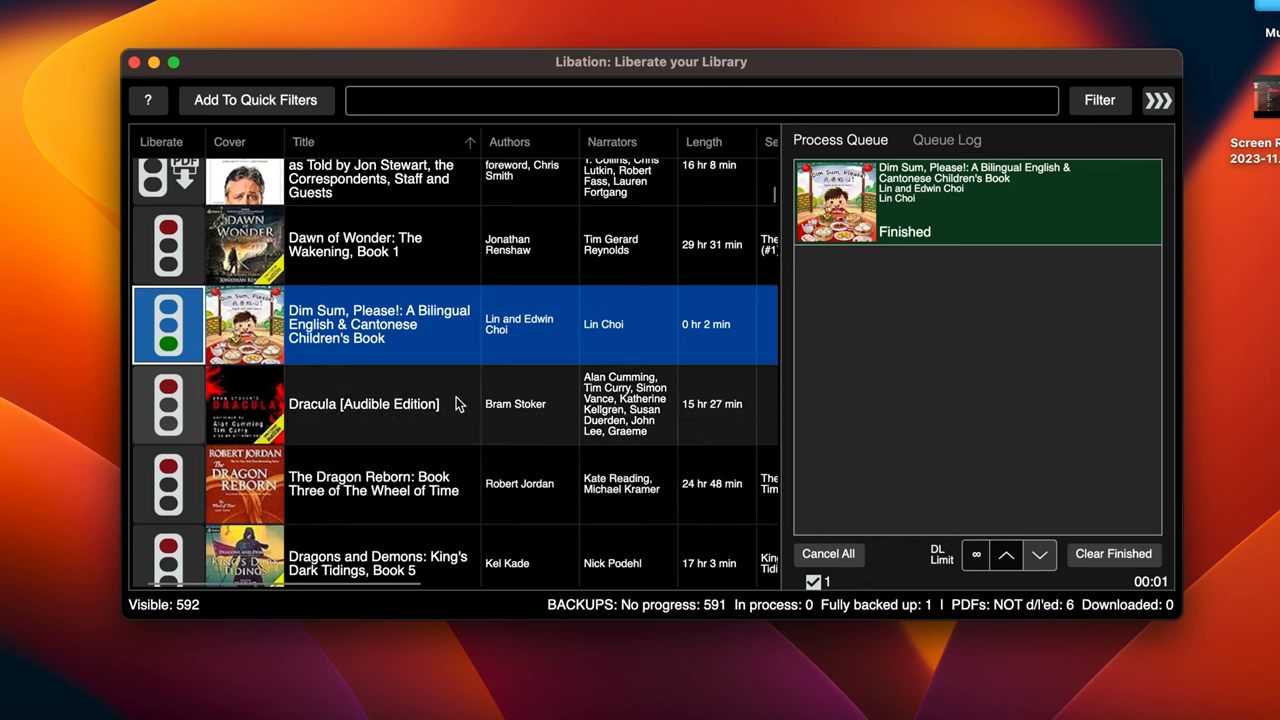
right_click(380, 324)
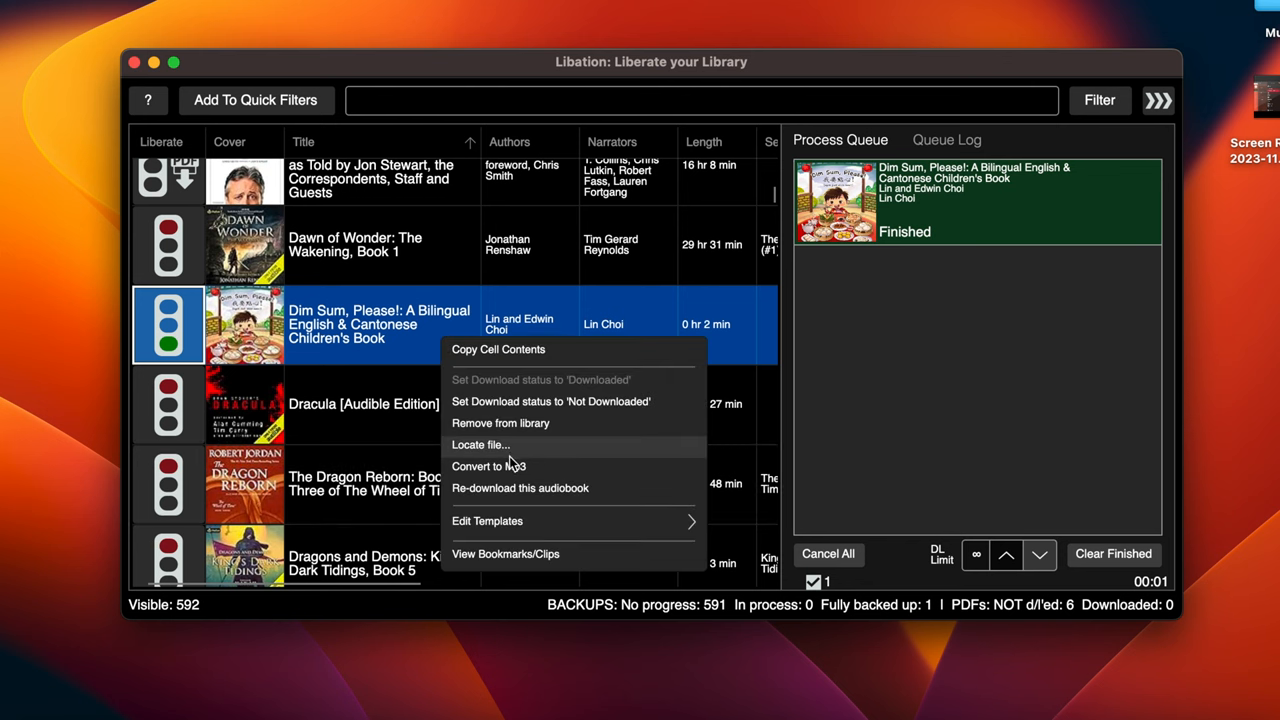
left_click(480, 444)
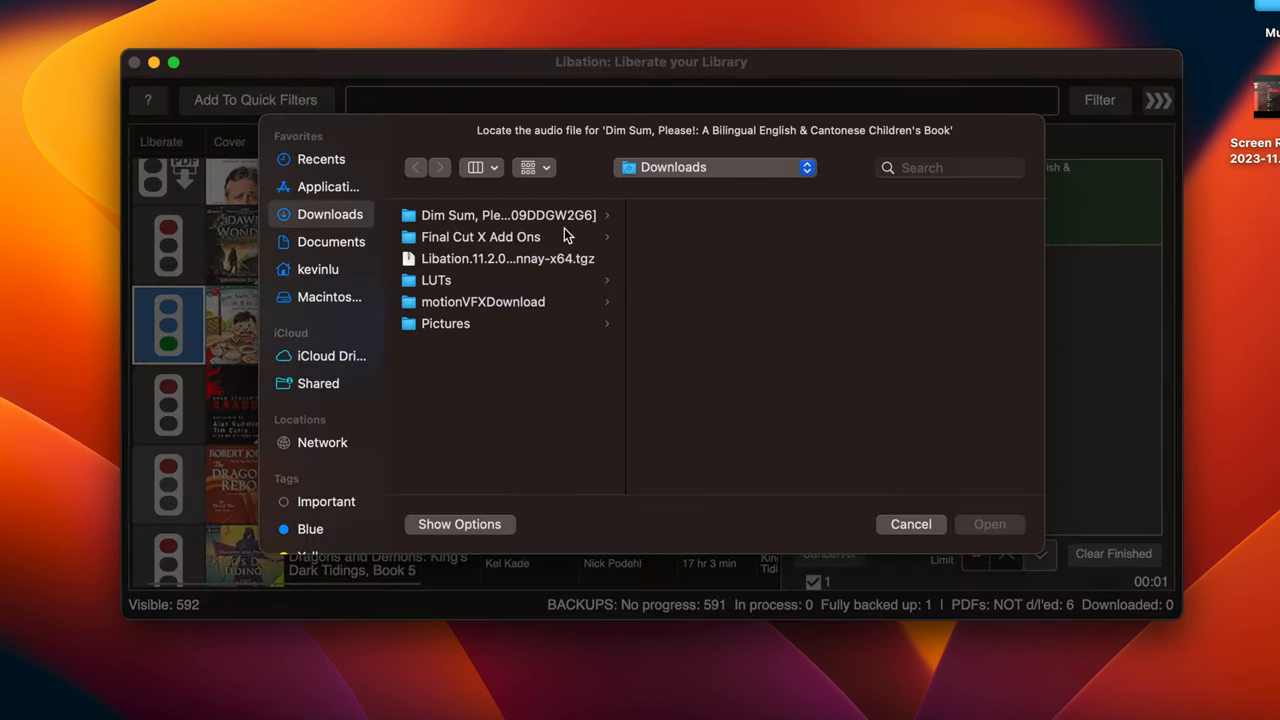
double_click(508, 216)
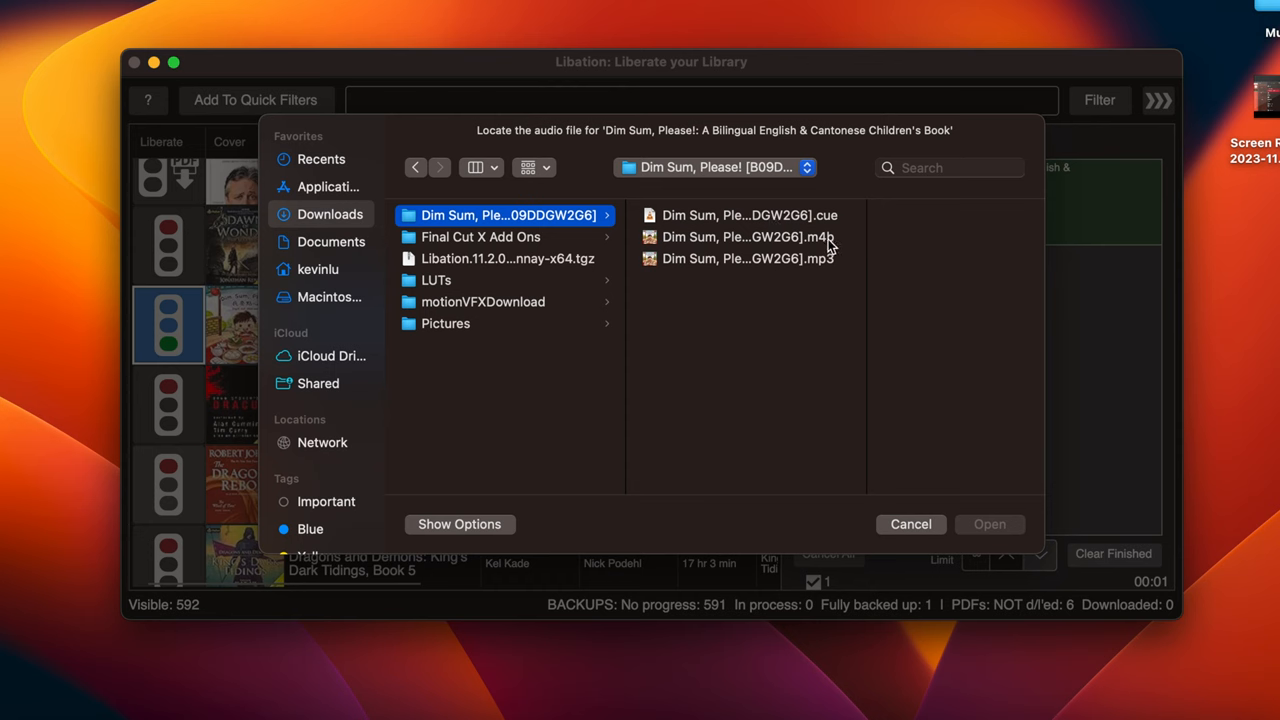